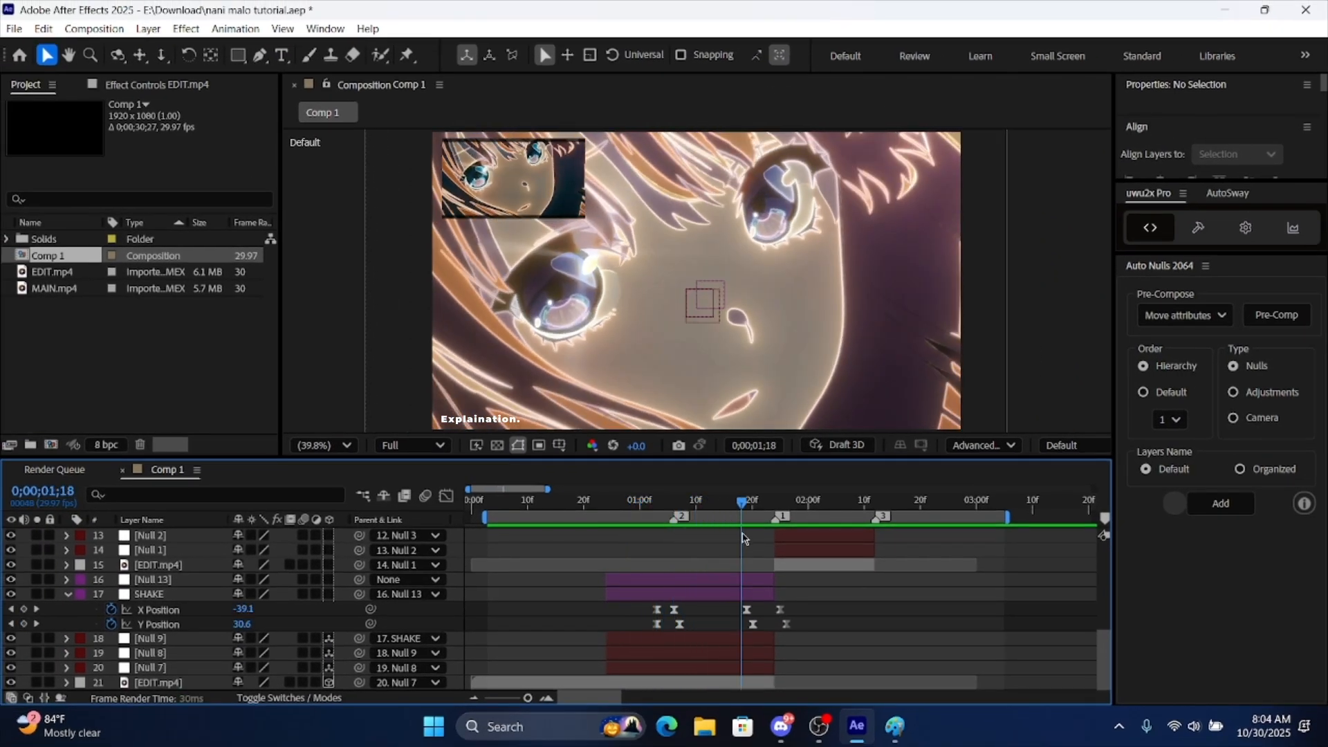
Park Comp 1 at frame 0;00;01;16 and bring the OBS recording window forward
left_click(673, 500)
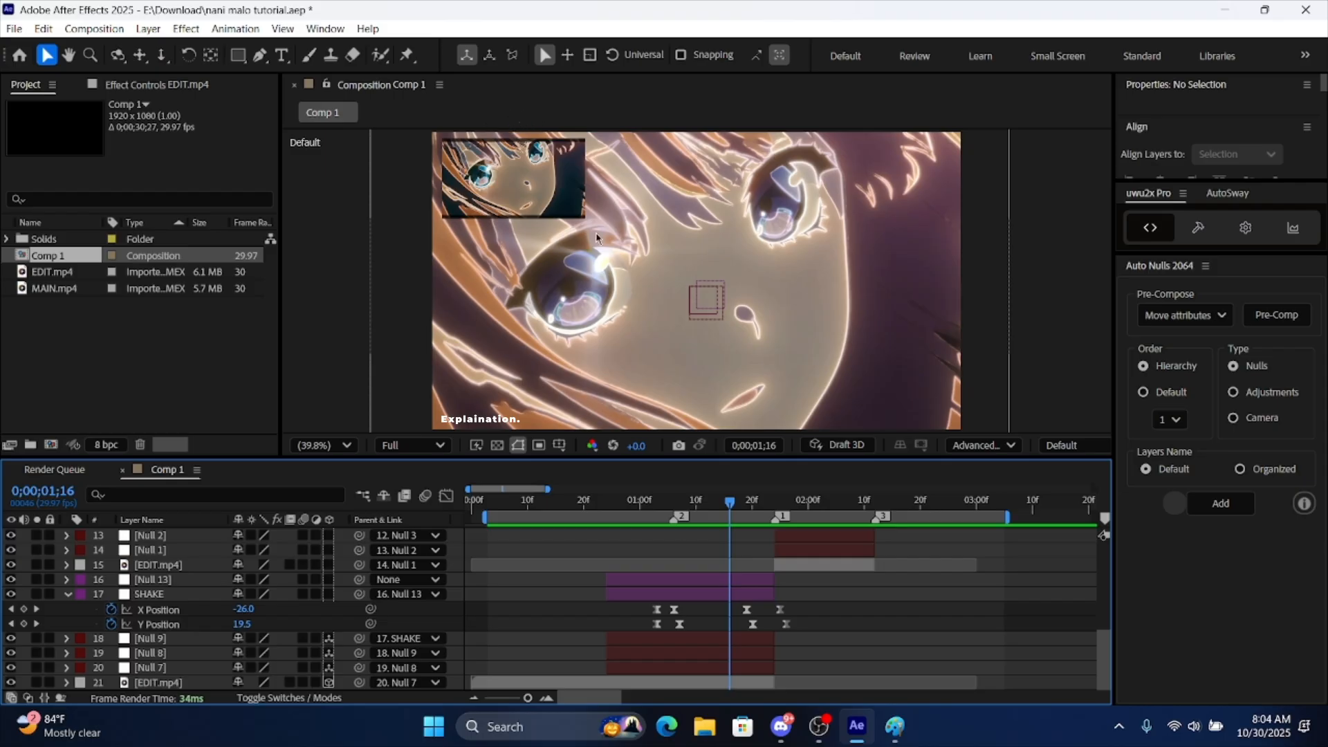
left_click(667, 499)
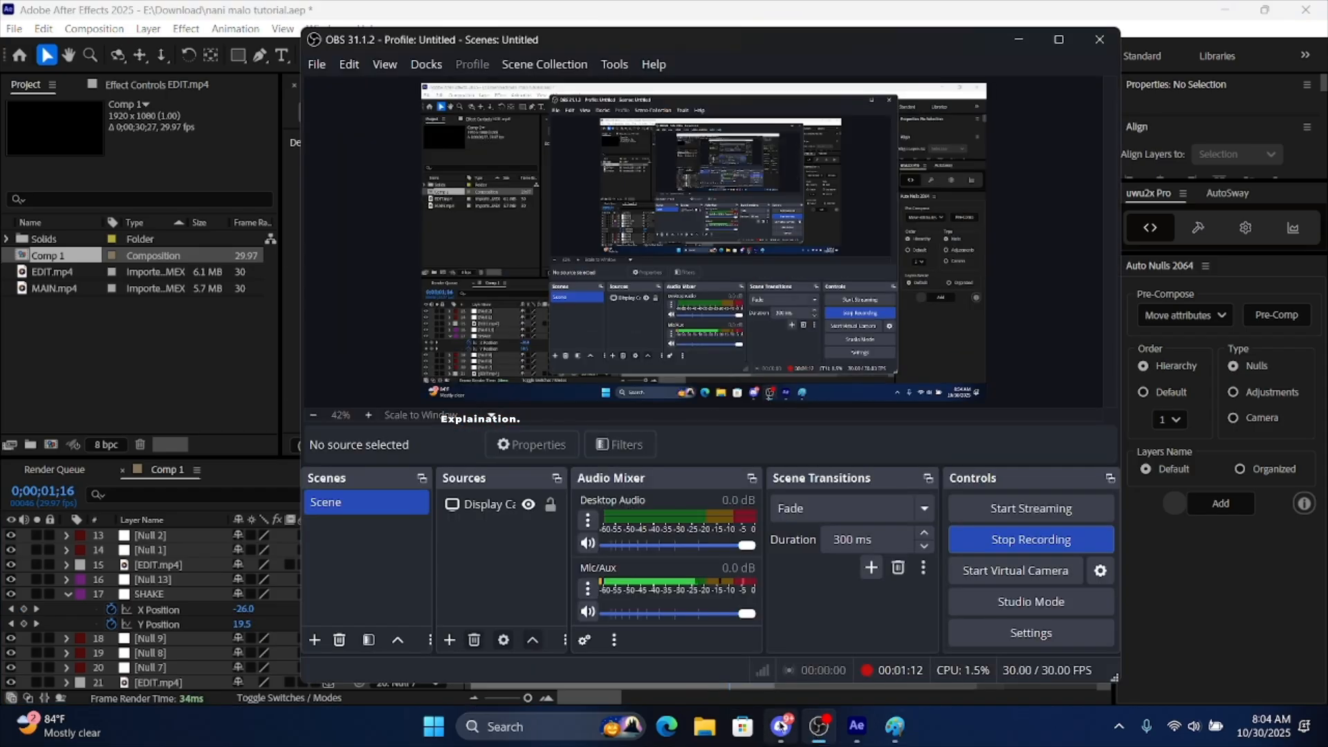
Switch from OBS to a new untitled Paint canvas via the taskbar
left_click(894, 726)
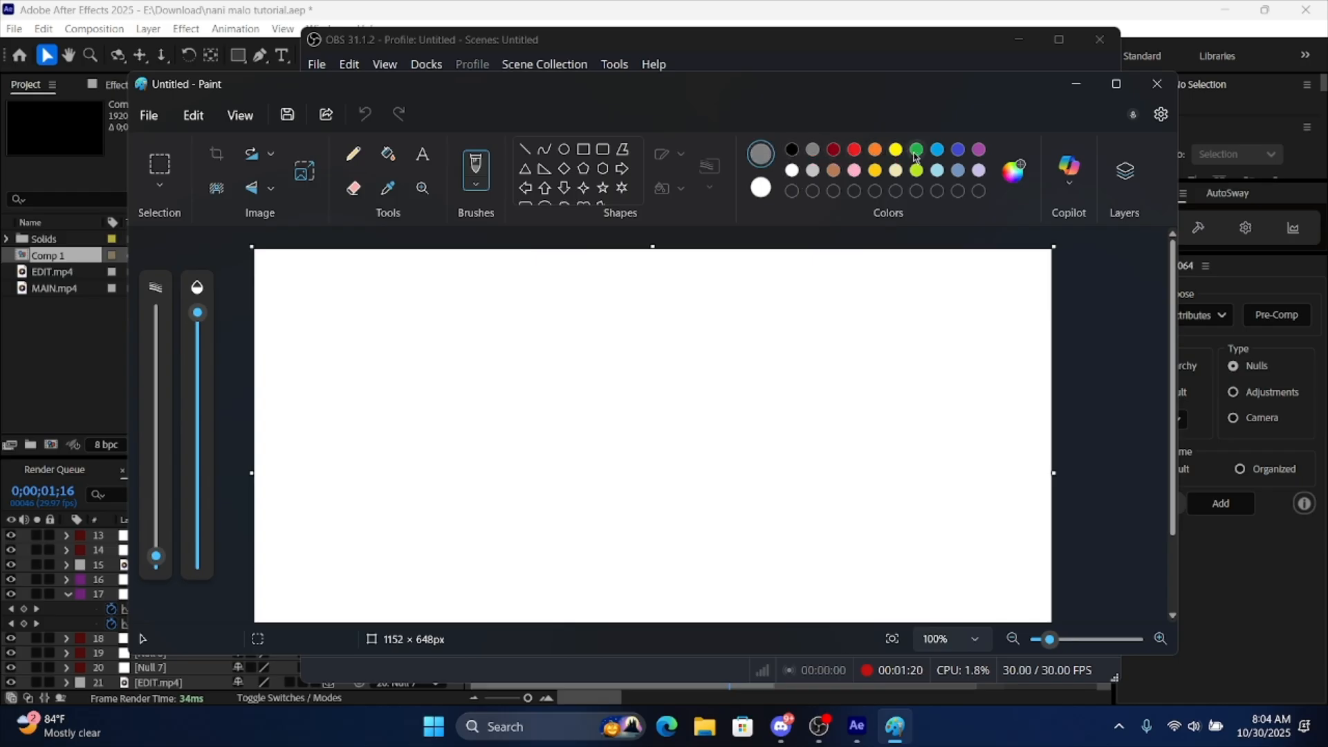
Draw rectangles for the clips with red, black and green outlines
left_click(936, 150)
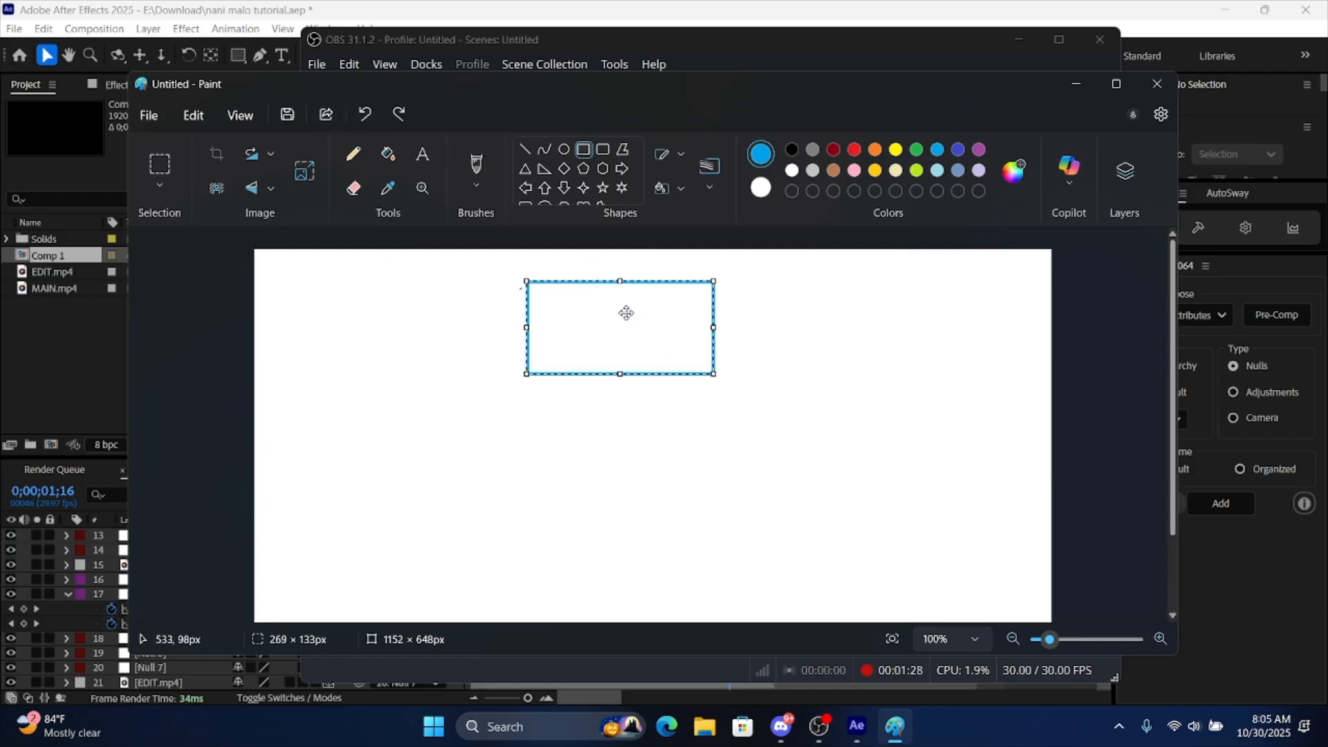
left_click(853, 149)
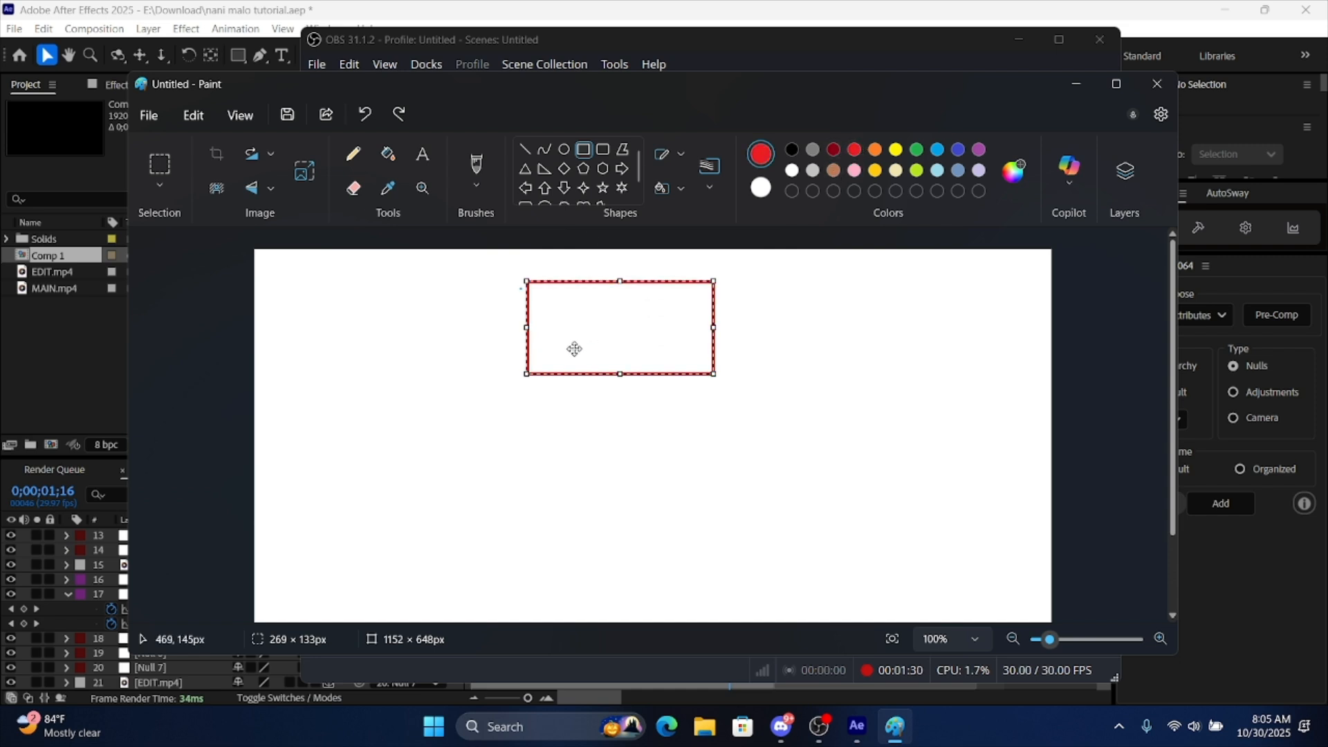
left_click(759, 154)
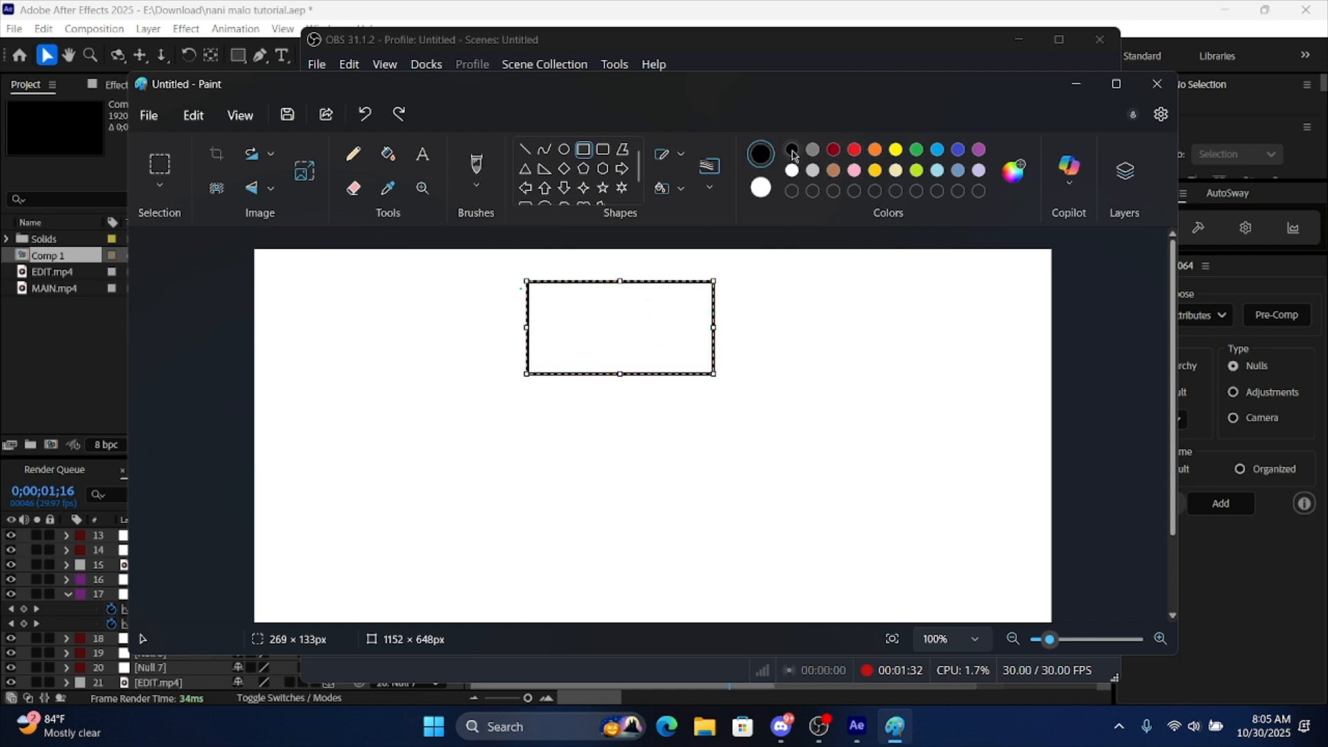
left_click(915, 150)
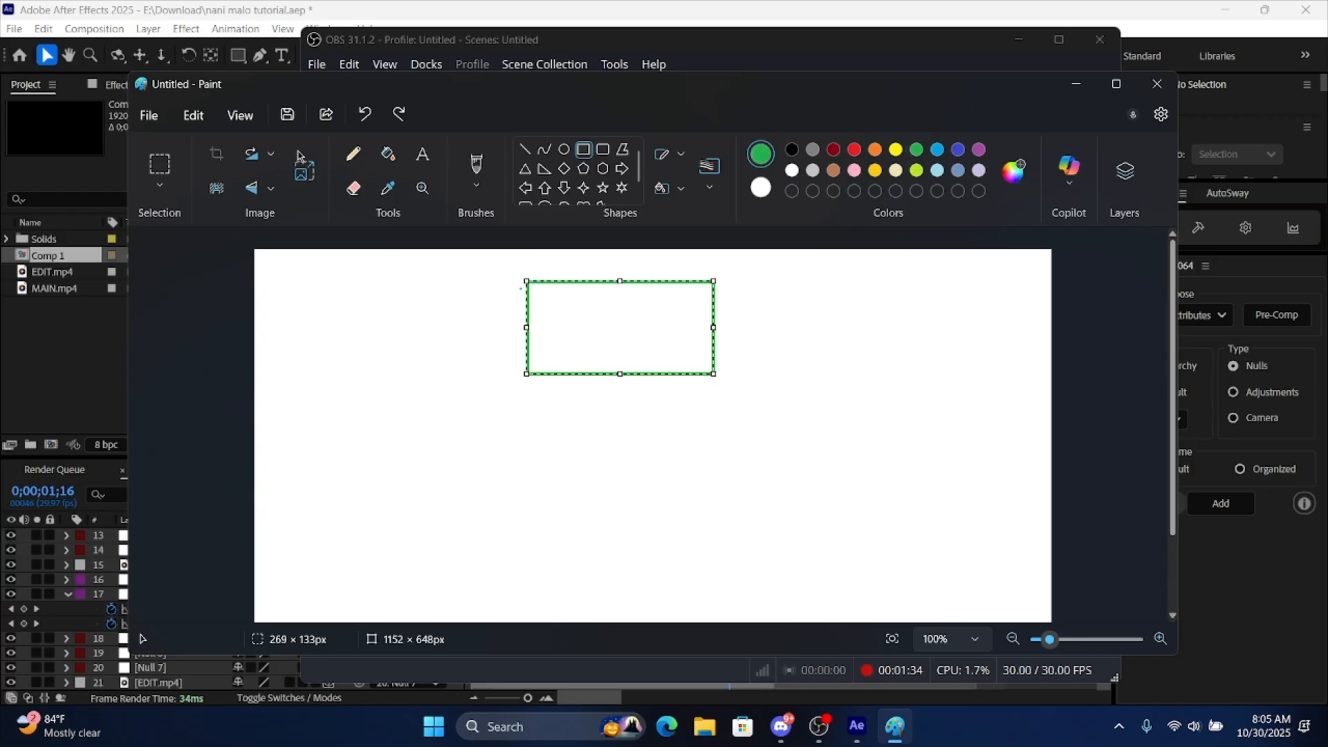
Sketch connecting lines with Pencil and Eraser, then return to After Effects
left_click(353, 154)
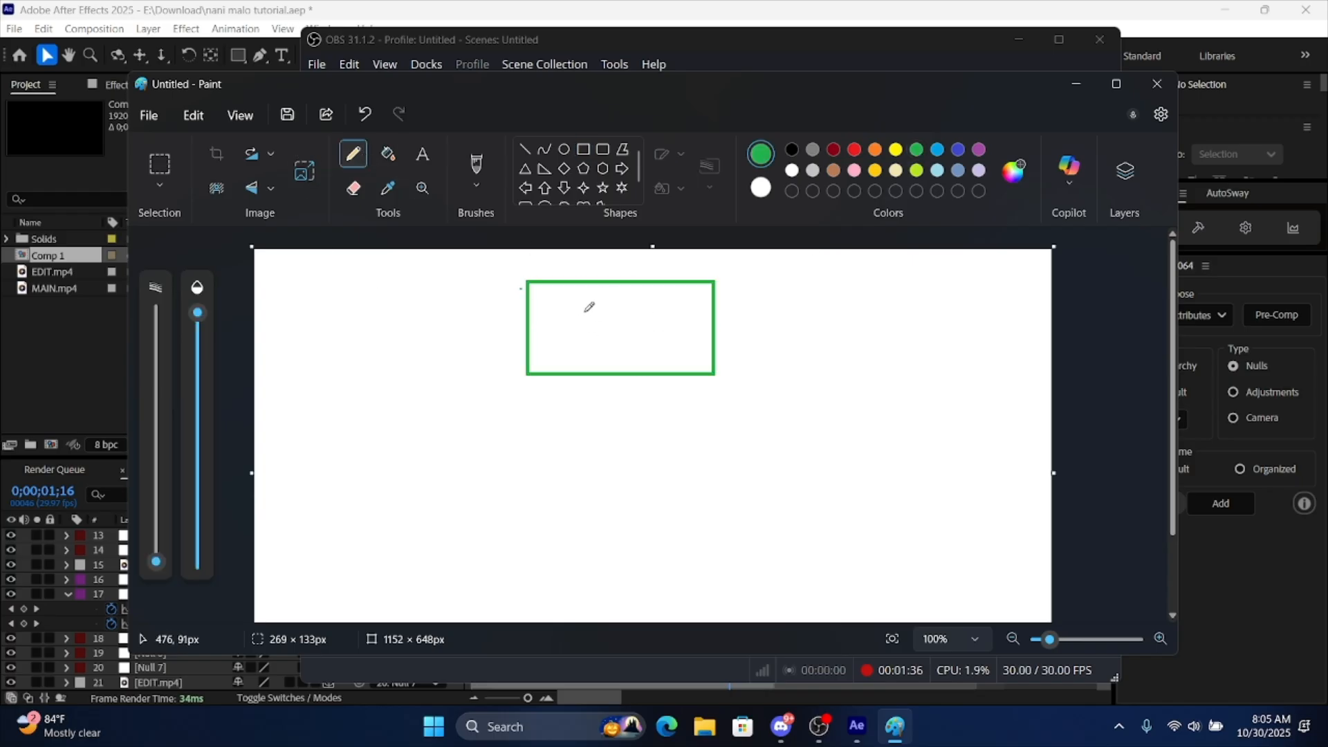
mouse_move(686, 295)
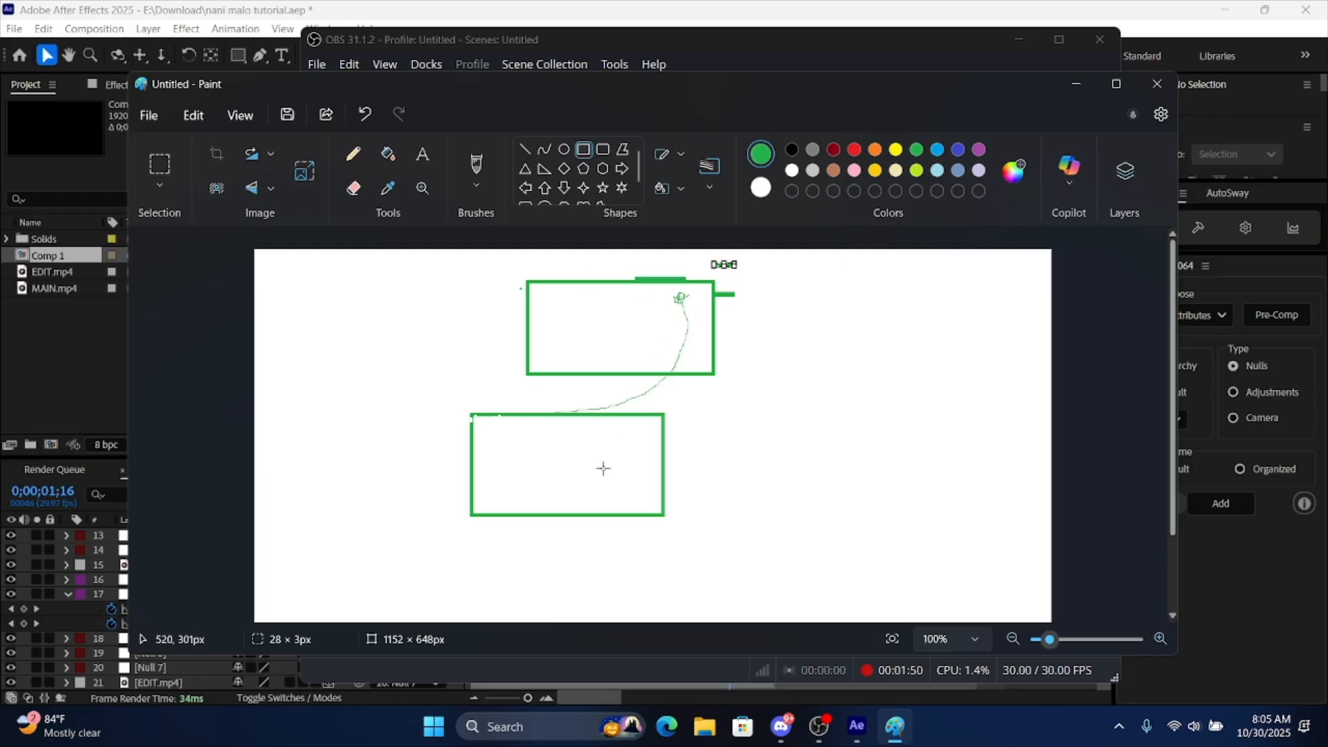
left_click(353, 154)
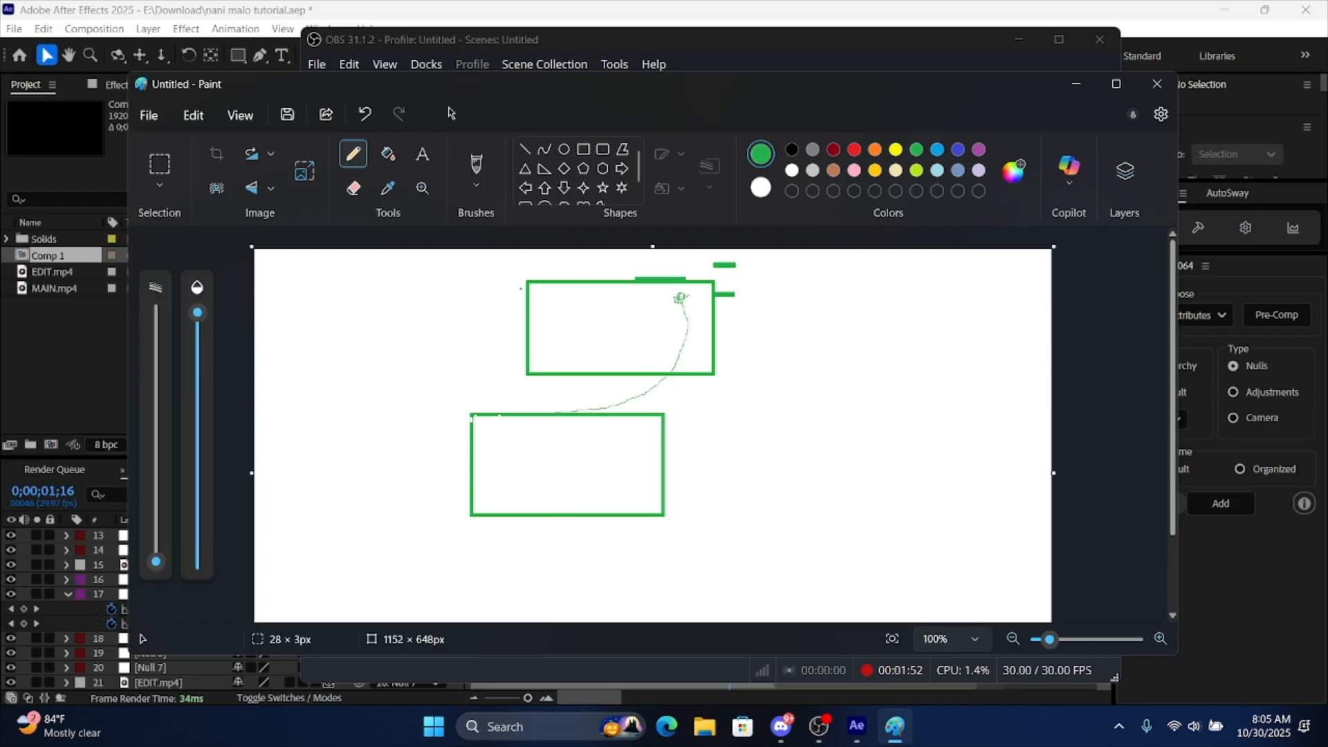
left_click(353, 188)
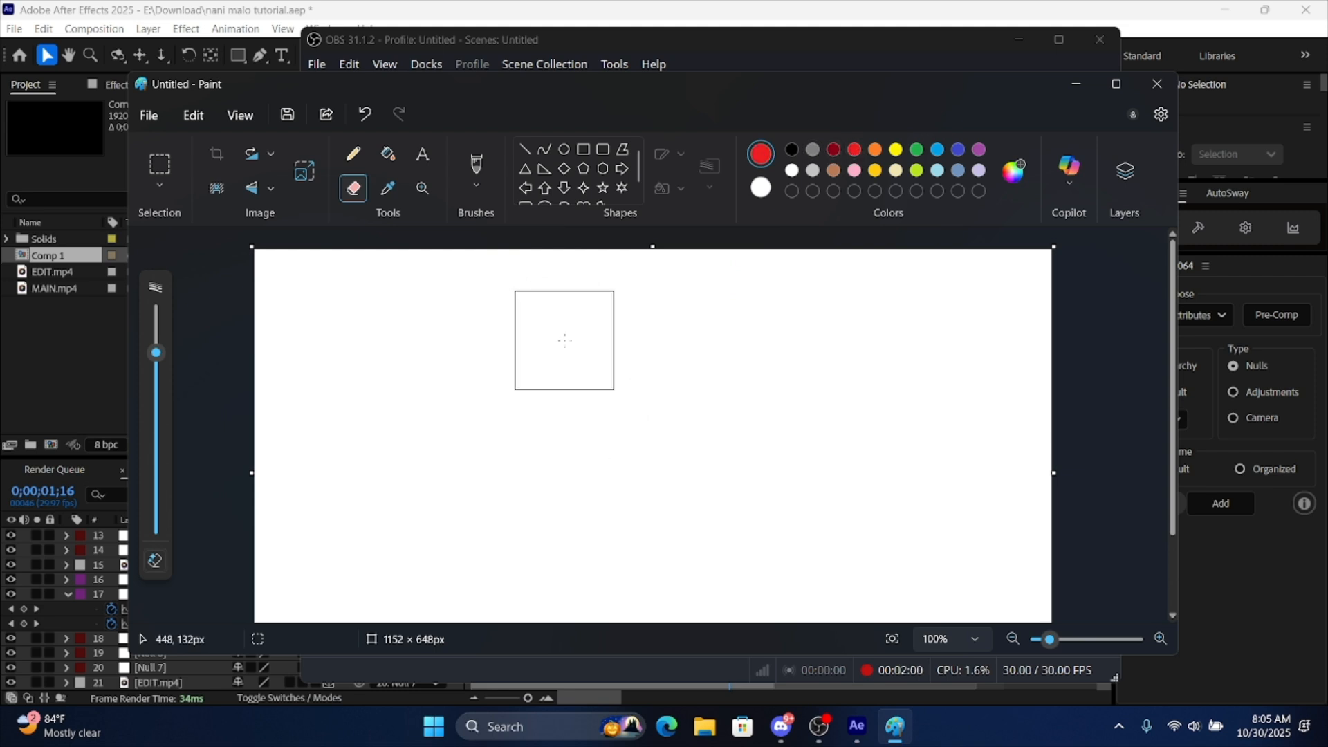
left_click(353, 154)
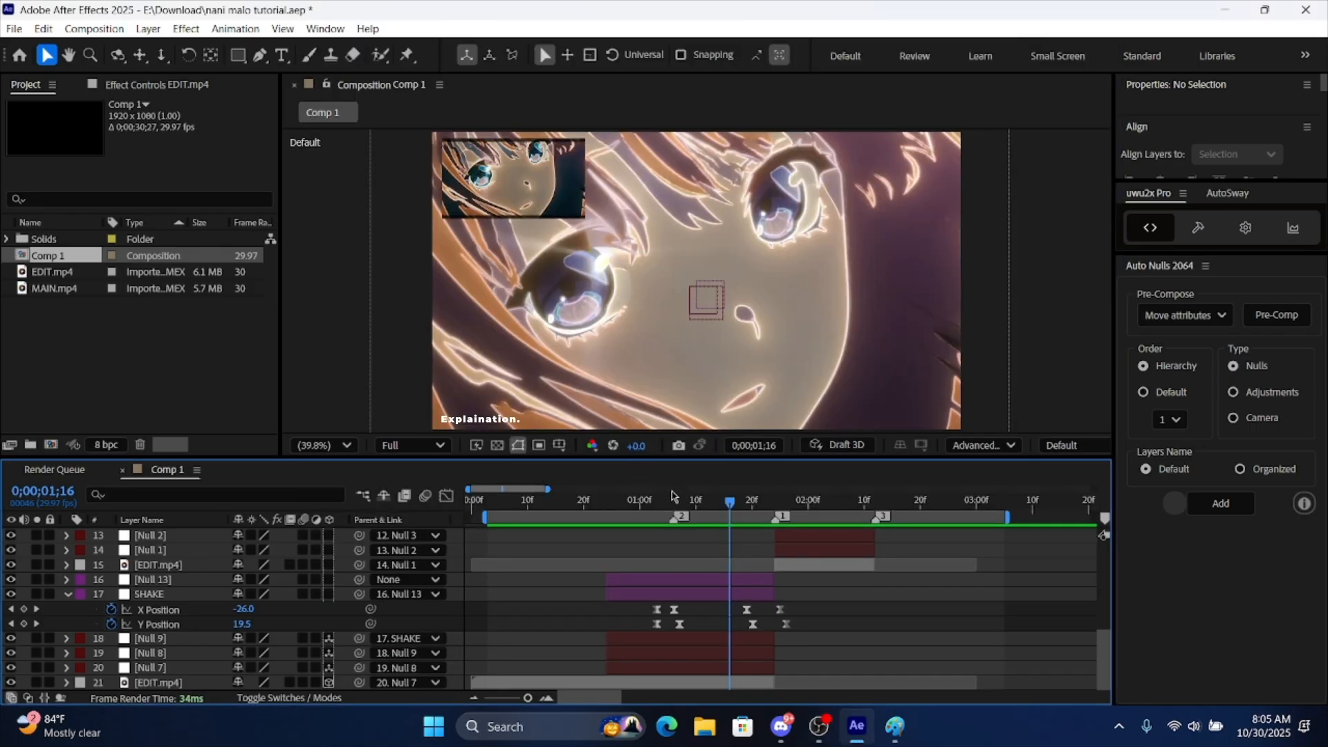
Key alternating X and Y Position offsets on the SHAKE null around each cut, ending at 0;00;01;22
left_click(620, 499)
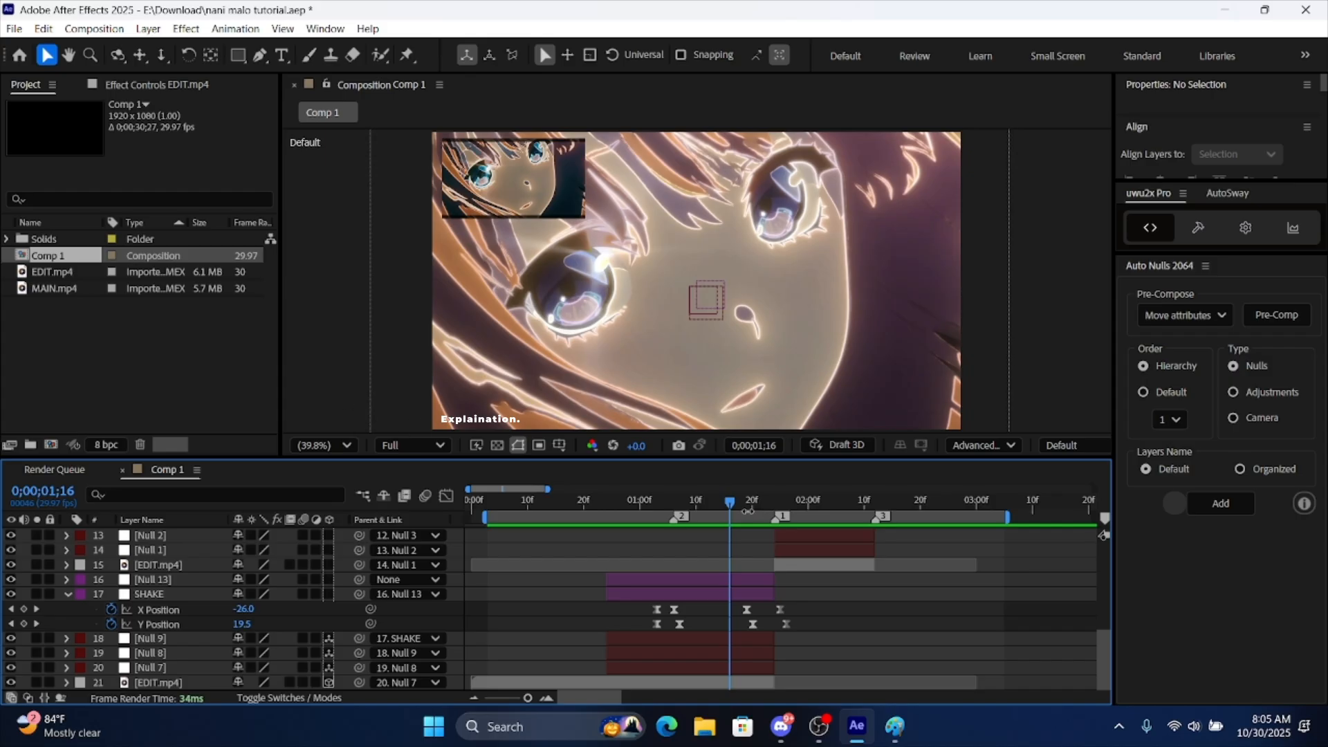
left_click(749, 499)
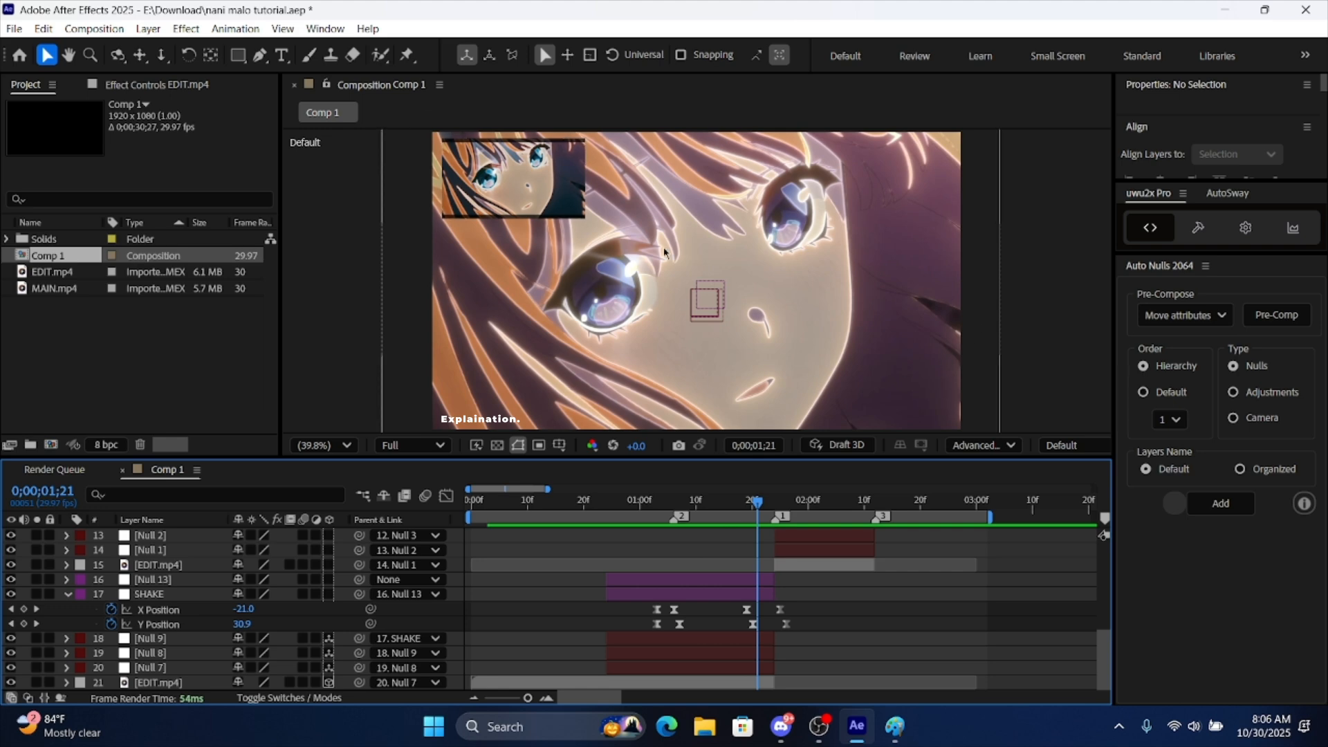
mouse_move(873, 114)
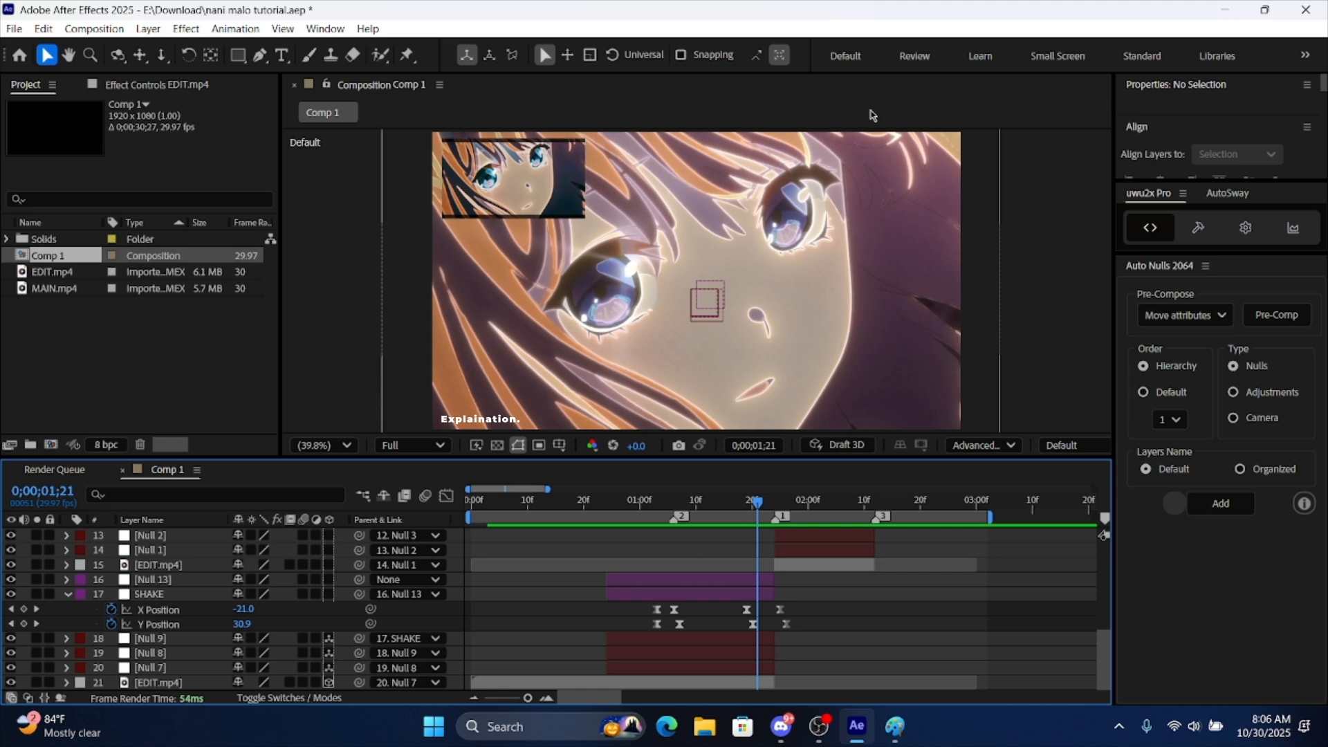
left_click(618, 499)
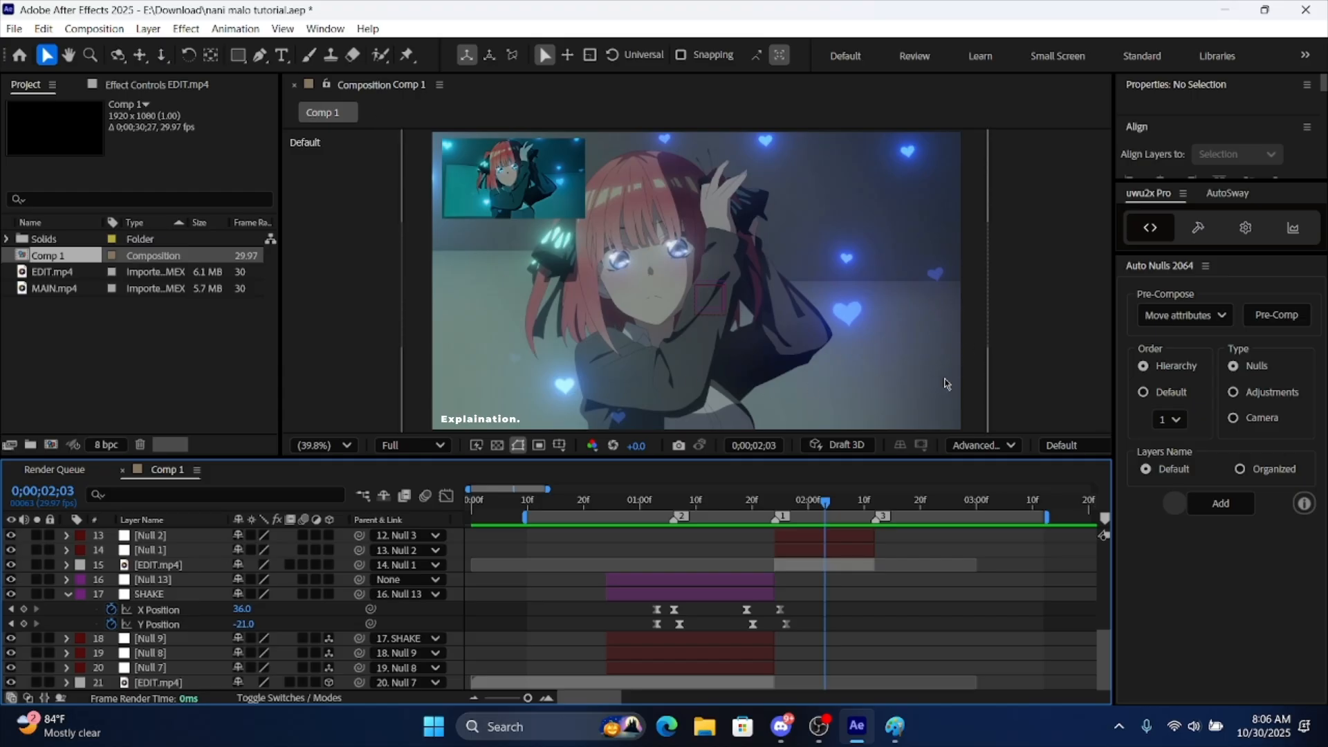
mouse_move(646, 196)
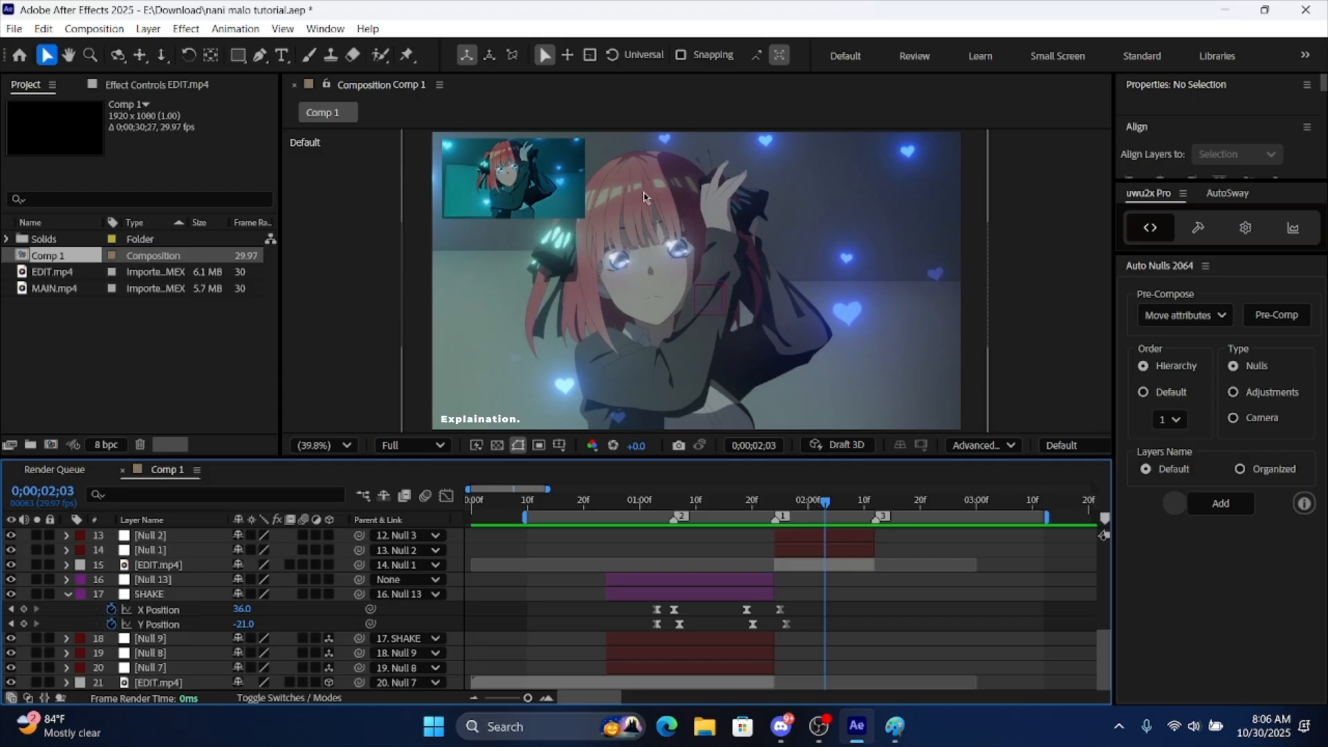
mouse_move(949, 116)
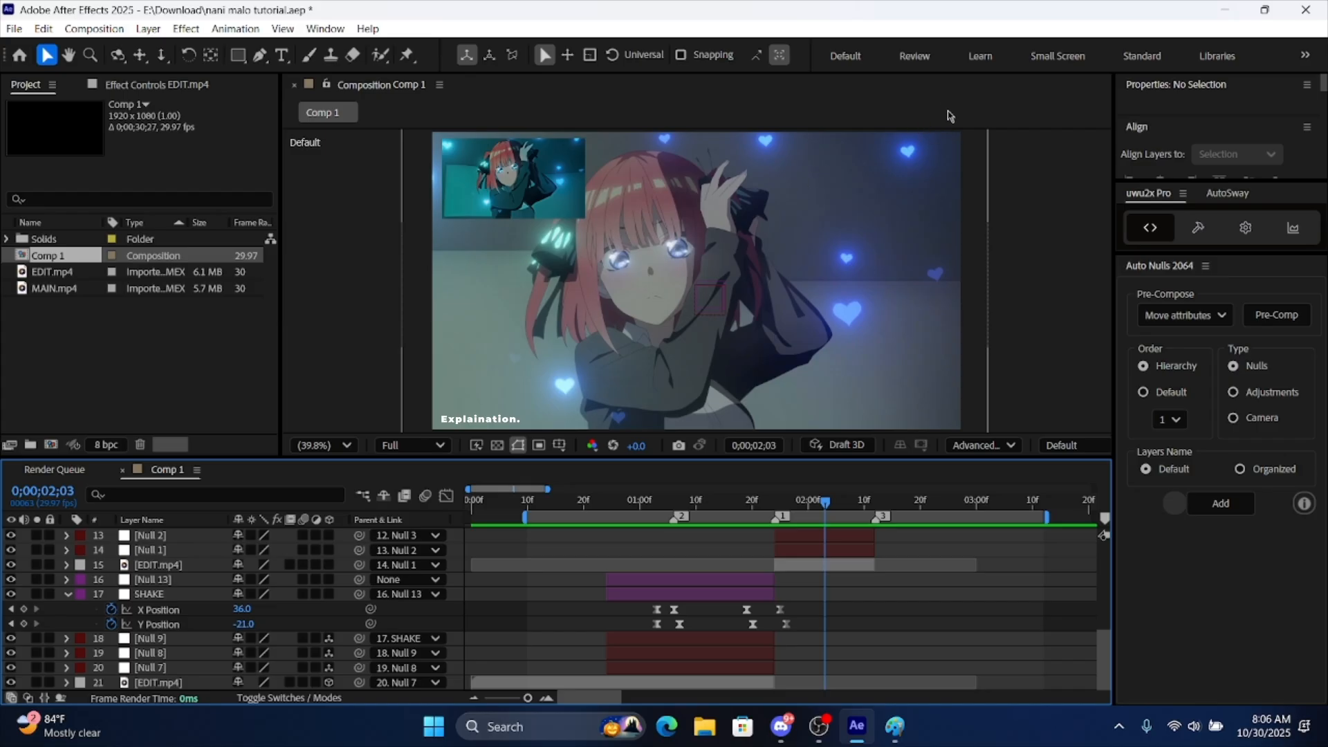
mouse_move(526, 434)
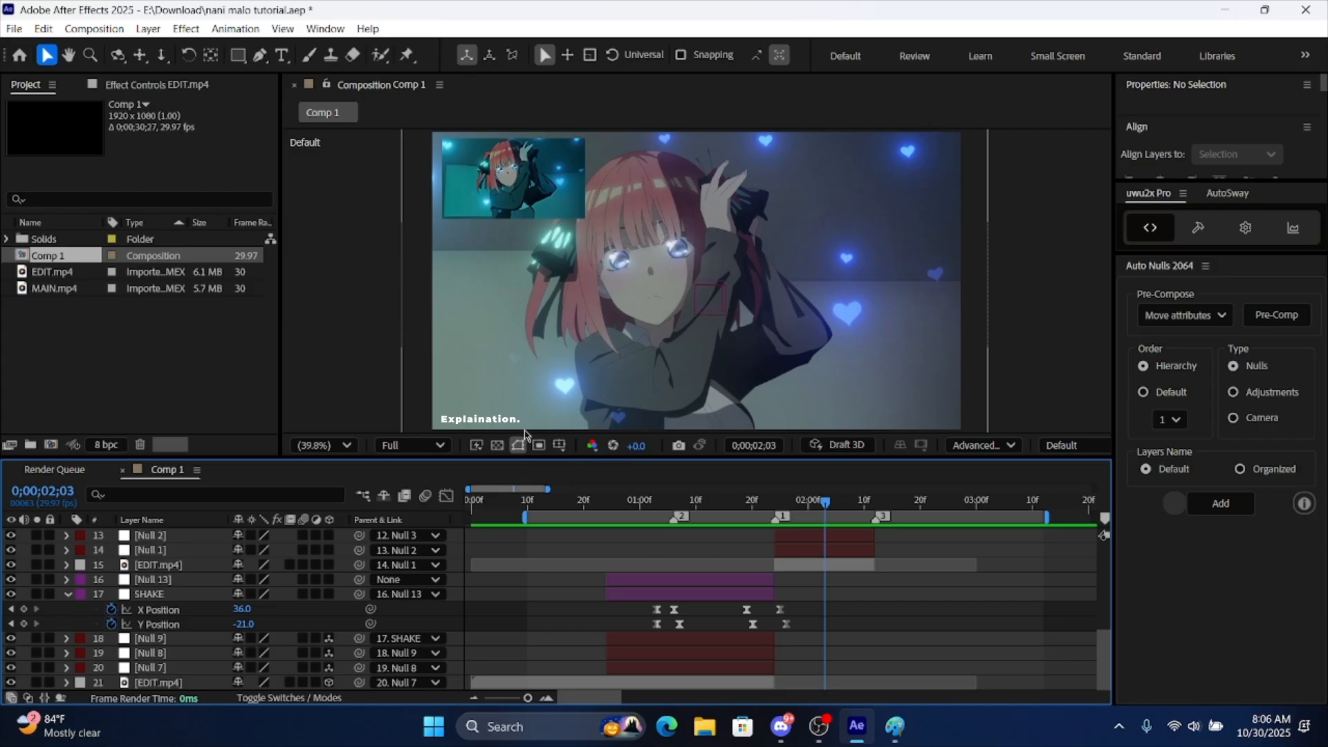
mouse_move(661, 423)
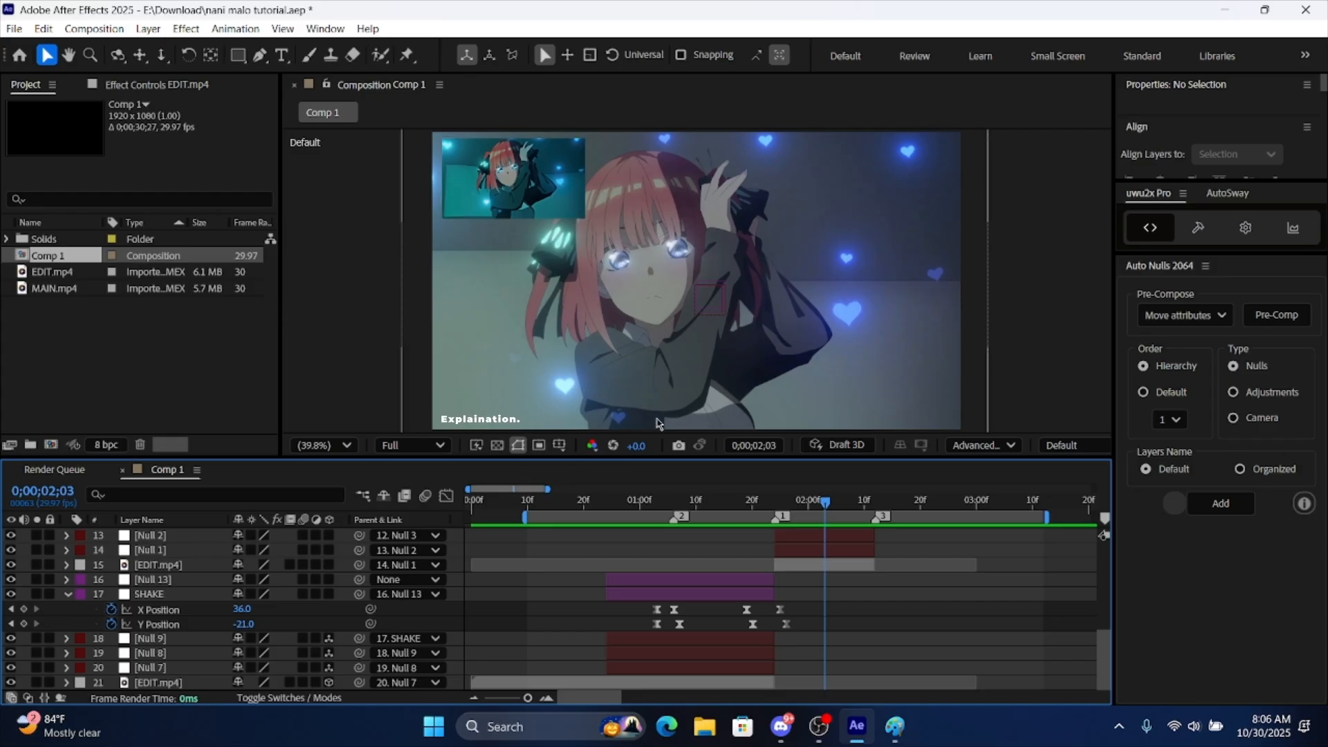
mouse_move(376, 166)
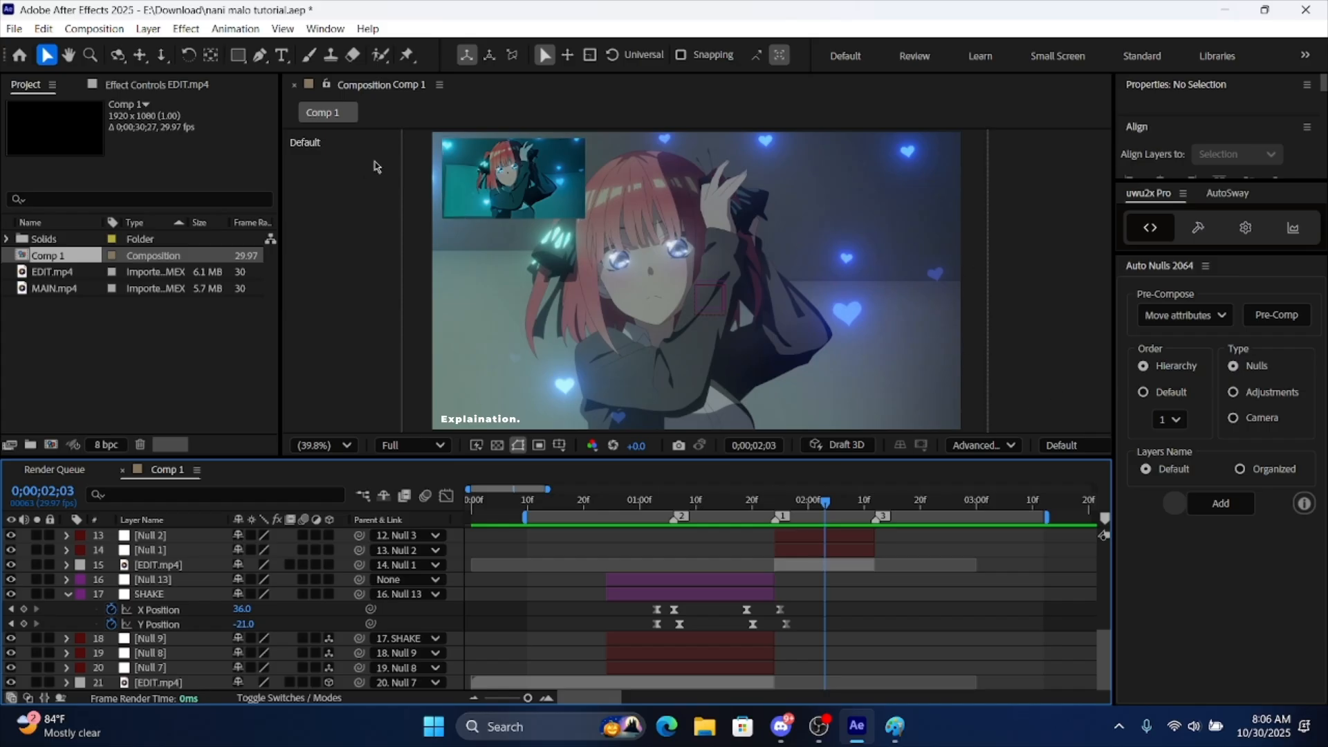
mouse_move(465, 285)
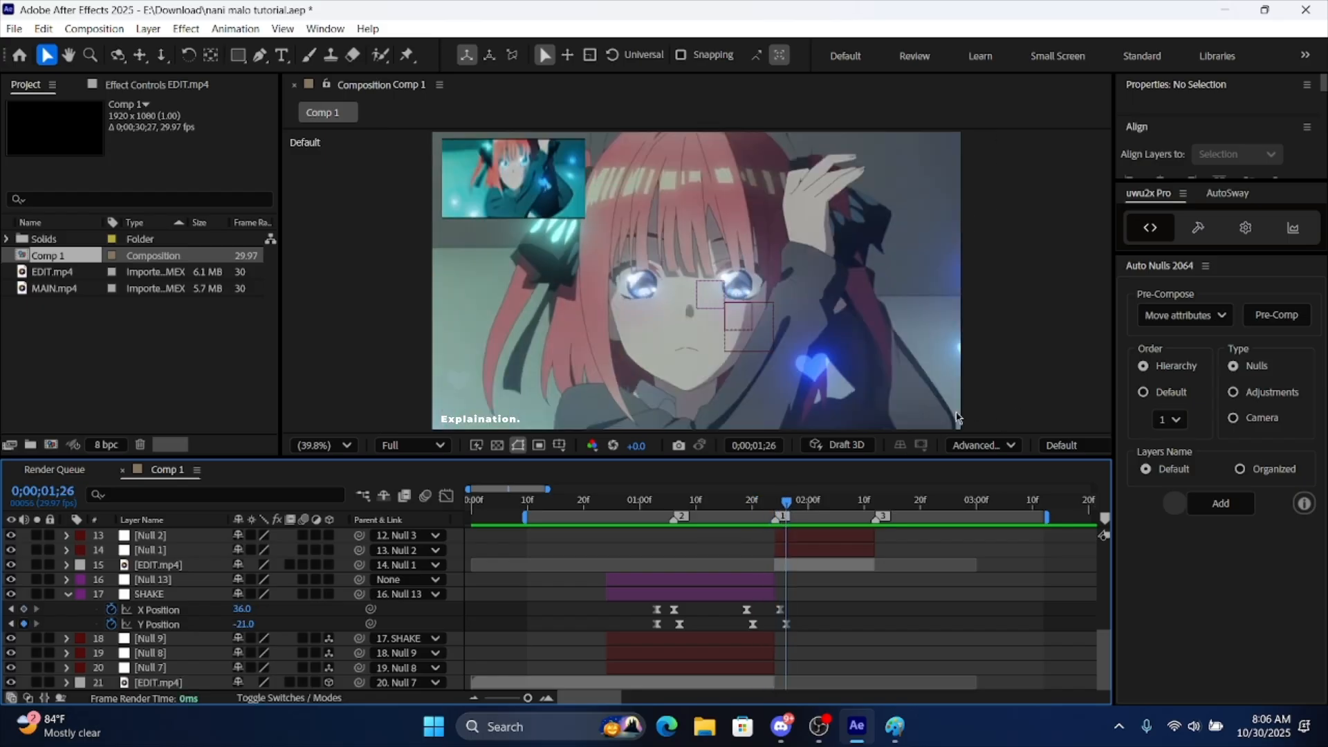
mouse_move(409, 156)
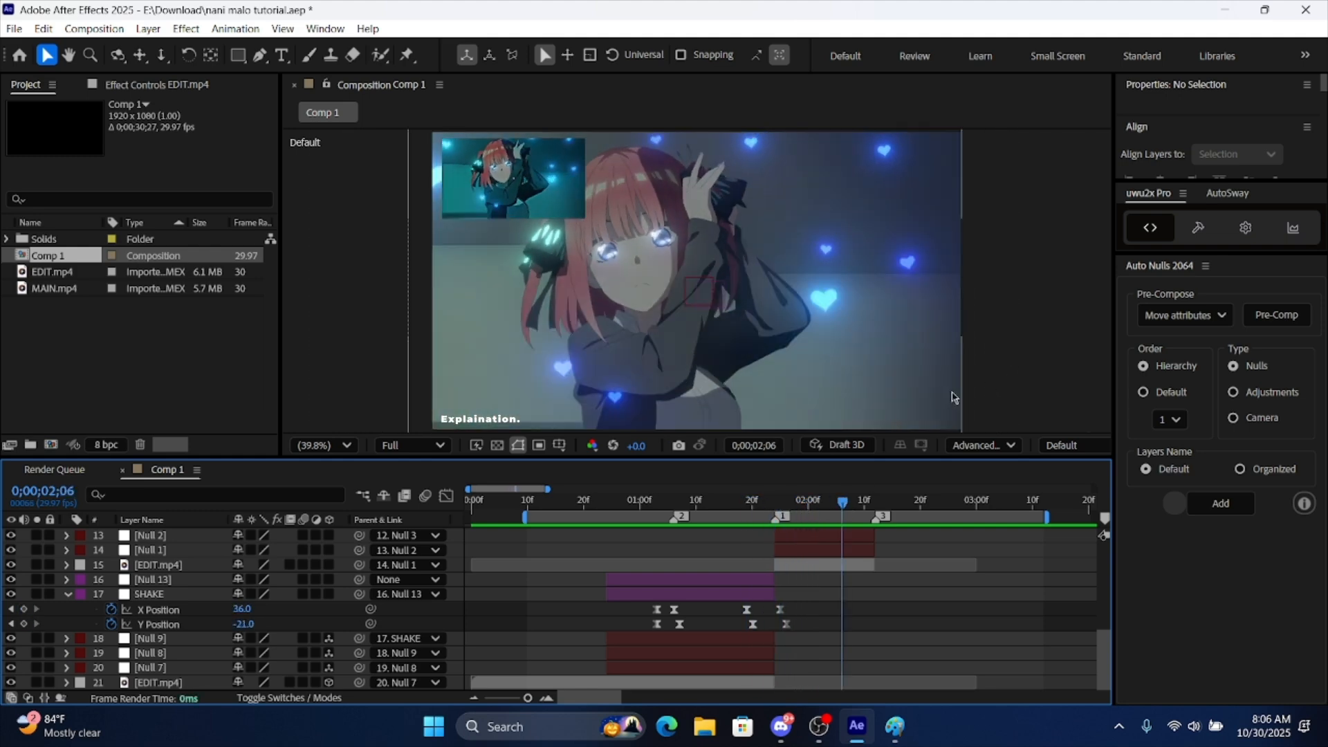
mouse_move(382, 133)
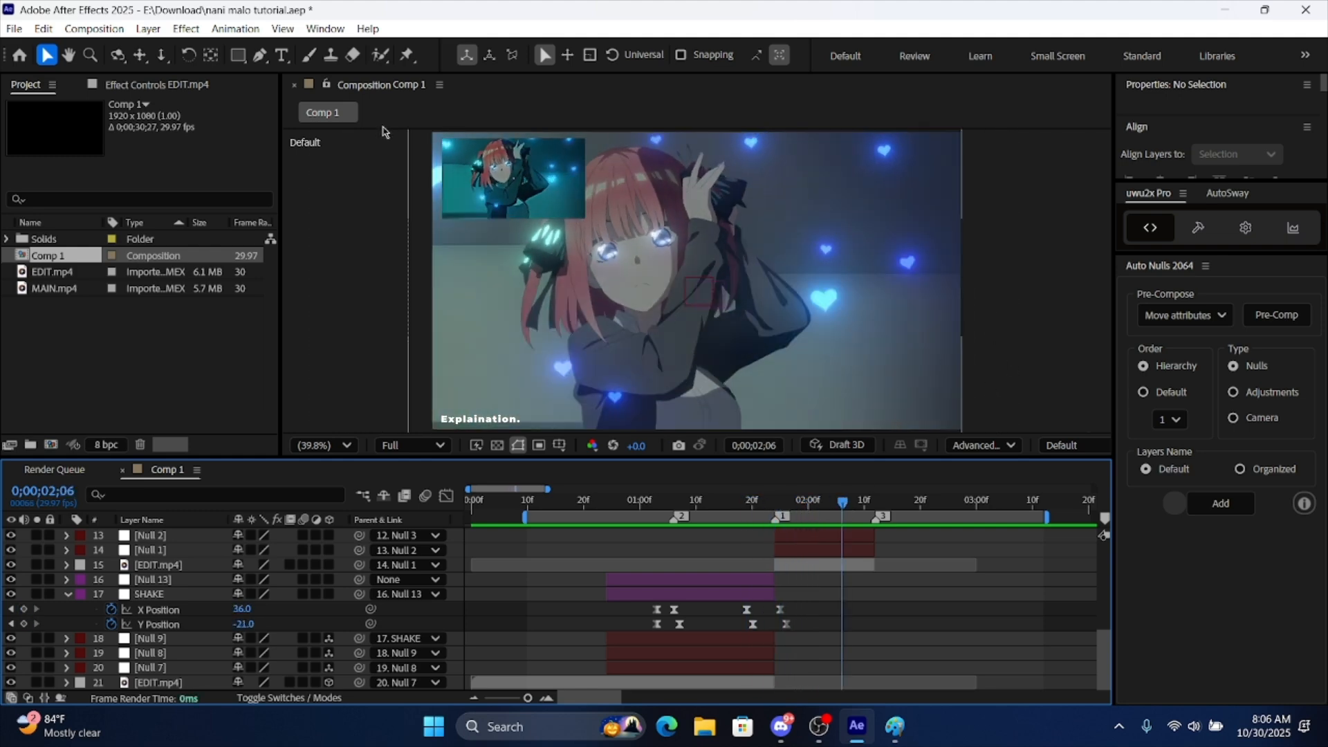
left_click(909, 499)
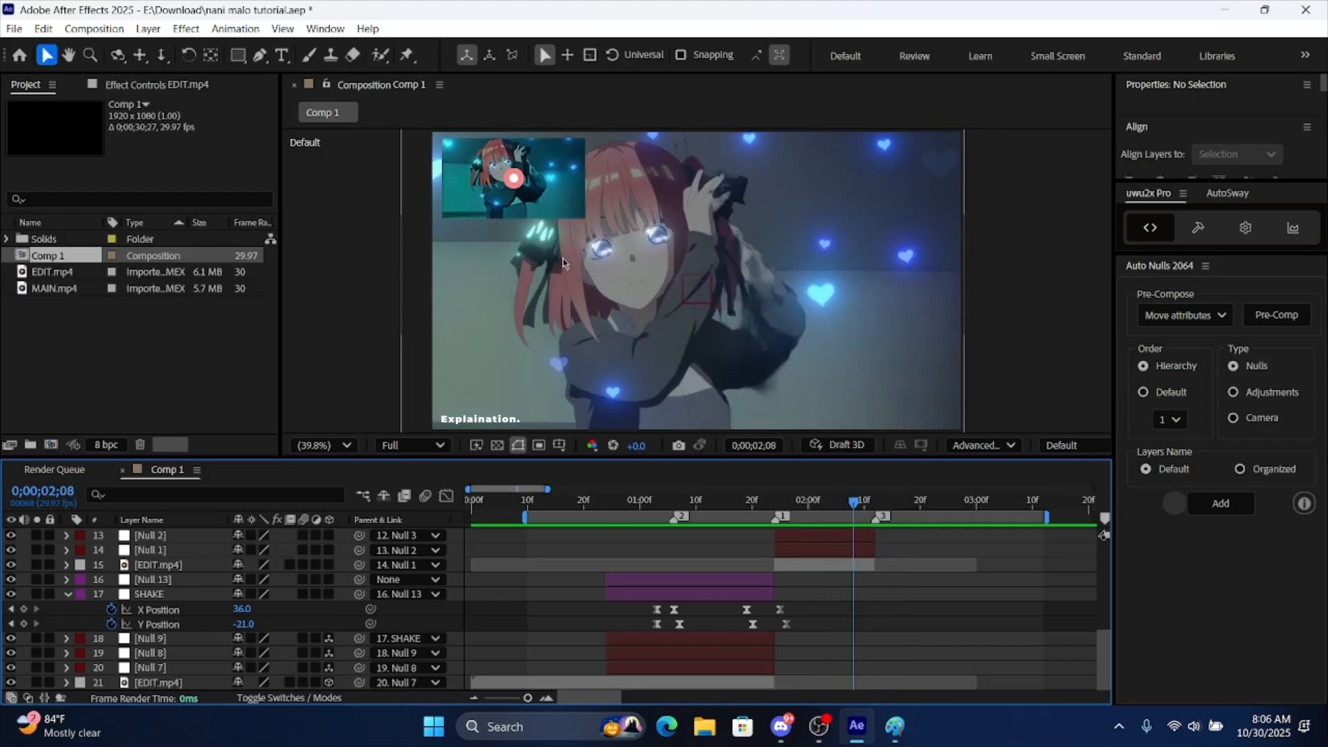
left_click(762, 499)
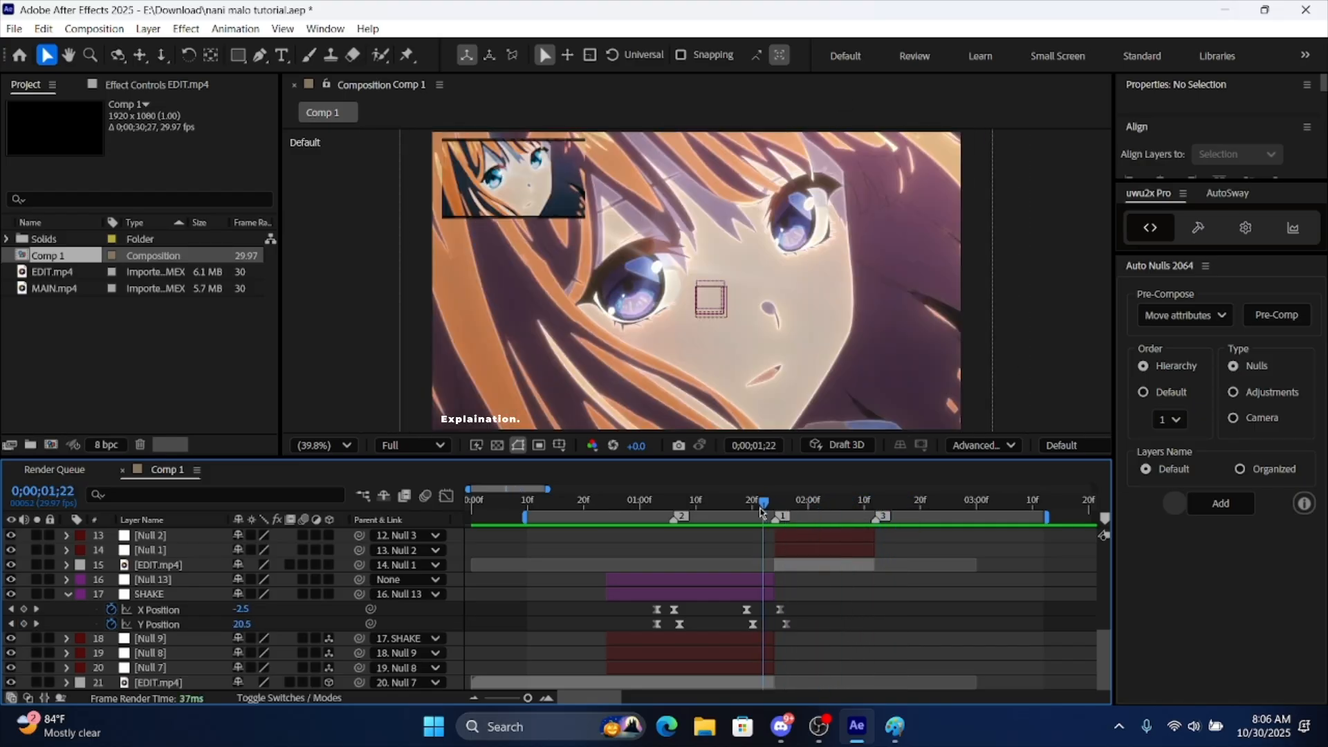
Preview the shake at the cut and select the EDIT.mp4 clip layer for pre-composing
left_click(942, 499)
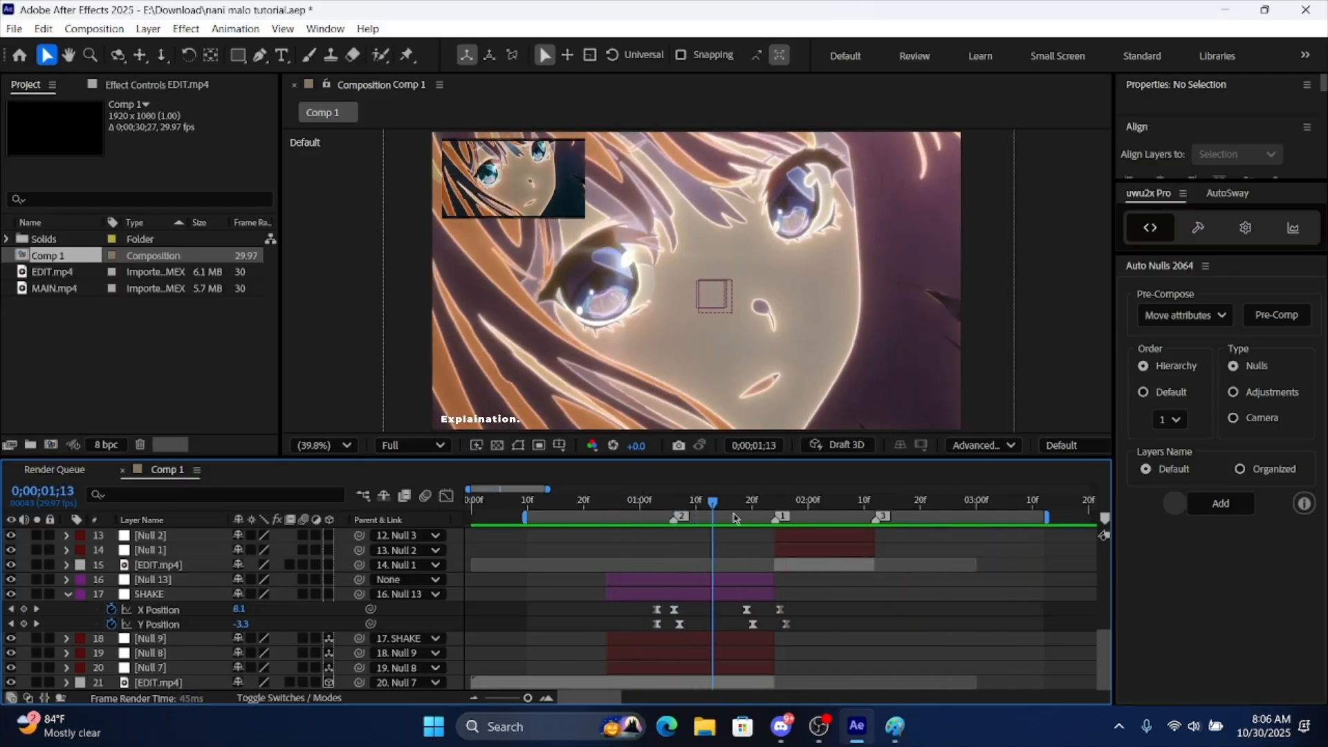
left_click(735, 499)
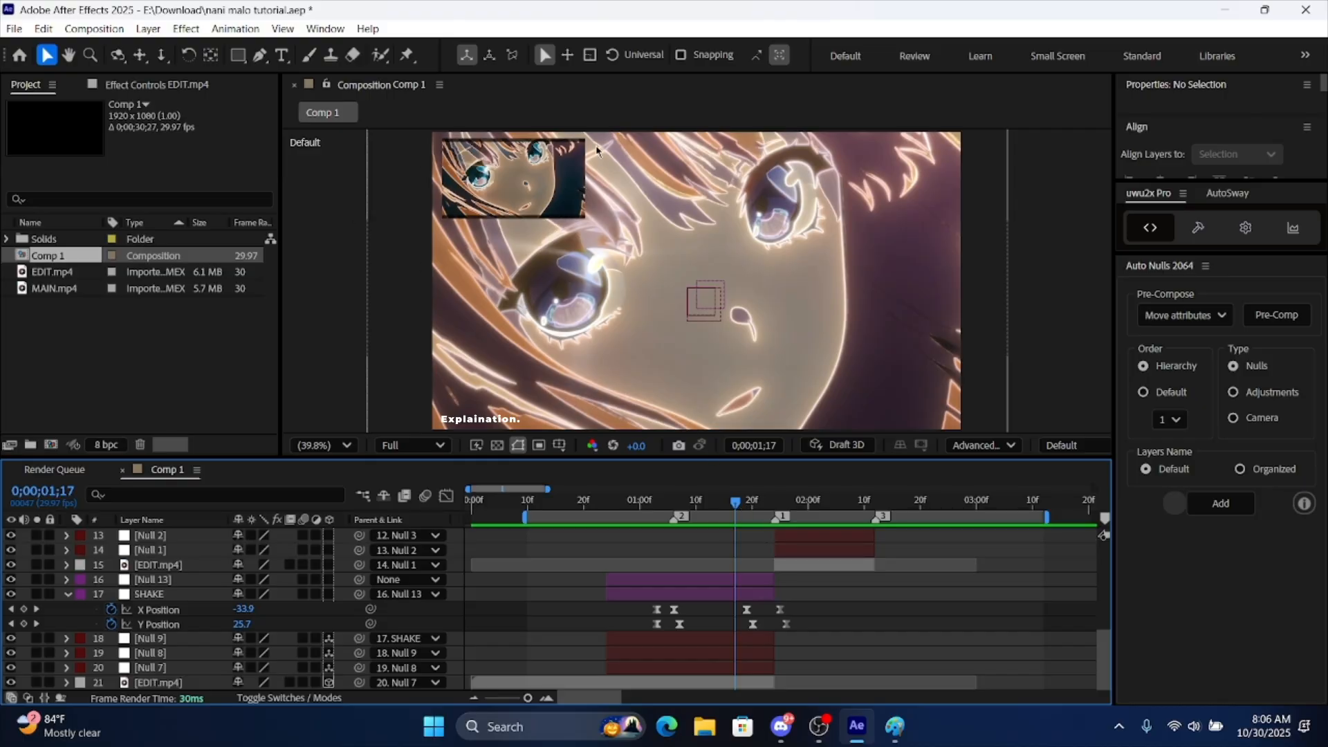
mouse_move(719, 220)
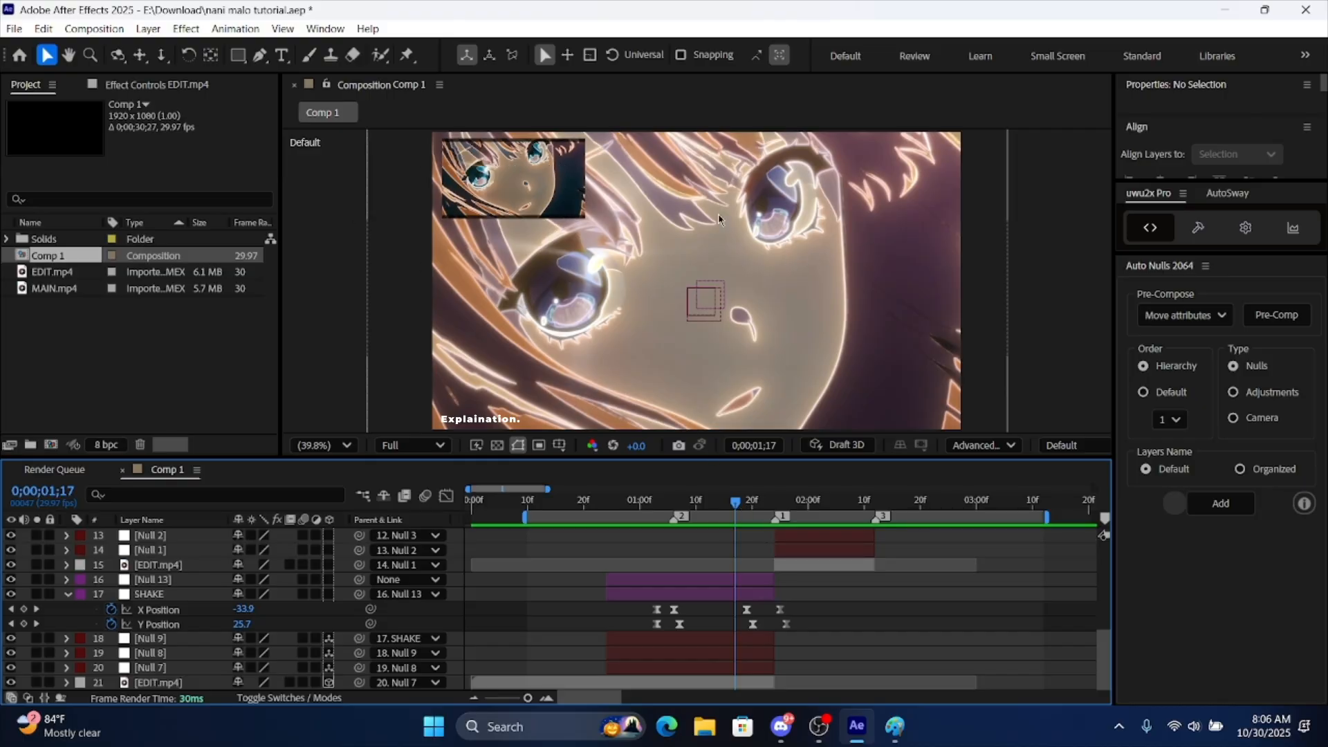
mouse_move(766, 221)
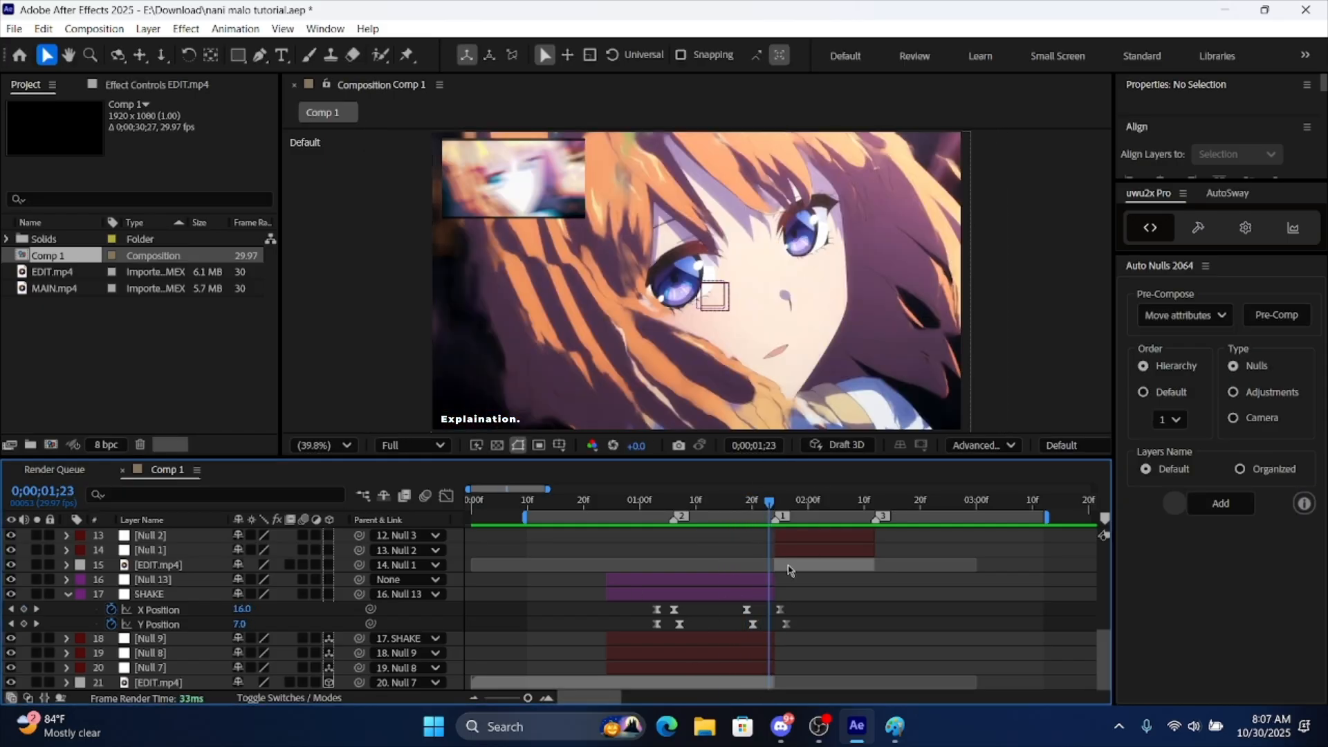
left_click(811, 499)
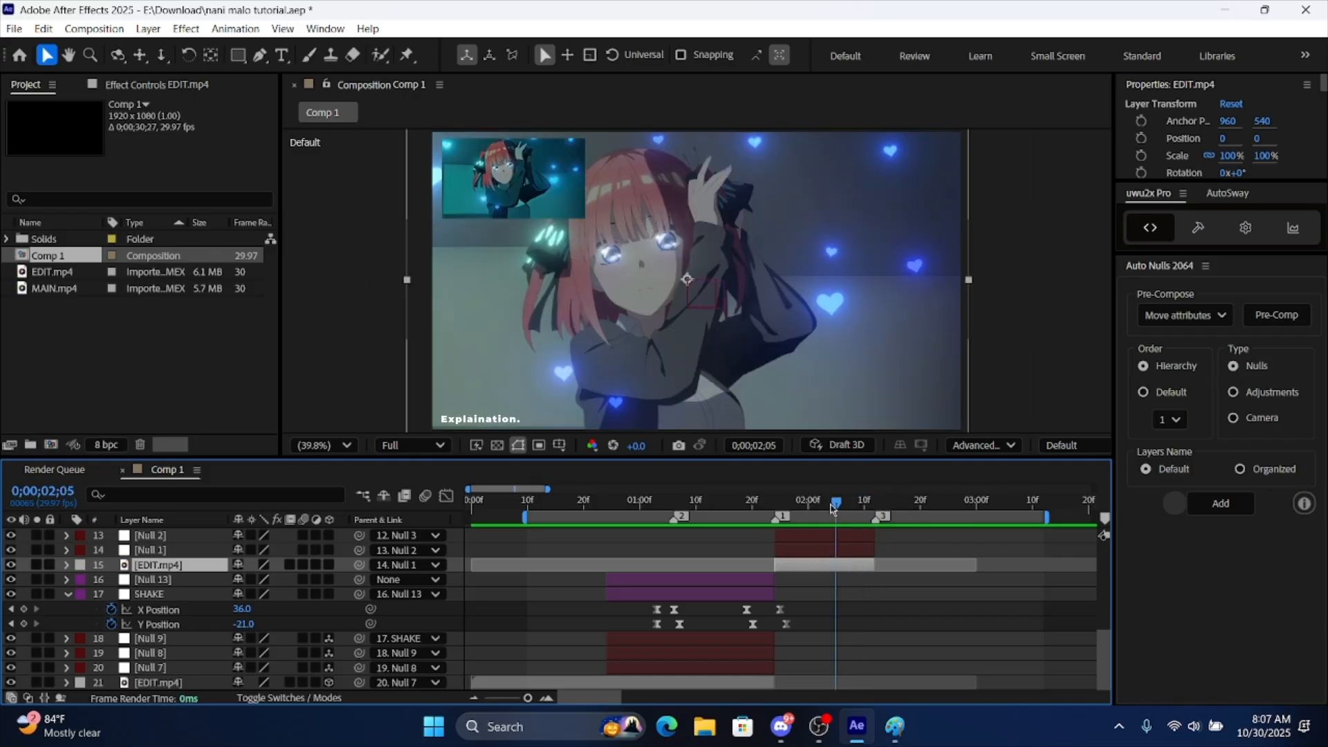
mouse_move(687, 329)
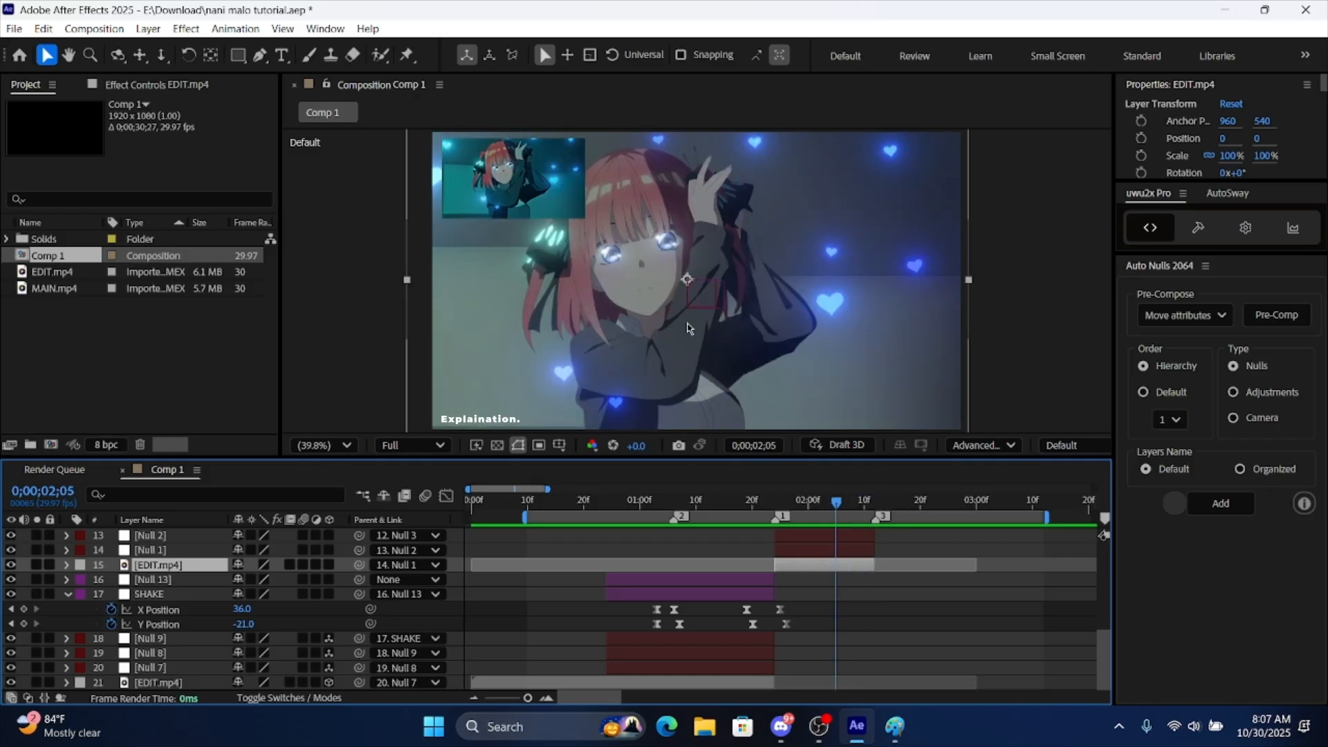
mouse_move(682, 512)
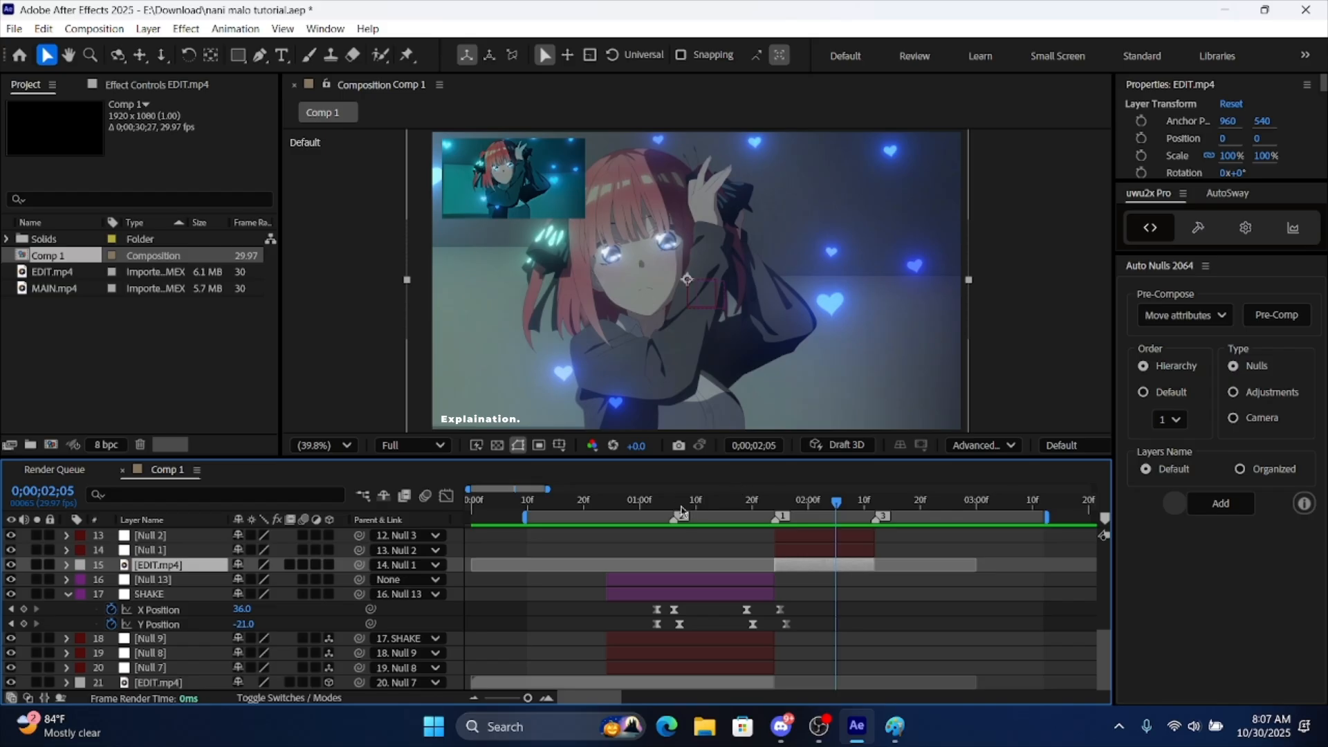
Pre-compose each clip with parented zoom nulls and preview the first and third transitions
left_click(639, 500)
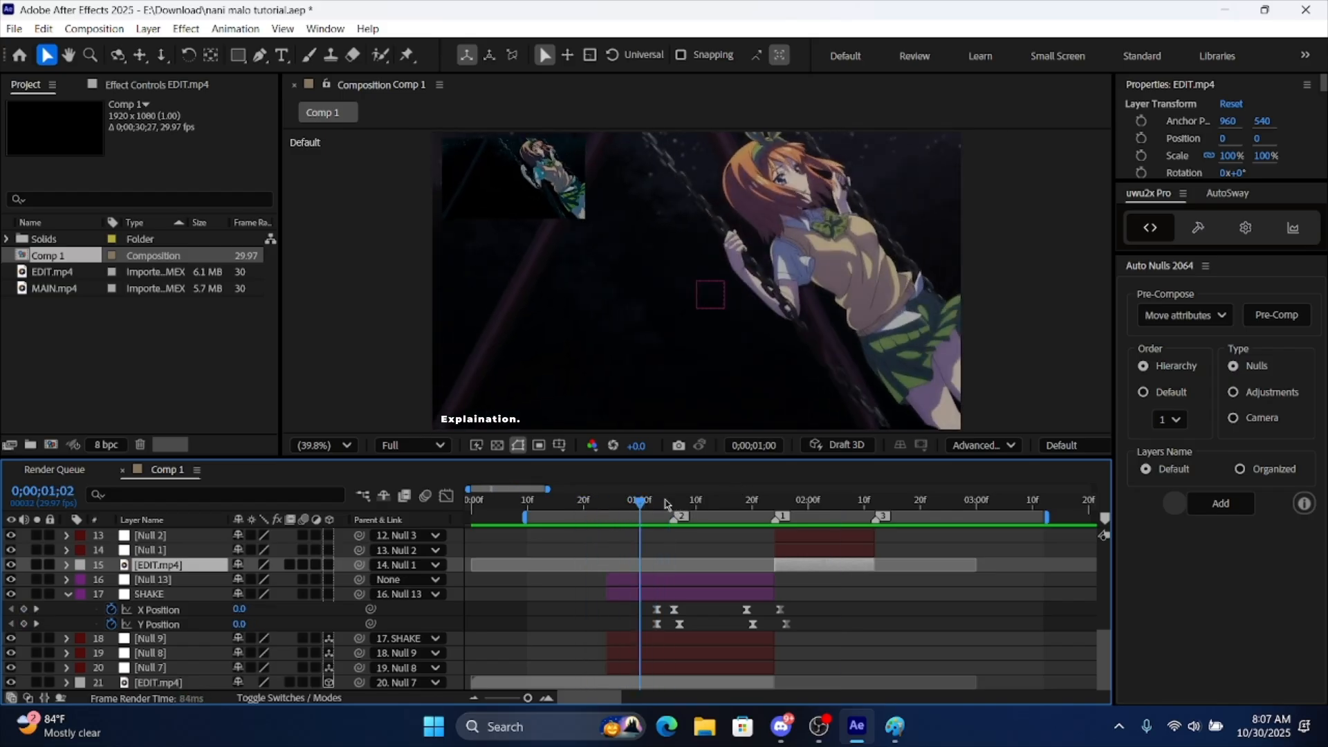
left_click(714, 501)
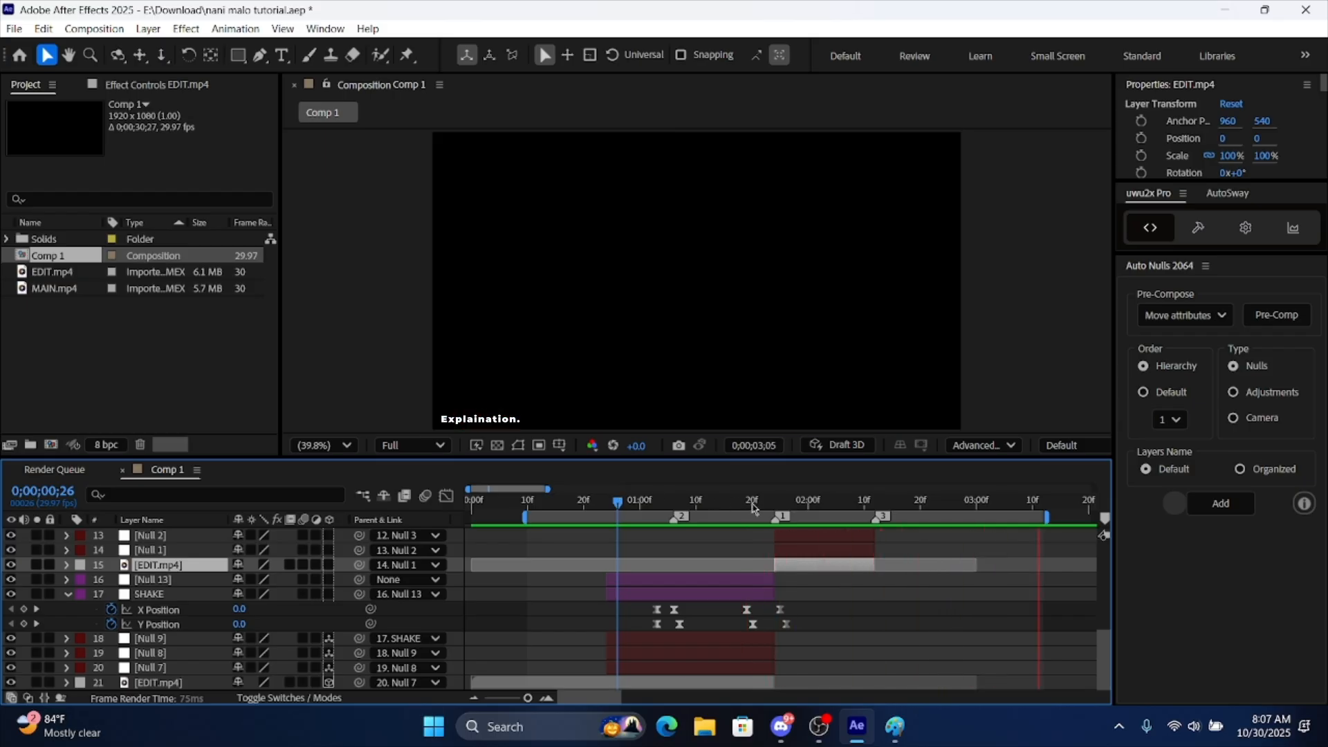
left_click(690, 499)
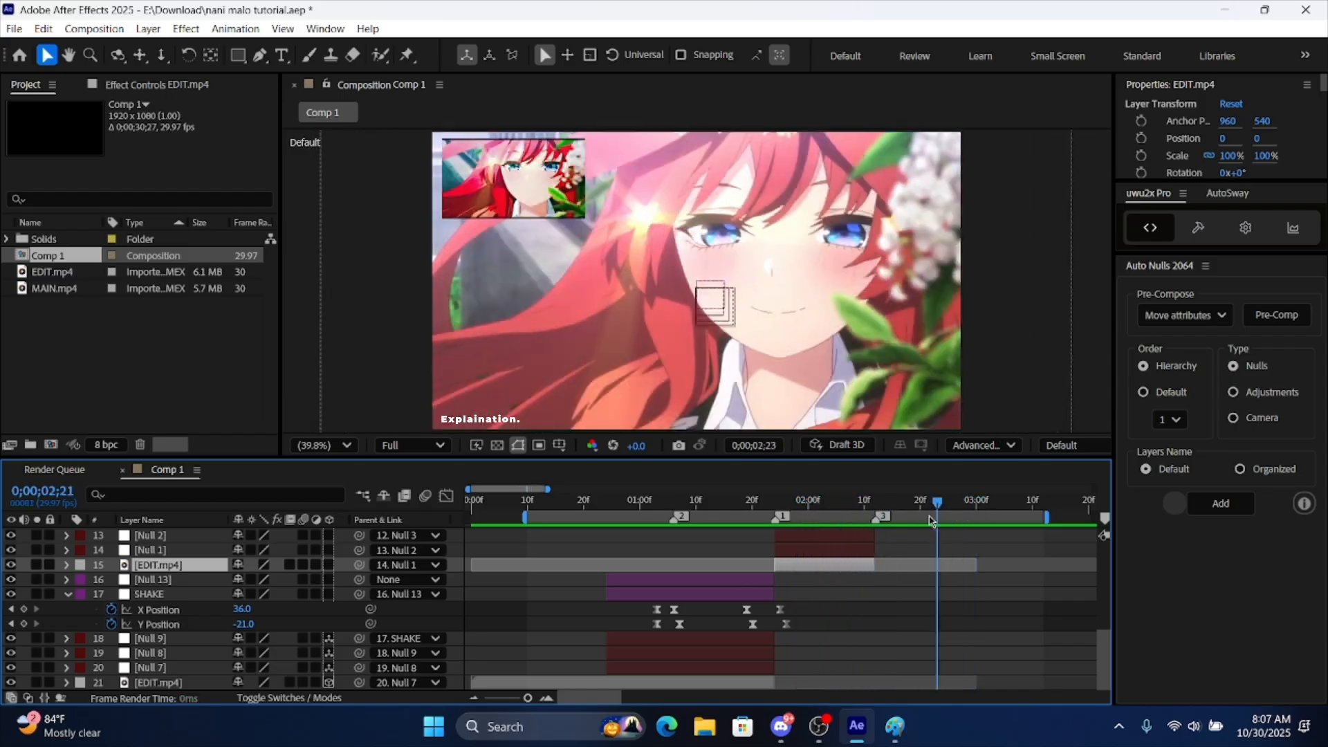
left_click(633, 499)
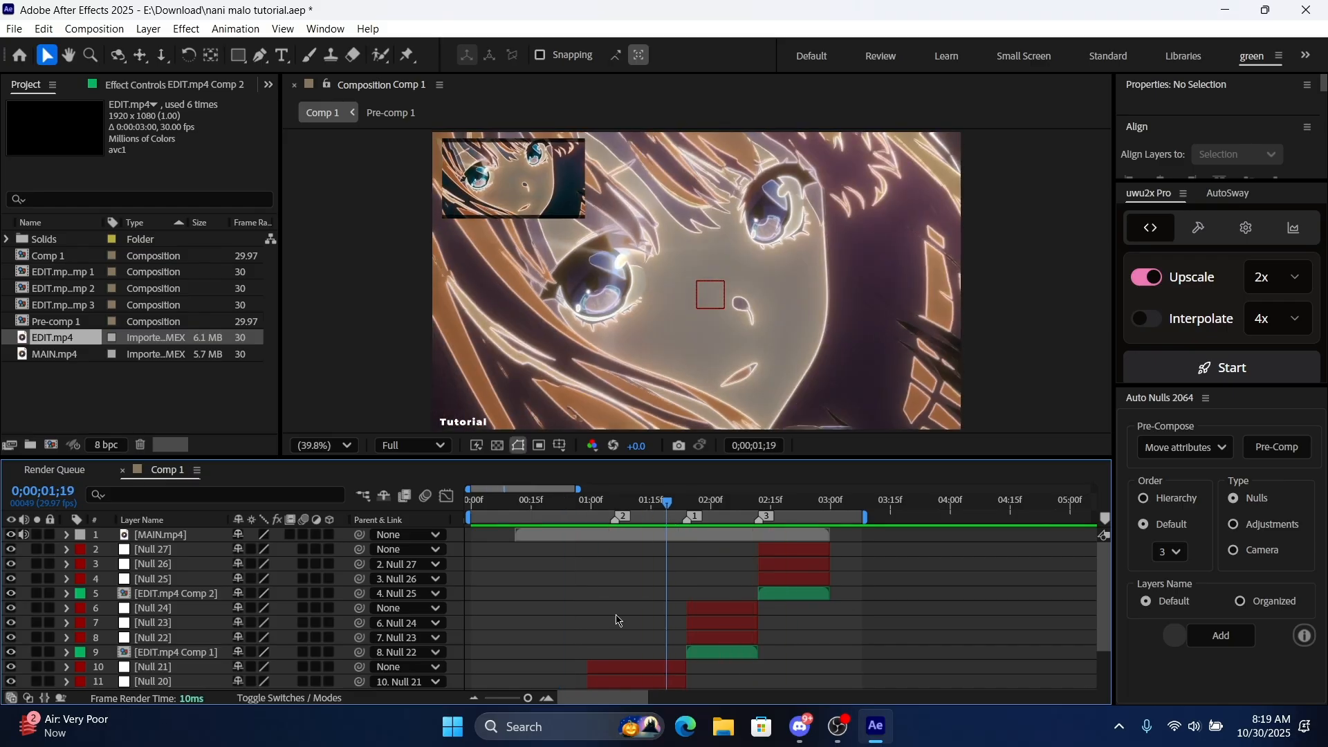
Create Null 18 from Layer > New and give it two Scale keyframes around the cut
scroll("down", 3)
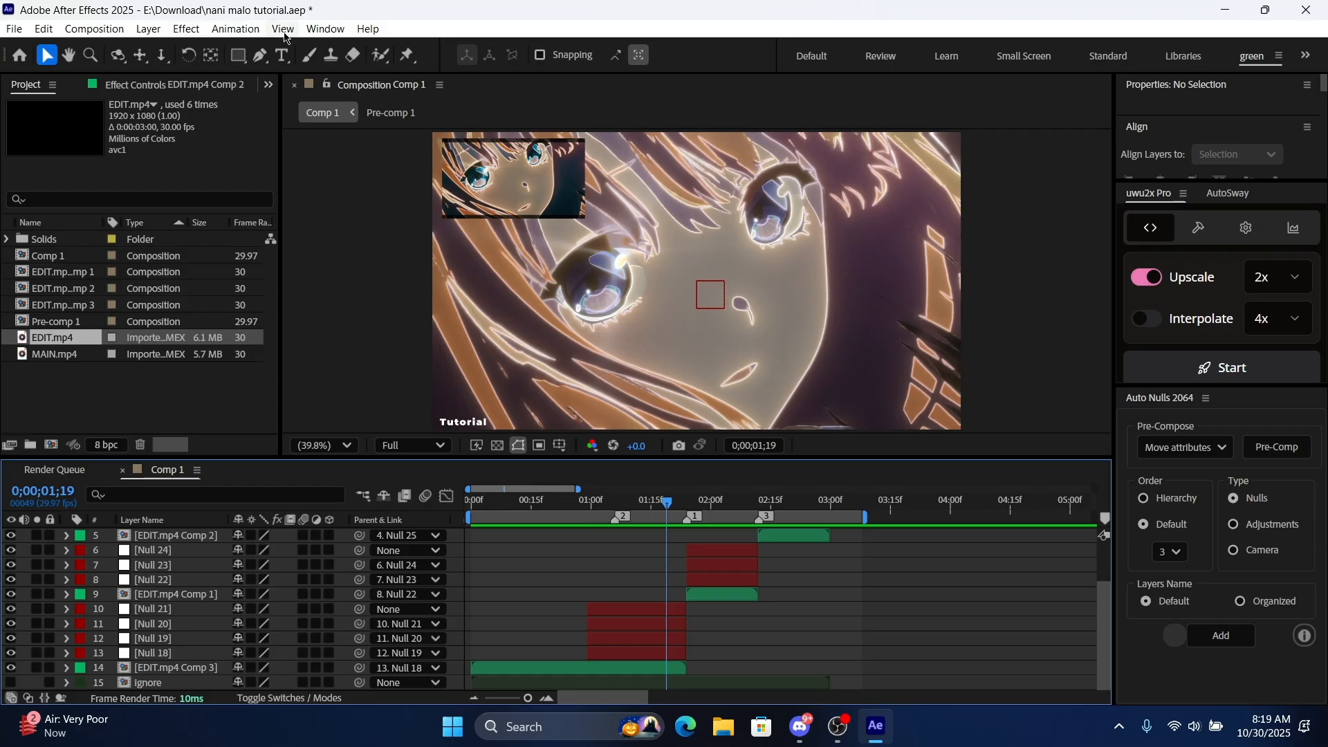
left_click(148, 27)
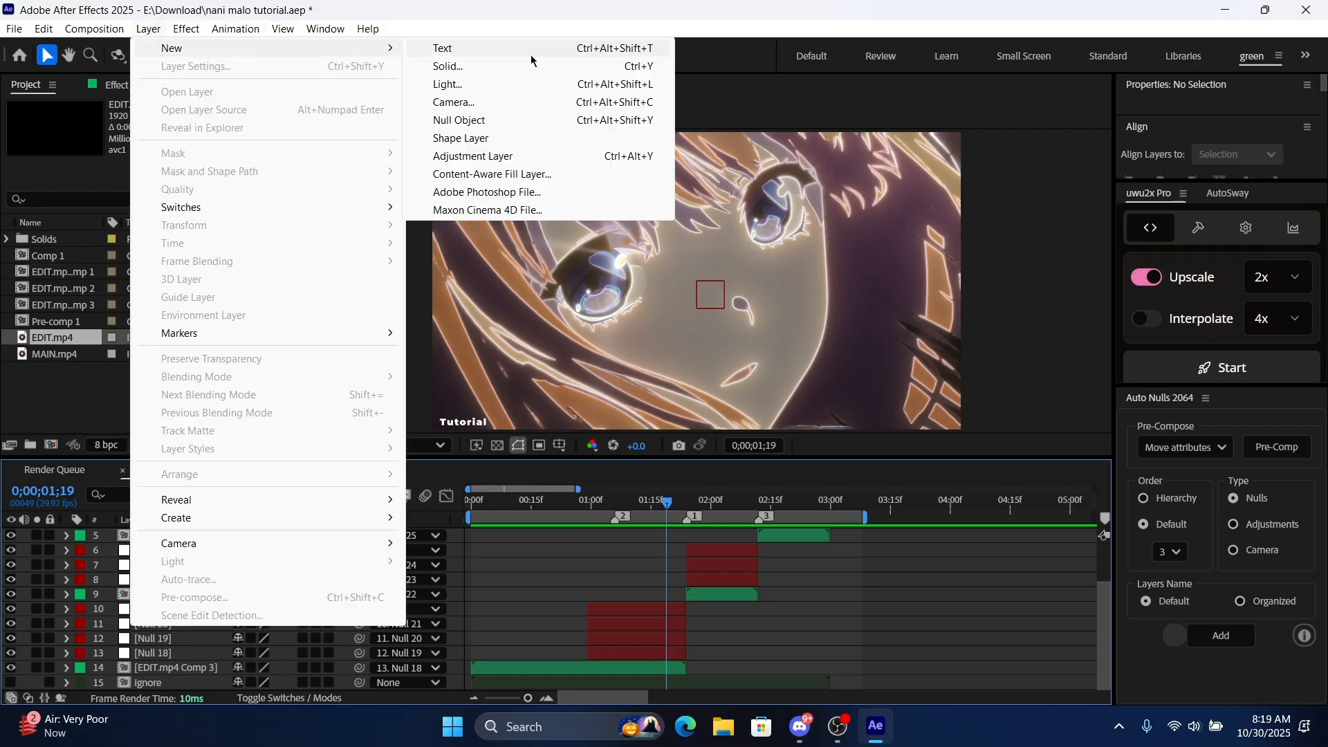
mouse_move(749, 506)
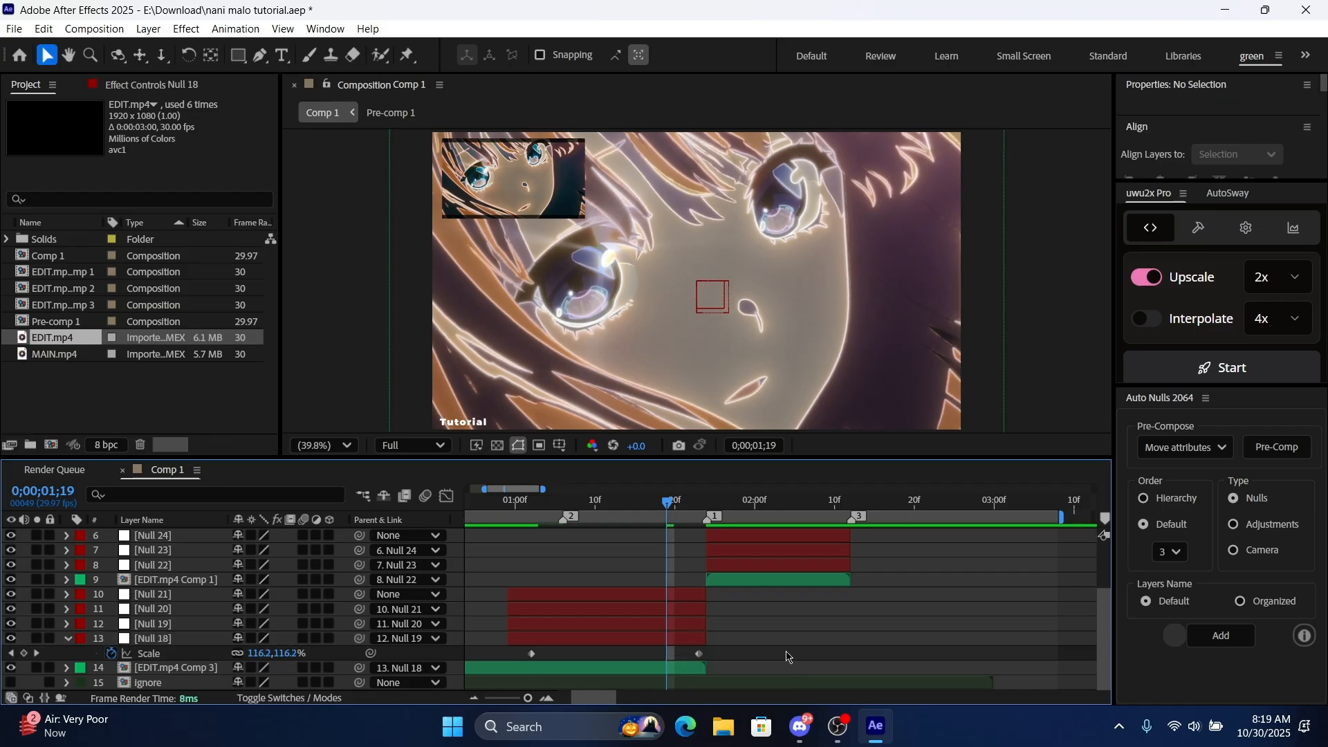
Ease Null 18's 100%→120% Scale curve in the Graph Editor and key Null 19's Scale
left_click(152, 637)
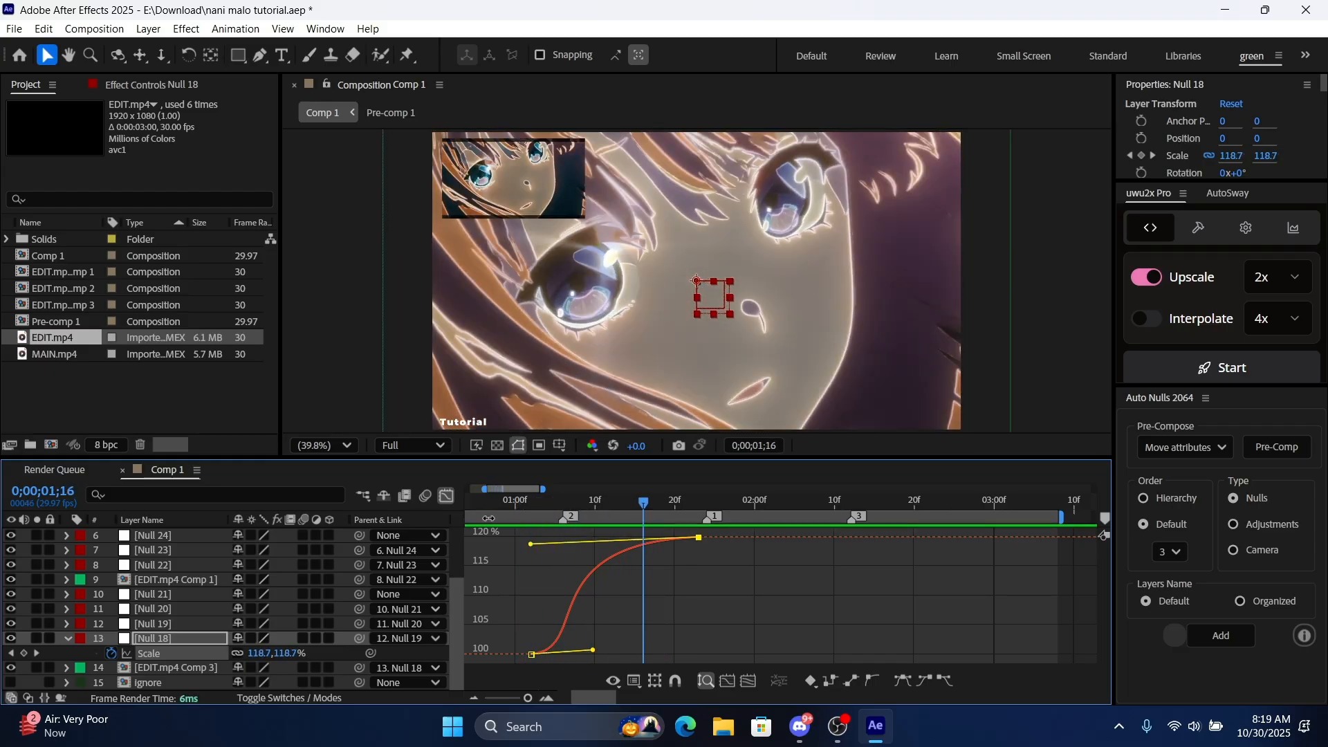
left_click(152, 624)
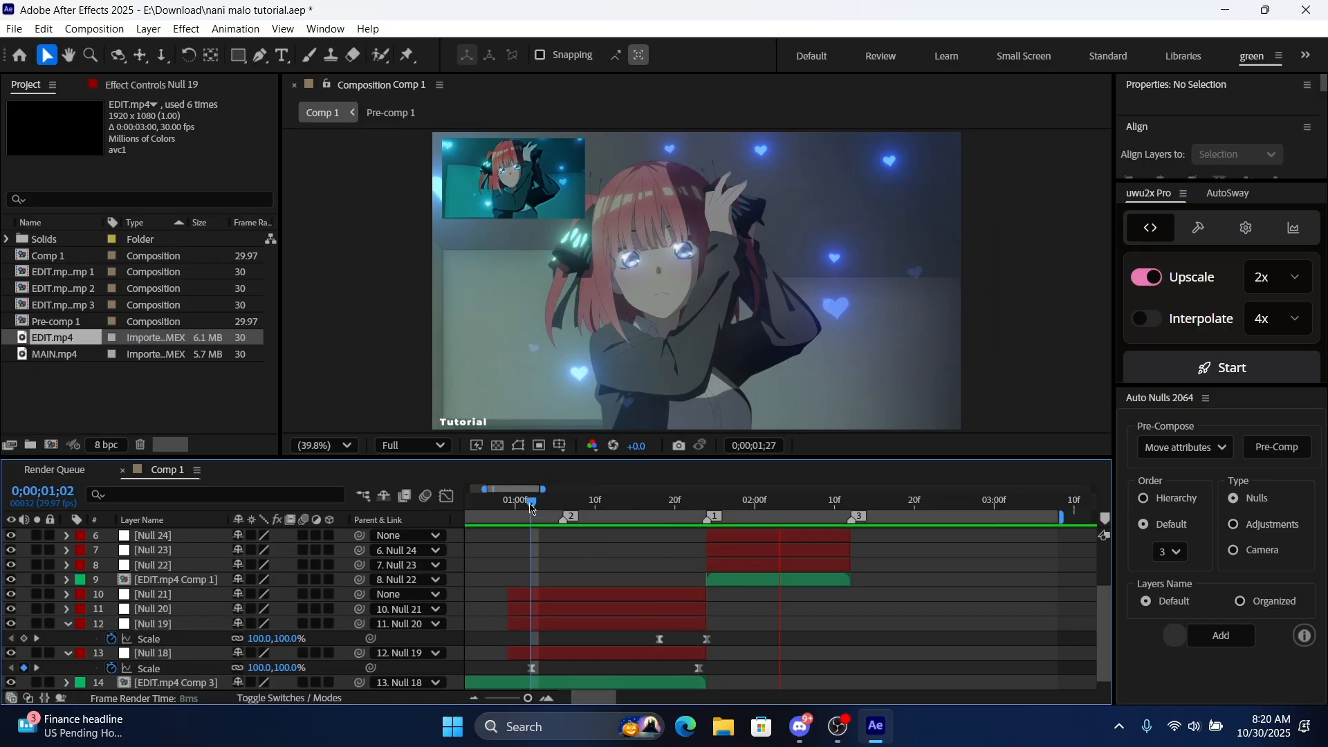
Ease Null 22's Scale from about 480% down to 100%, then key Null 23 at 400%
left_click(970, 499)
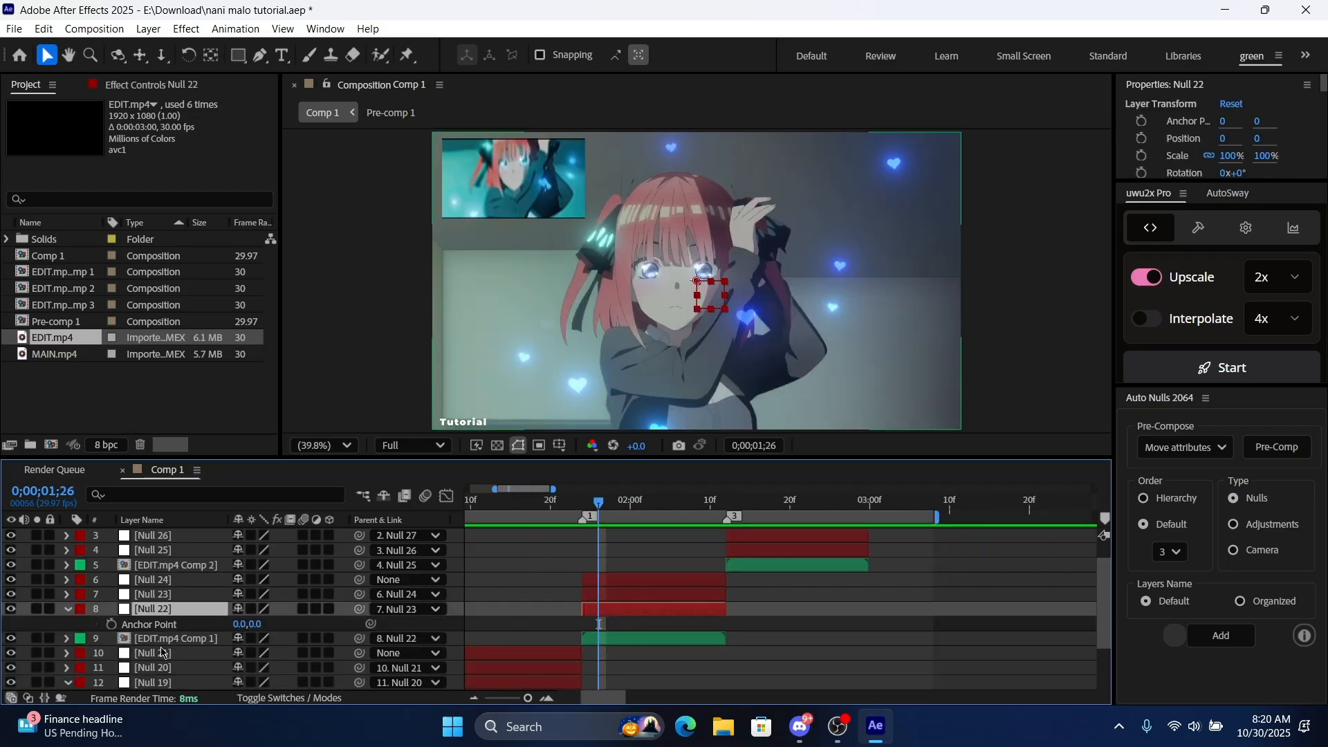
left_click(67, 609)
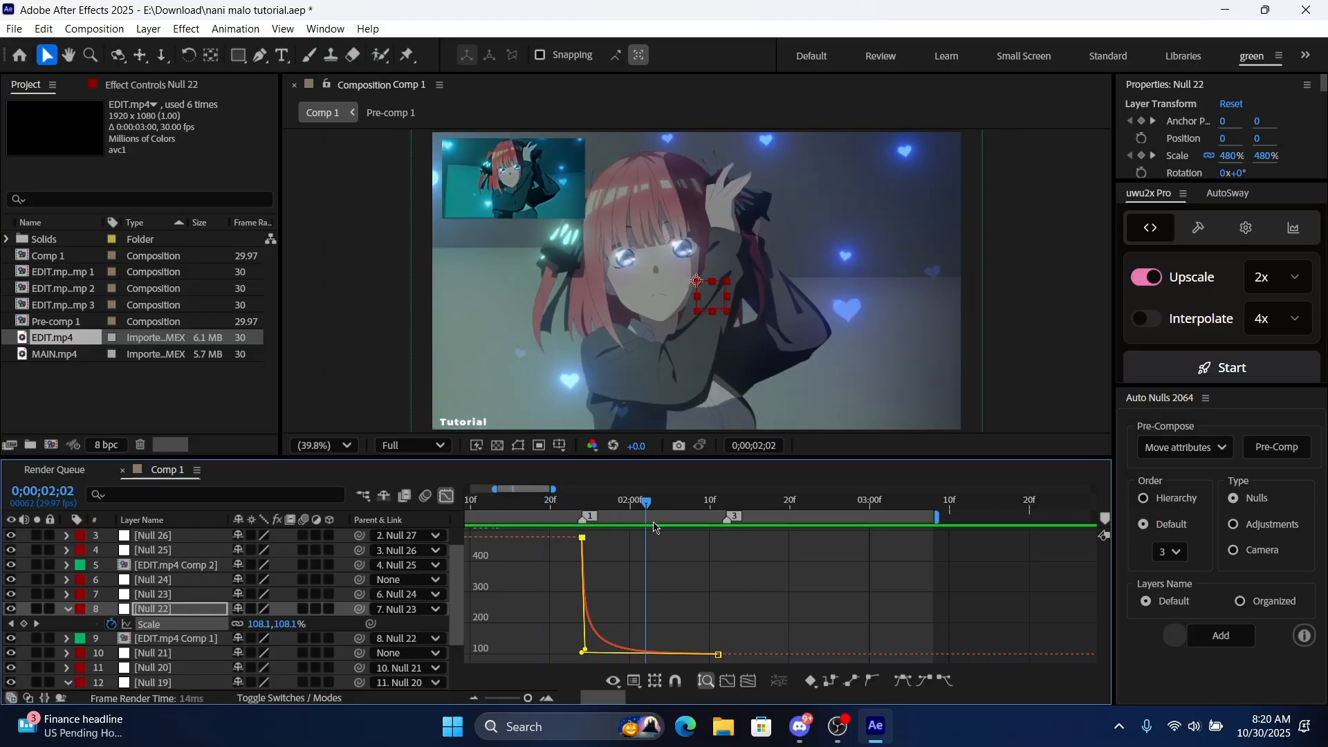
left_click(670, 499)
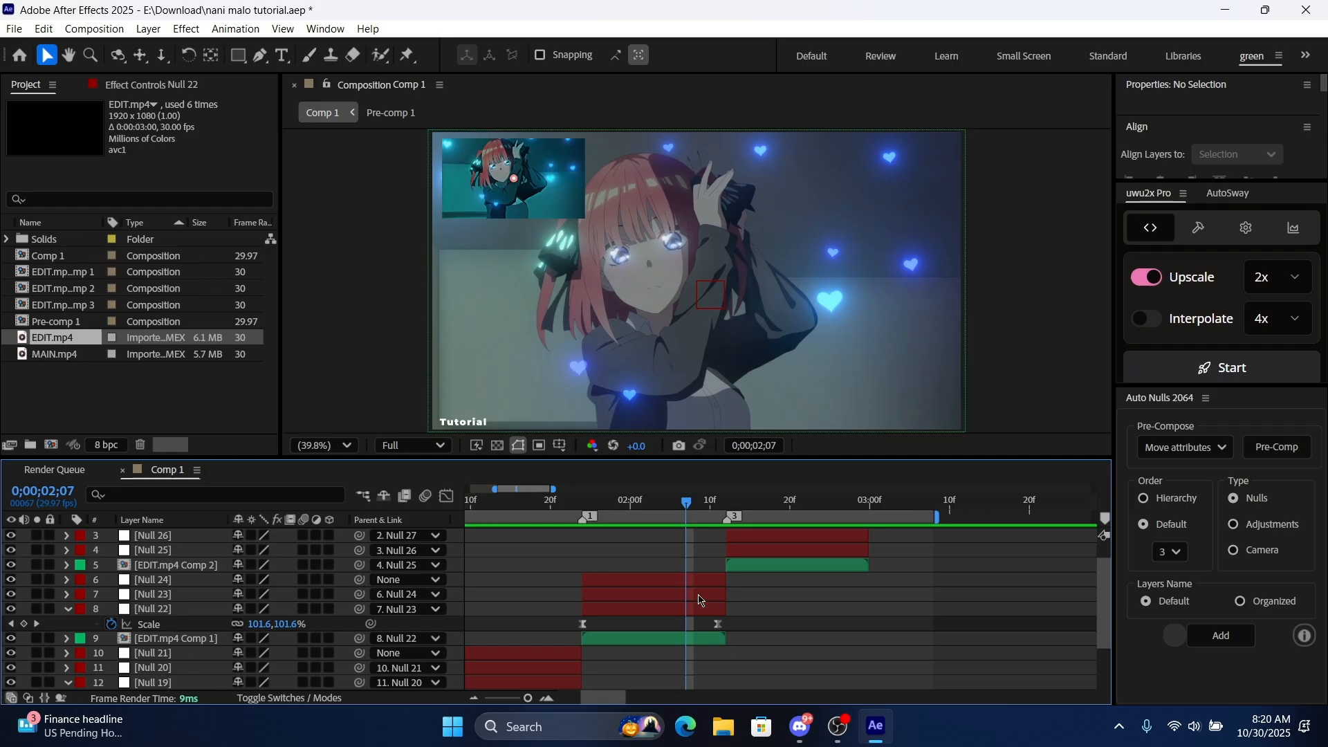
left_click(152, 594)
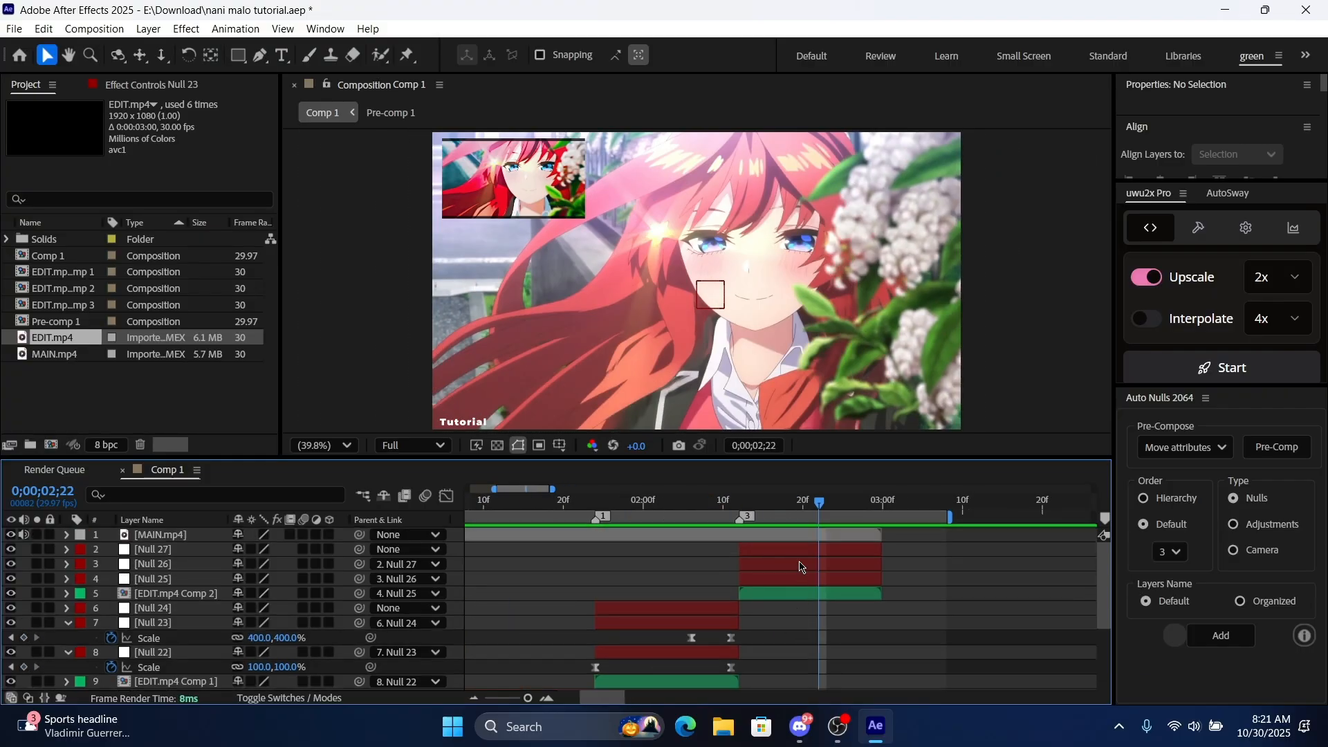
Set 115% Scale keyframes on Null 25 and Null 26 at the cut and add nulls 28–30
left_click(152, 578)
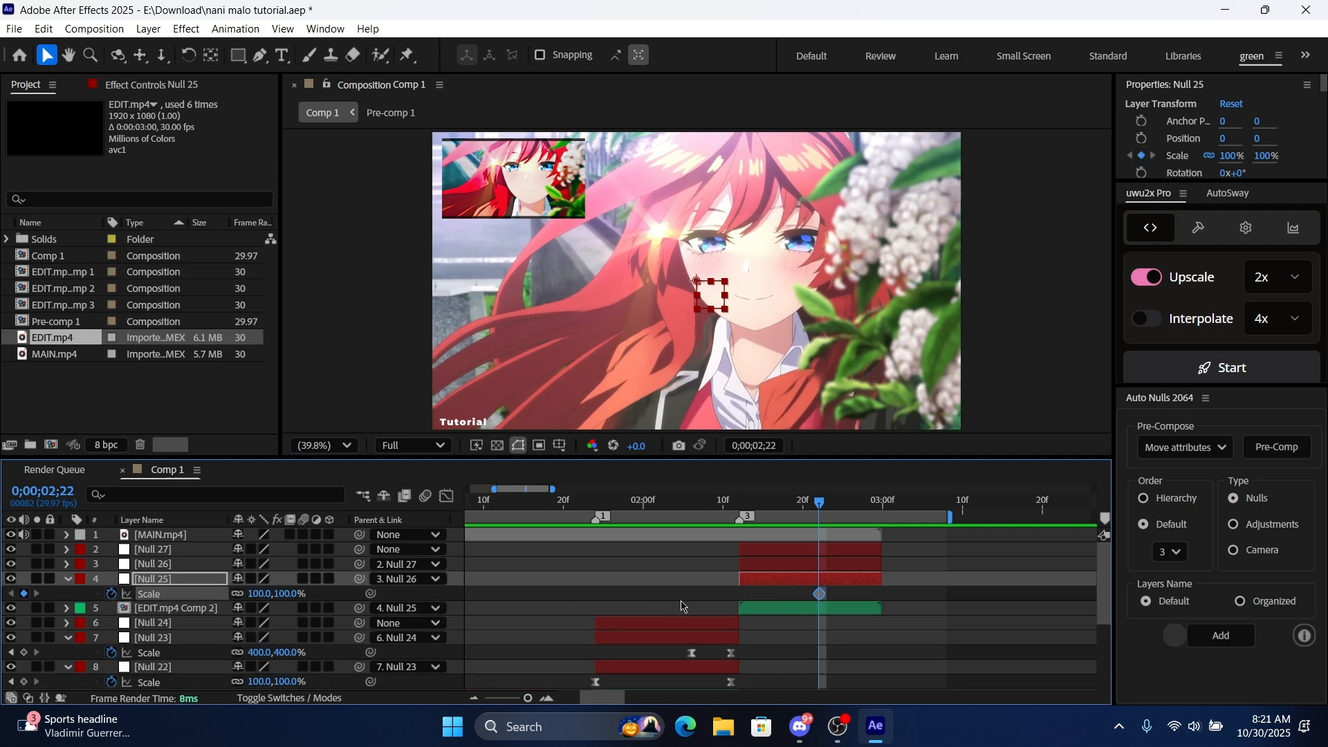
mouse_move(280, 593)
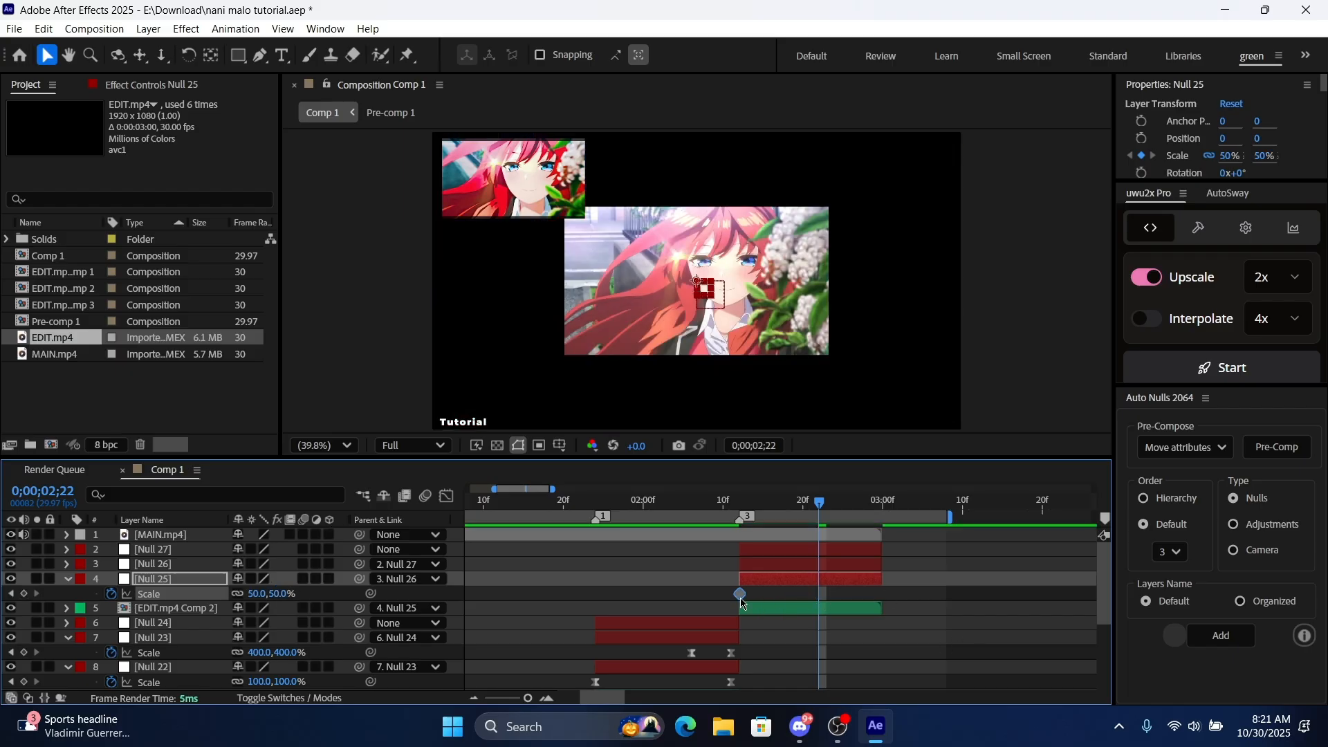
double_click(258, 593)
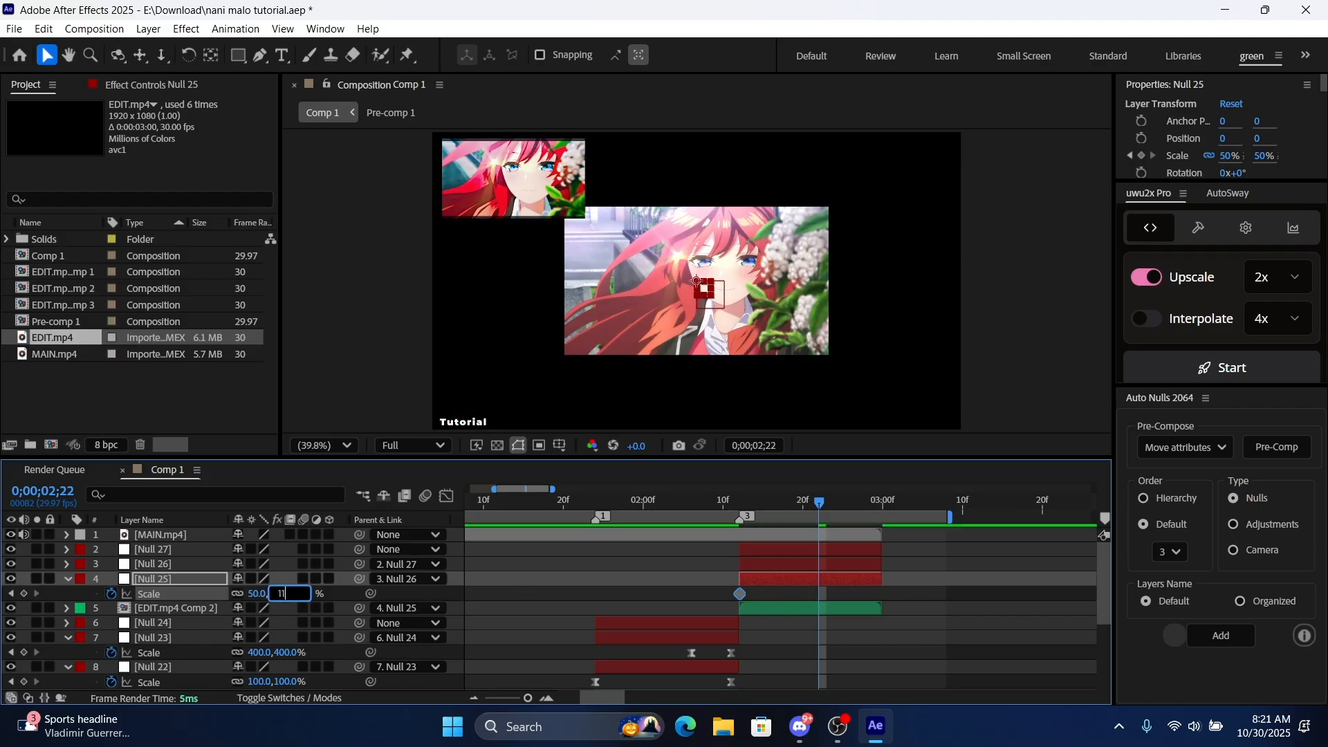
type("115.0%")
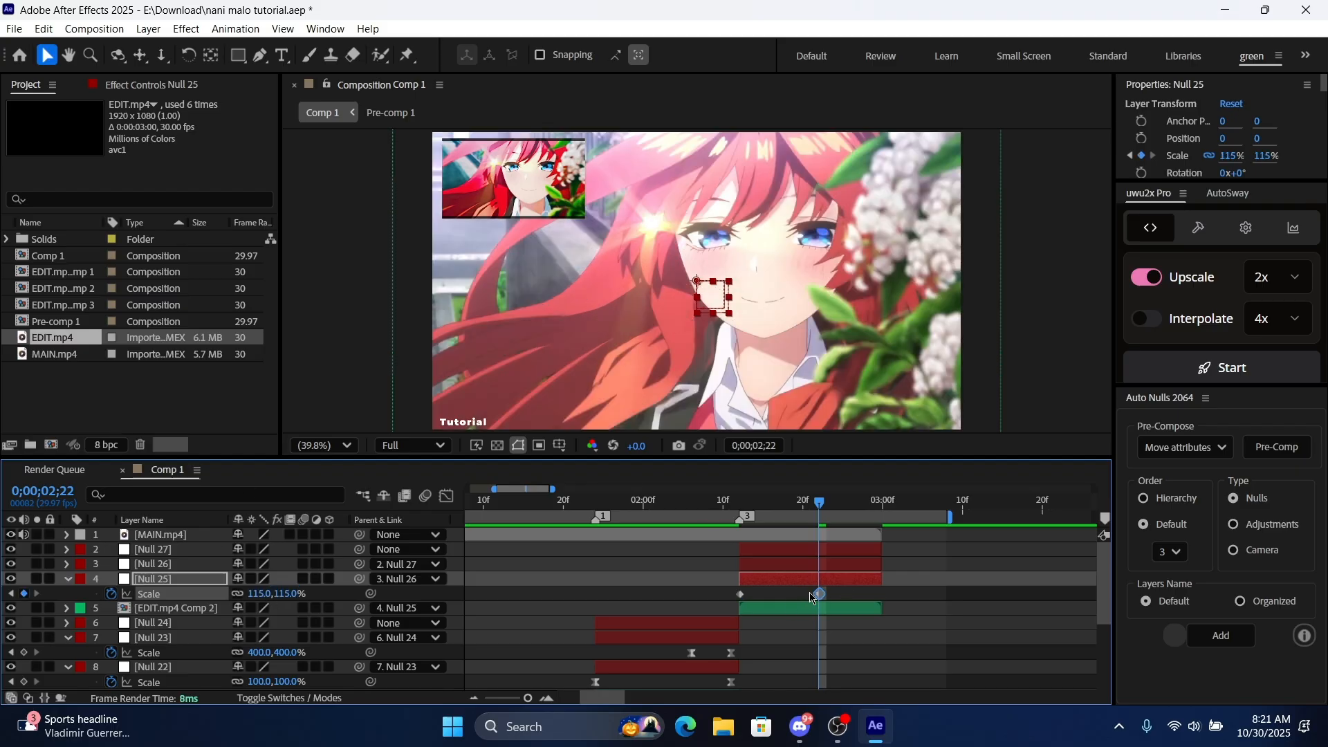
double_click(292, 594)
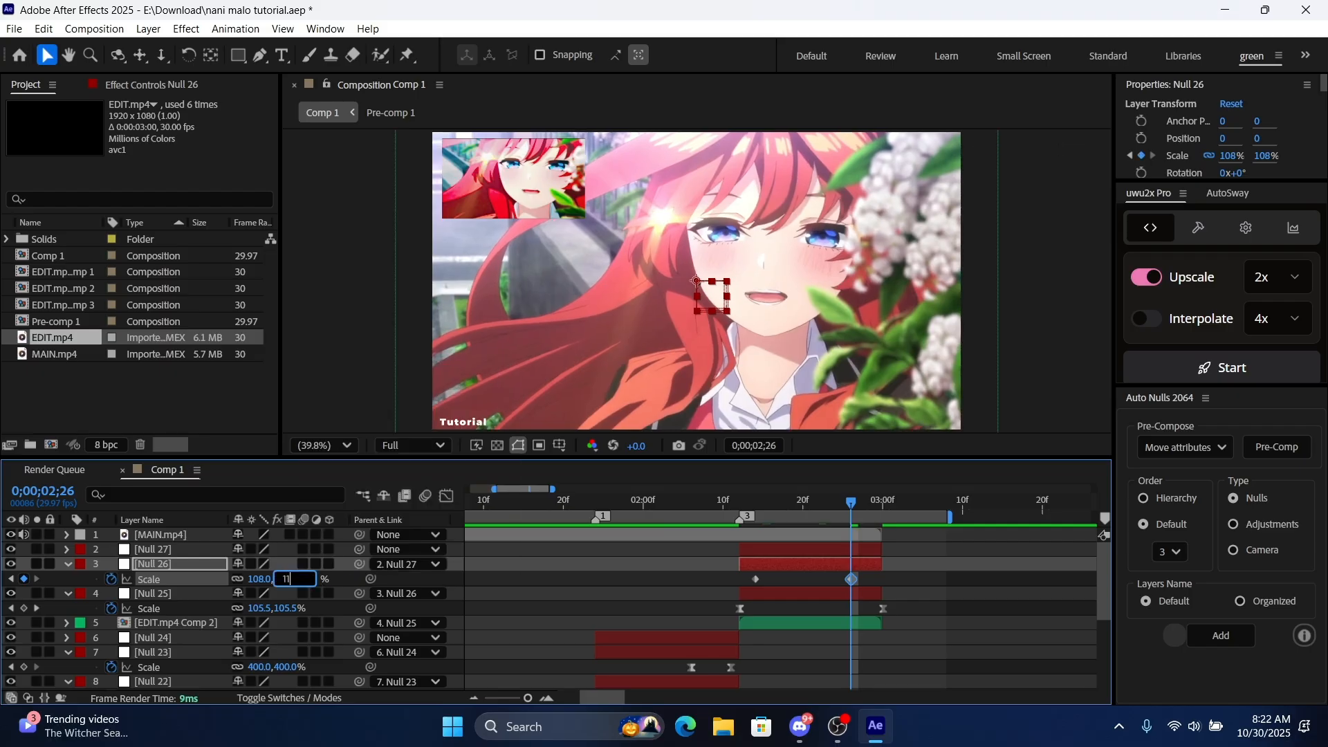
type("115")
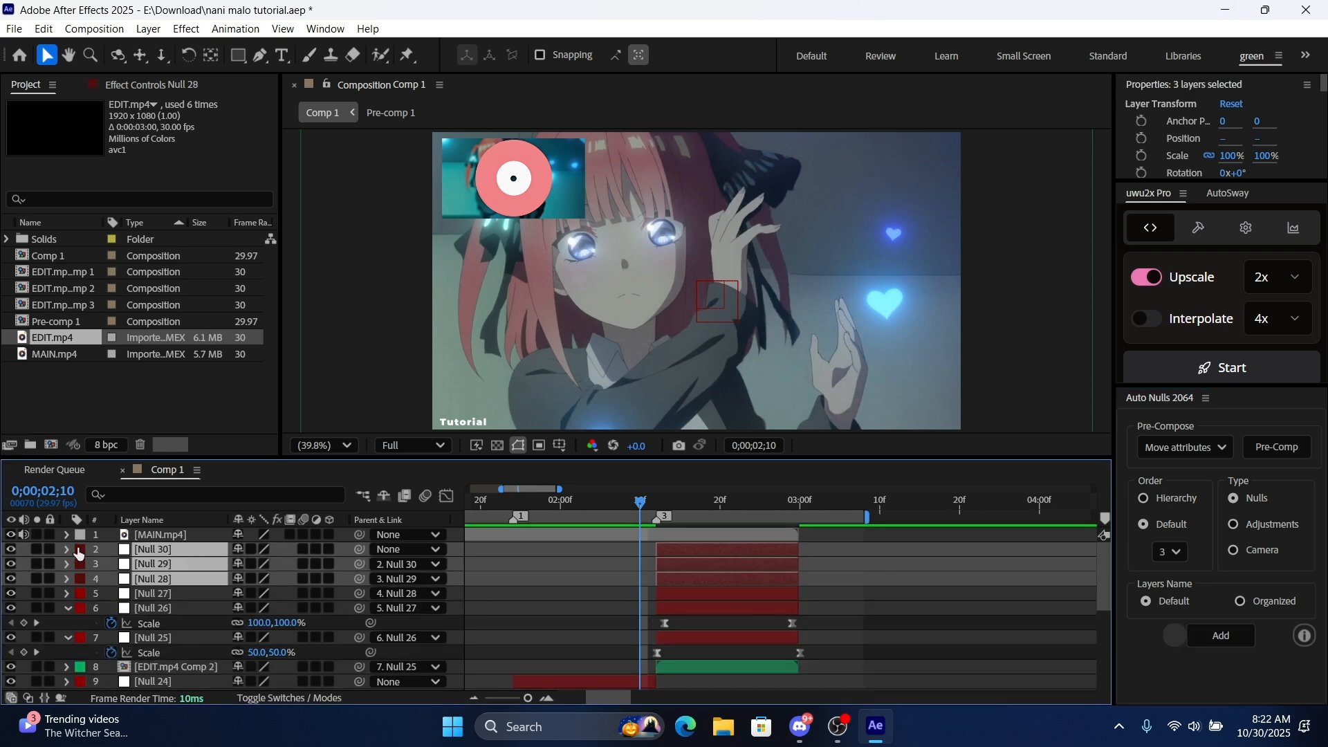
Give Null 27 Easy Ease Scale keyframes zooming in to the cut and preview the curve
left_click(700, 583)
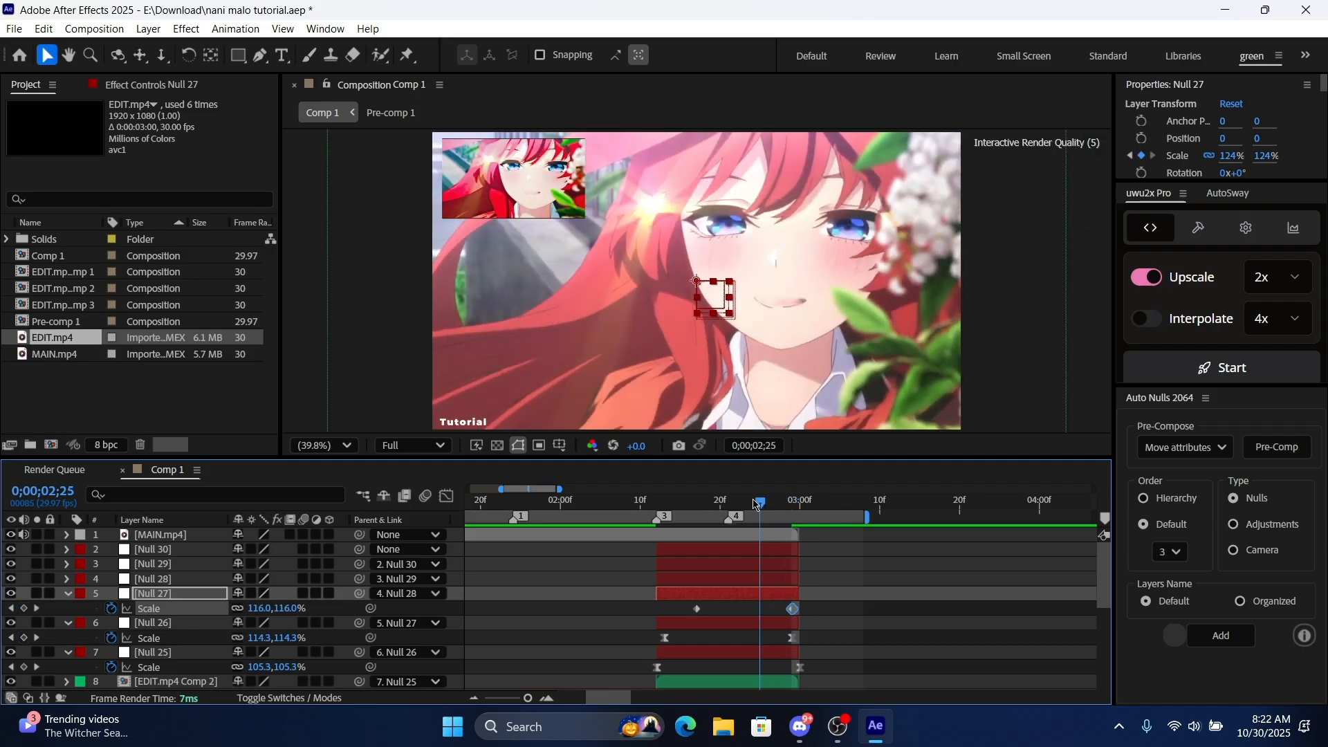
left_click(766, 499)
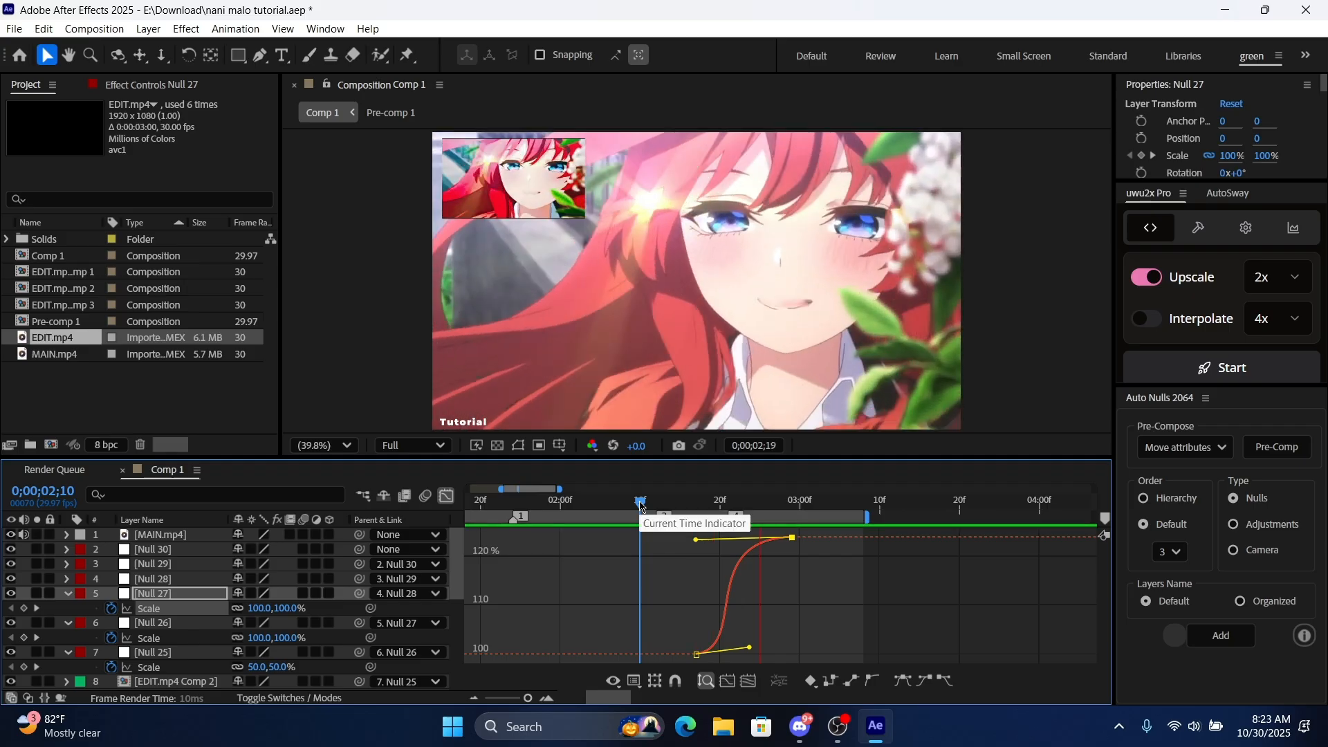
left_click(641, 500)
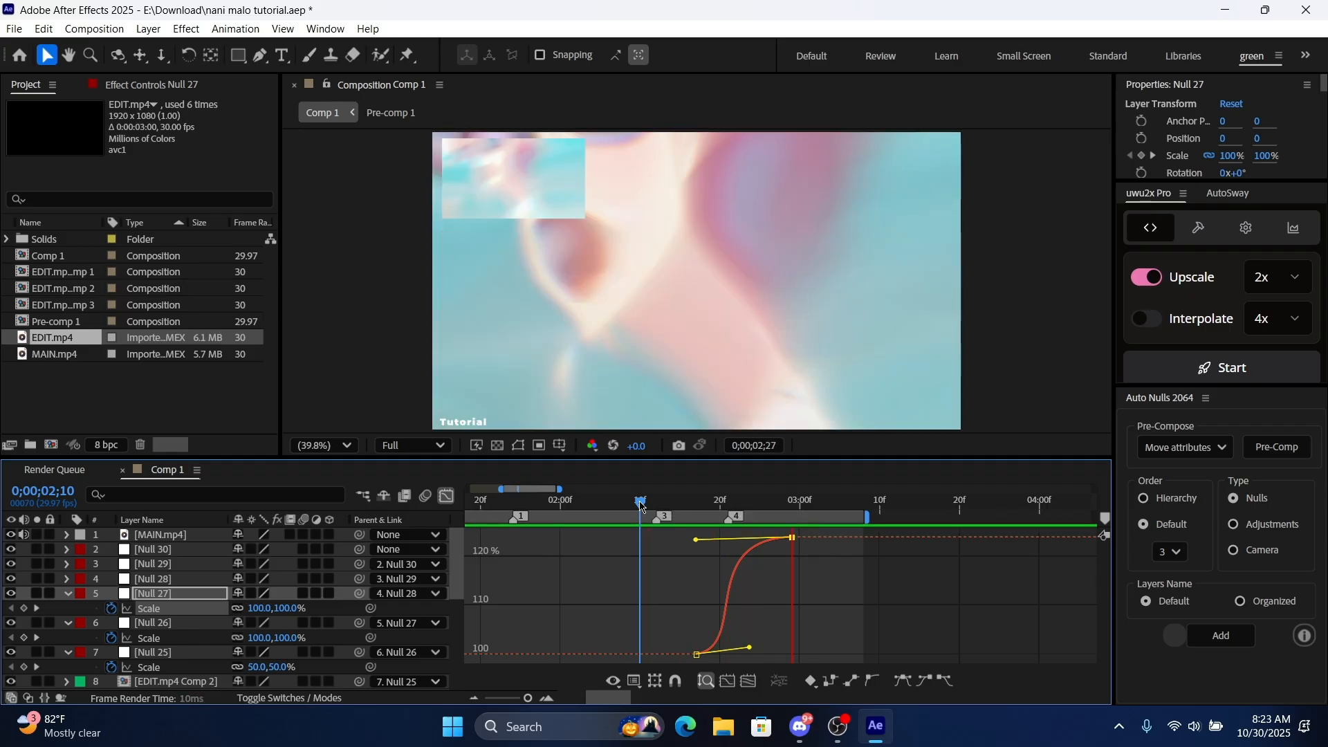
left_click(759, 501)
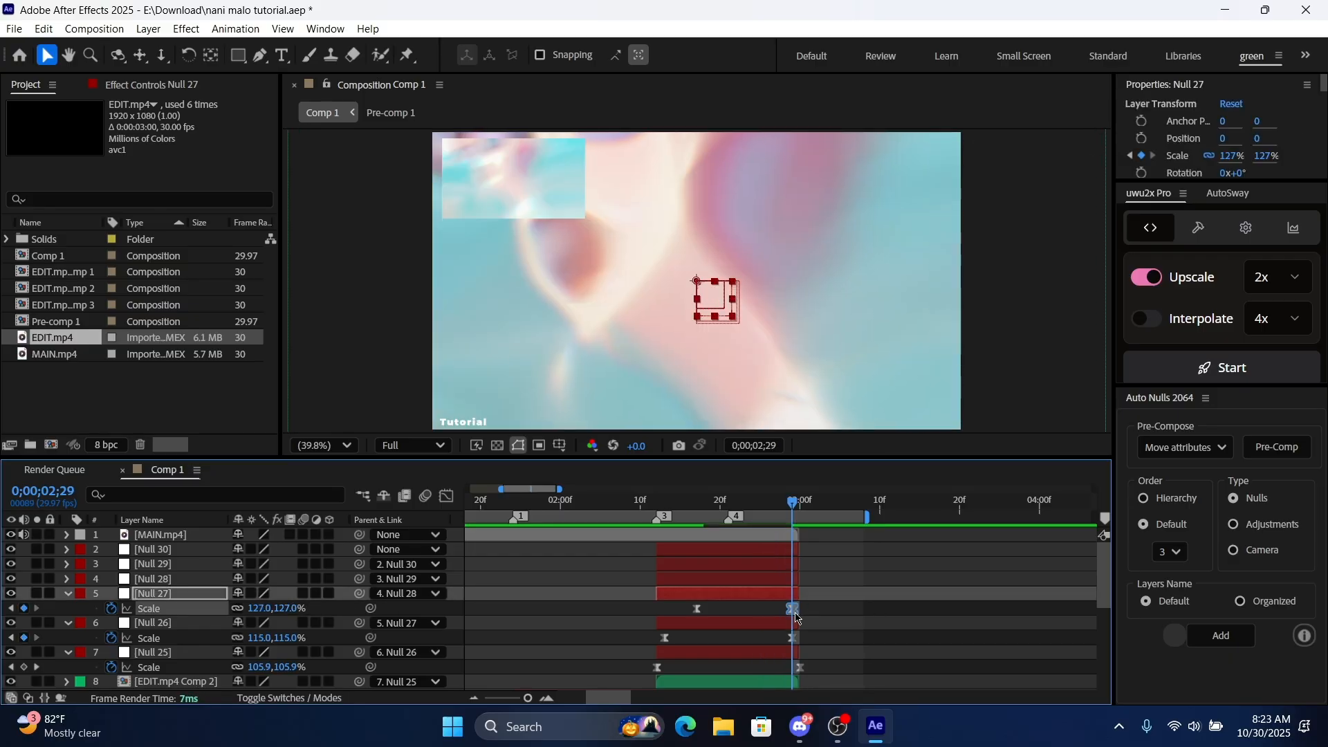
left_click(152, 579)
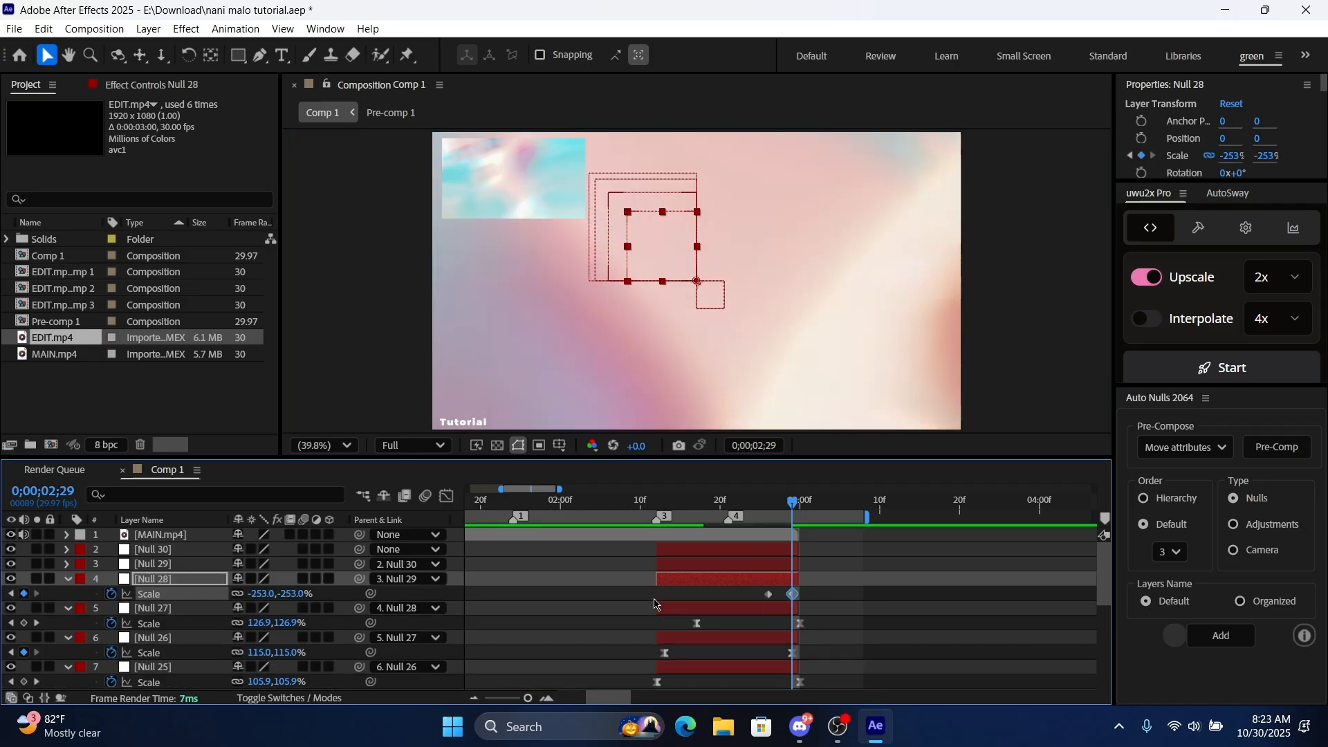
Set Null 28's end Scale keyframe to about 47% and sharpen its ease in the Graph Editor
double_click(296, 593)
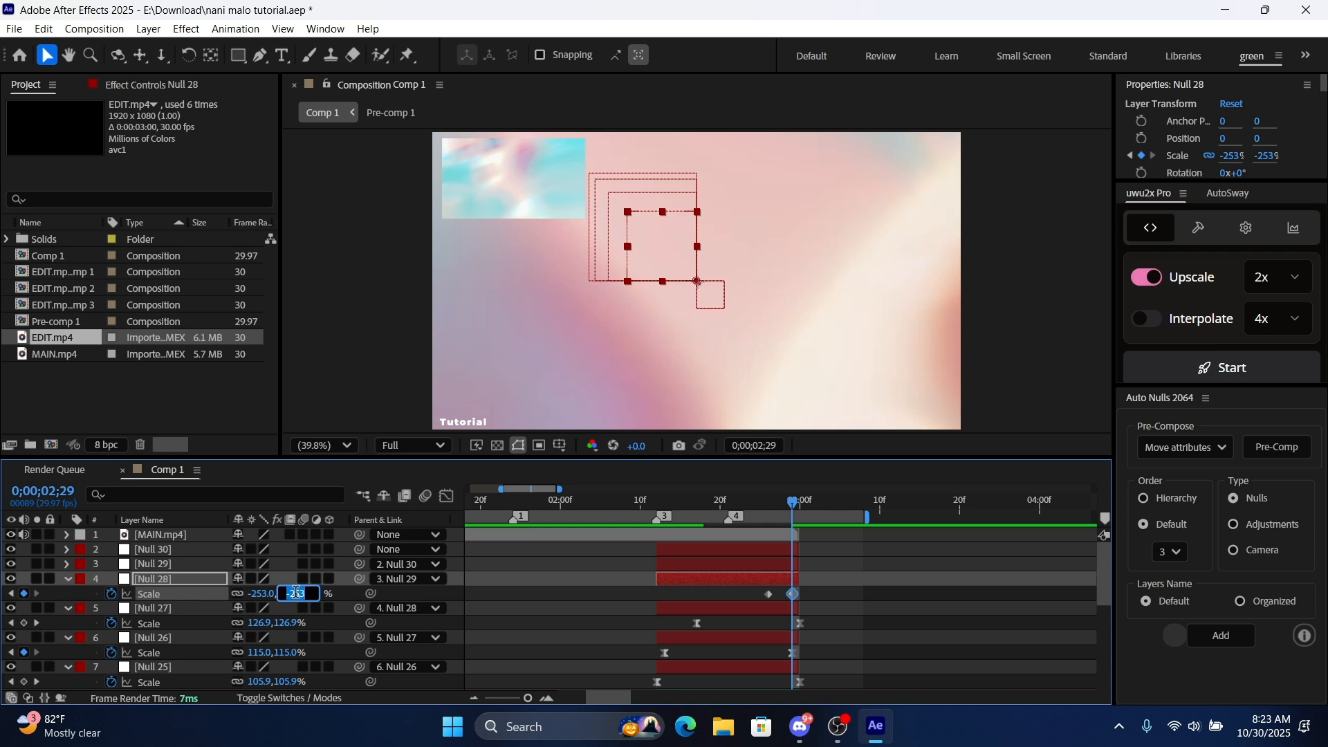
type("30")
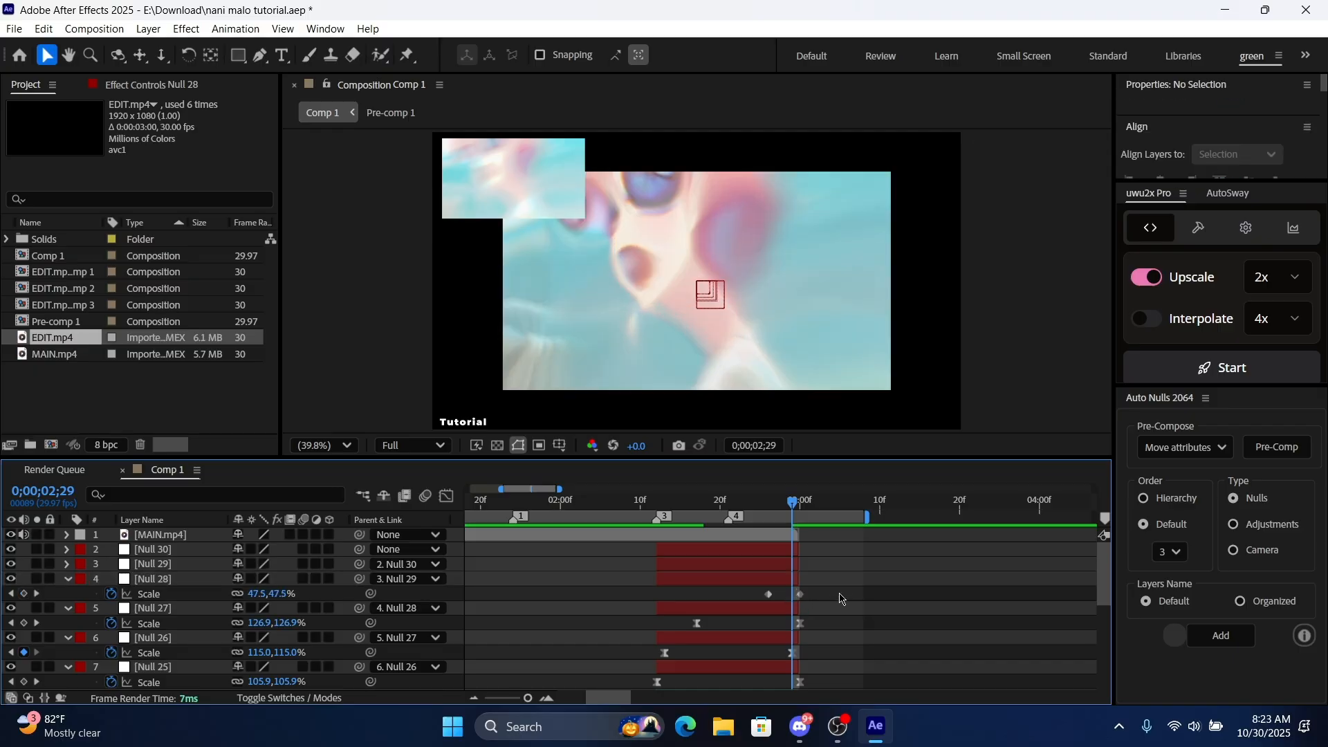
left_click(155, 578)
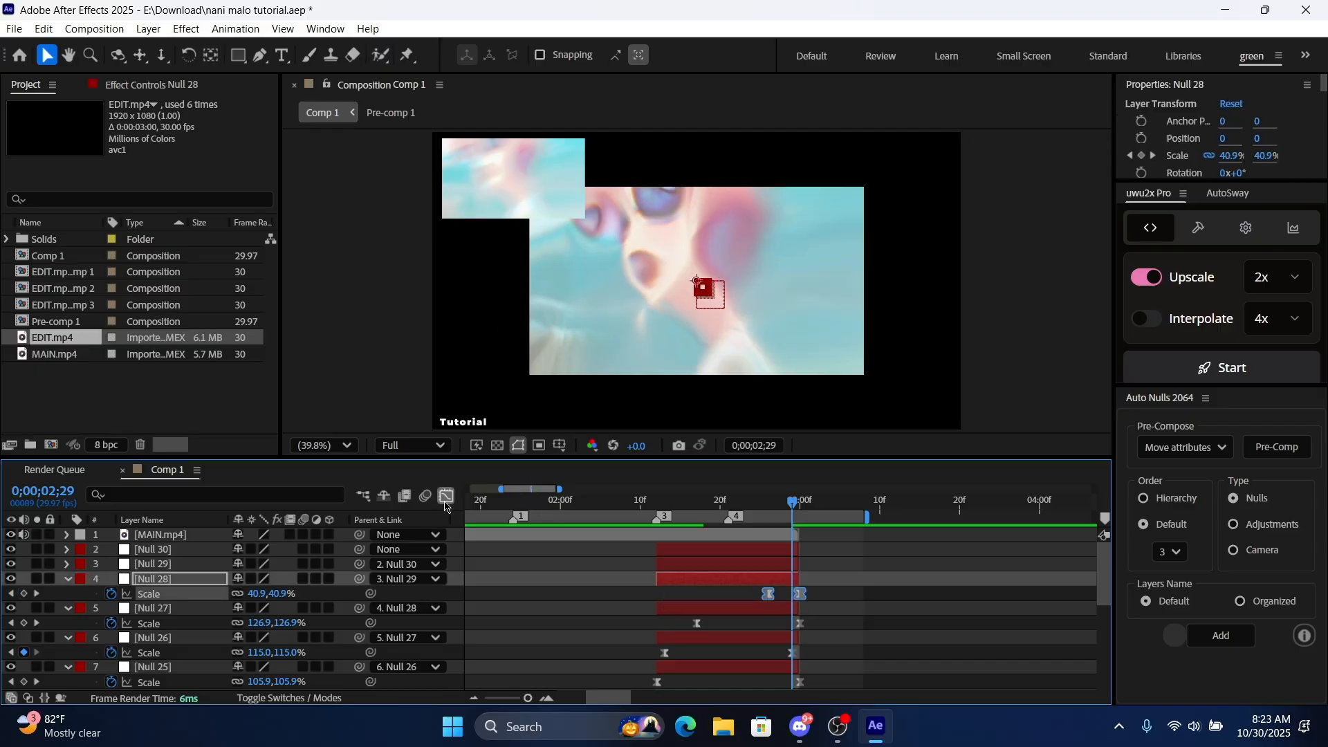
left_click(446, 495)
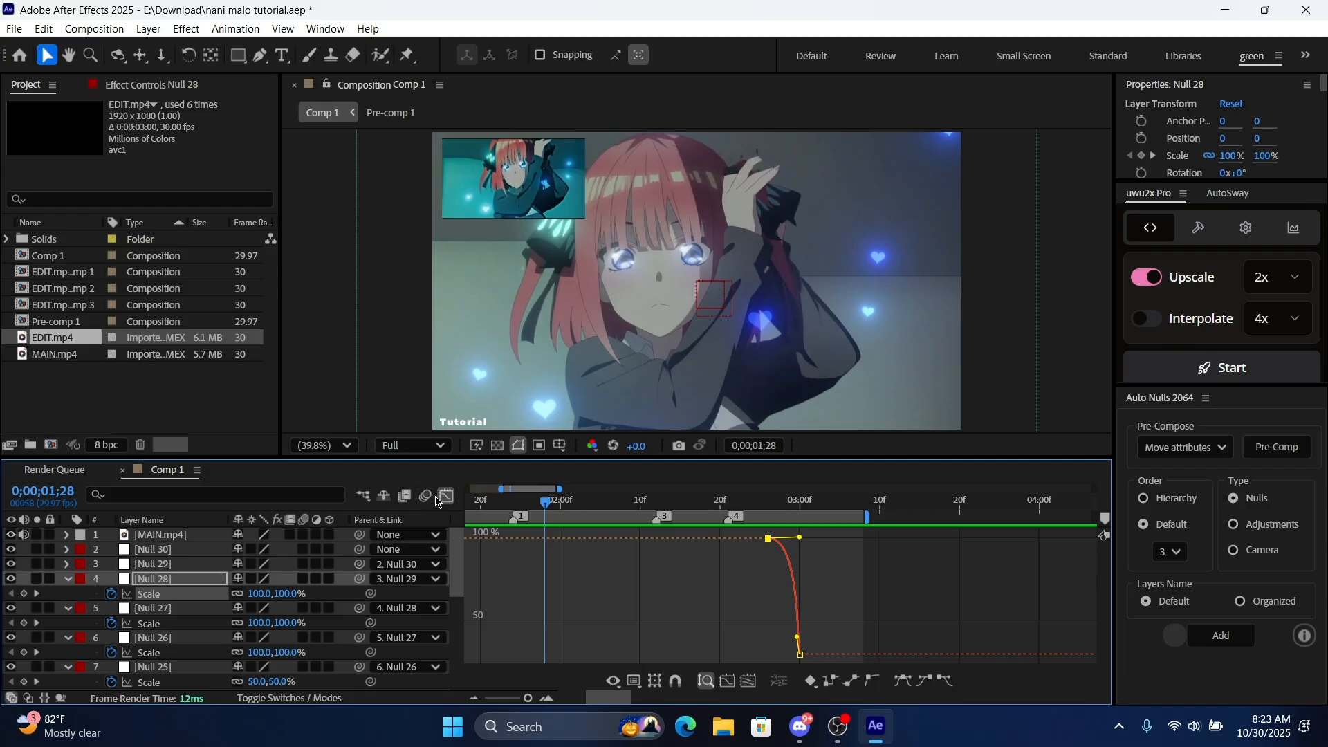
left_click(542, 610)
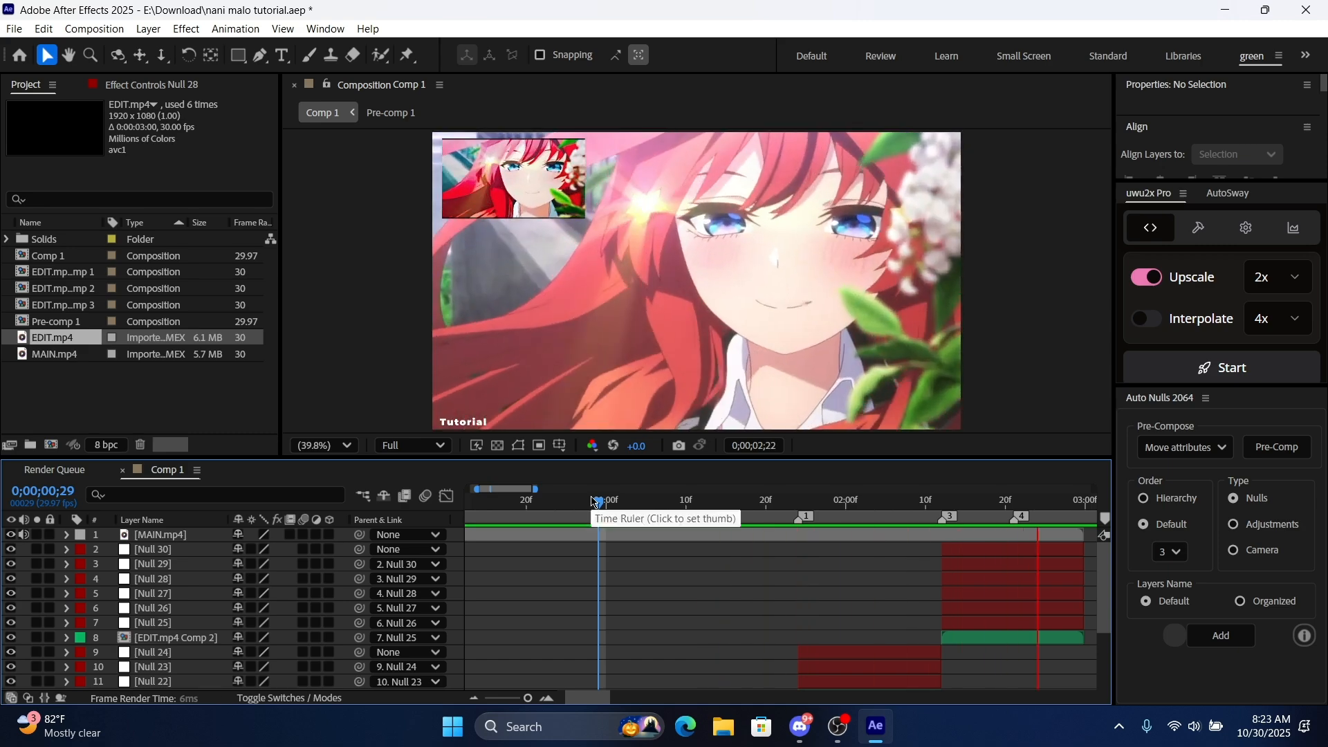
Add Nulls 31 and 32 over Null 21's clip and separate Null 31's Position into X and Y
left_click(692, 499)
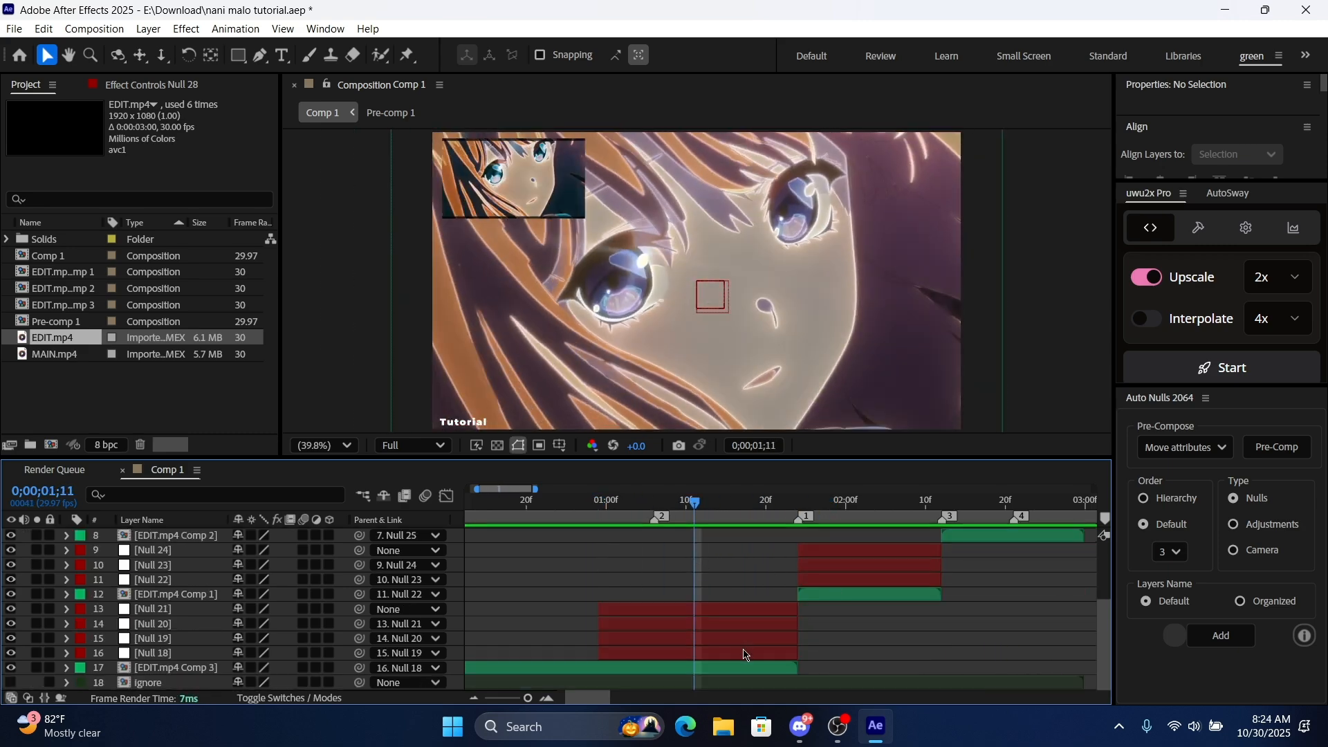
left_click(152, 608)
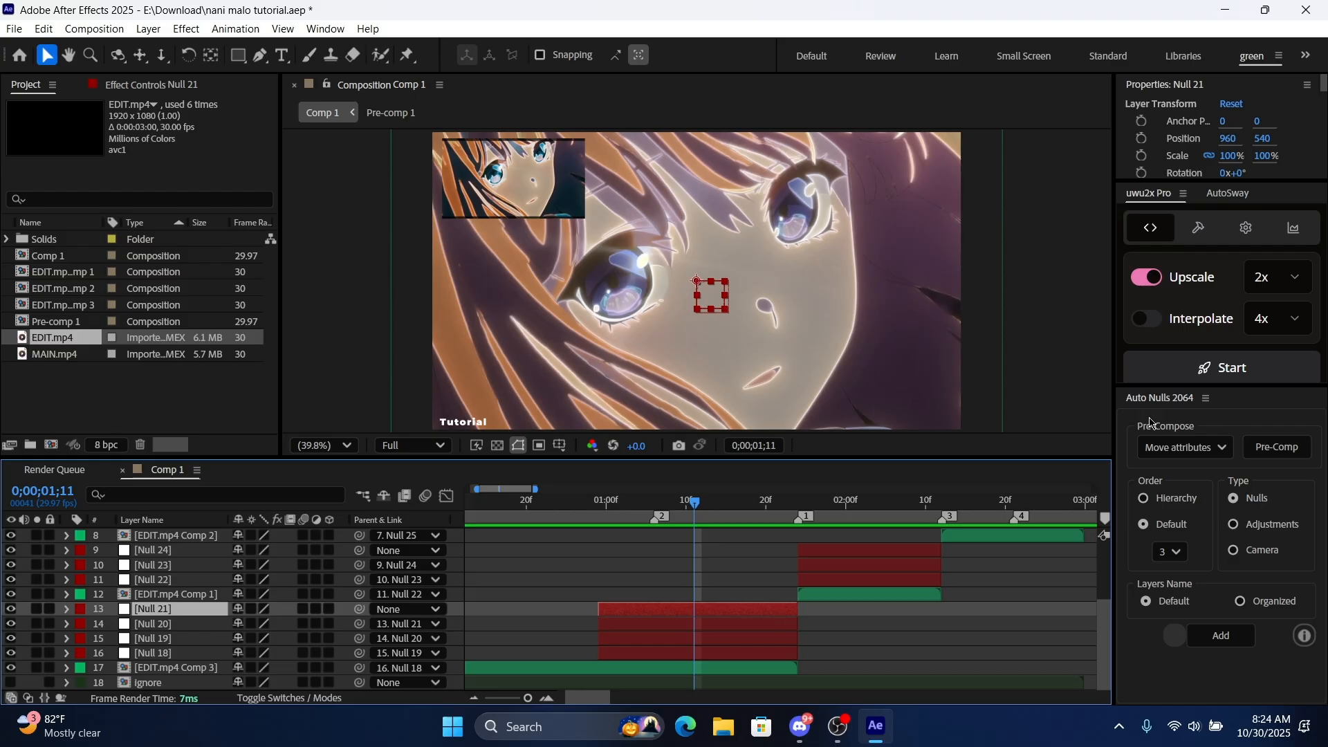
left_click(1220, 635)
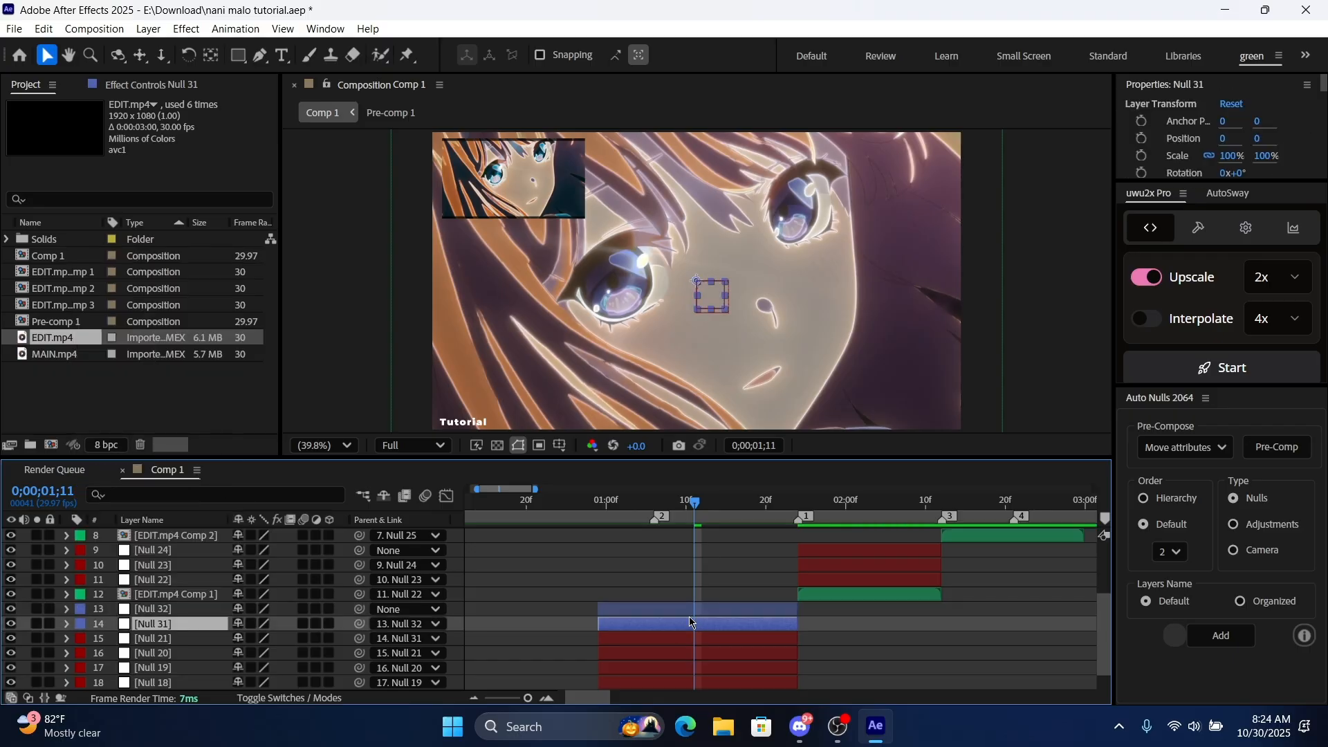
right_click(690, 622)
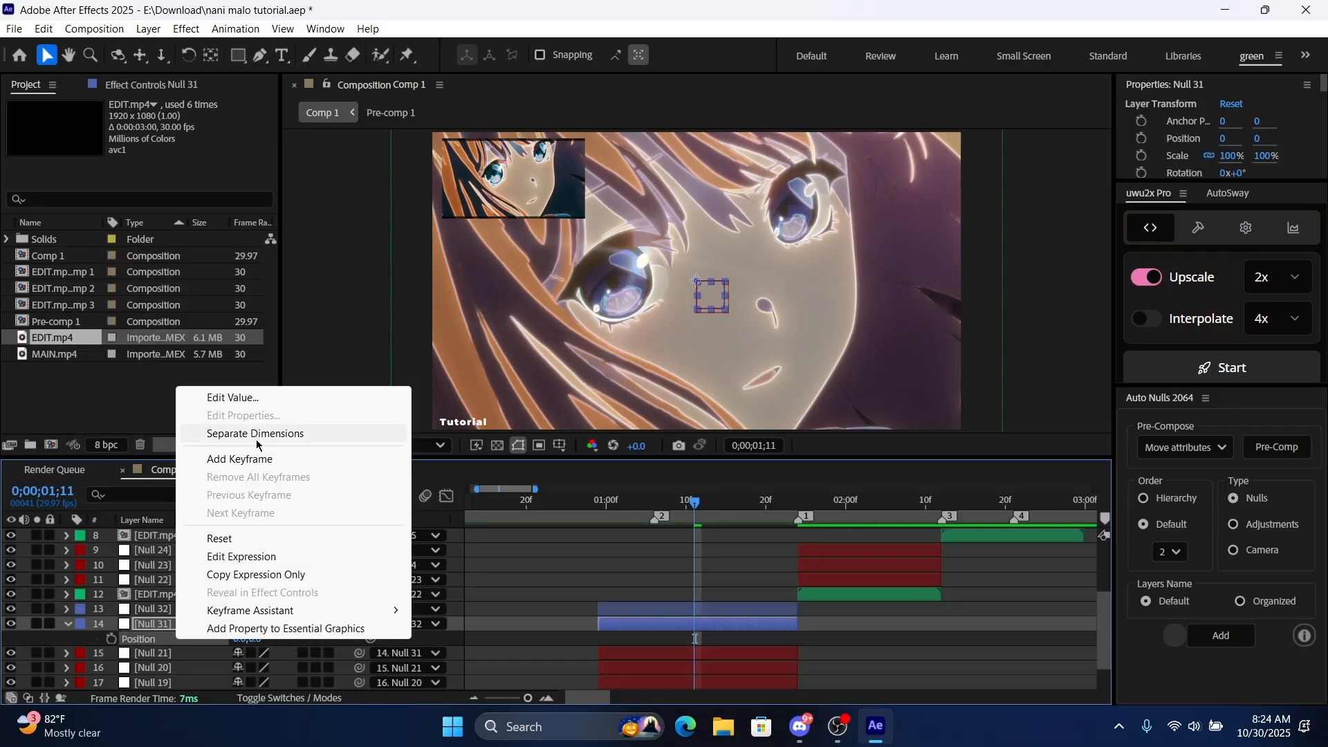
left_click(254, 433)
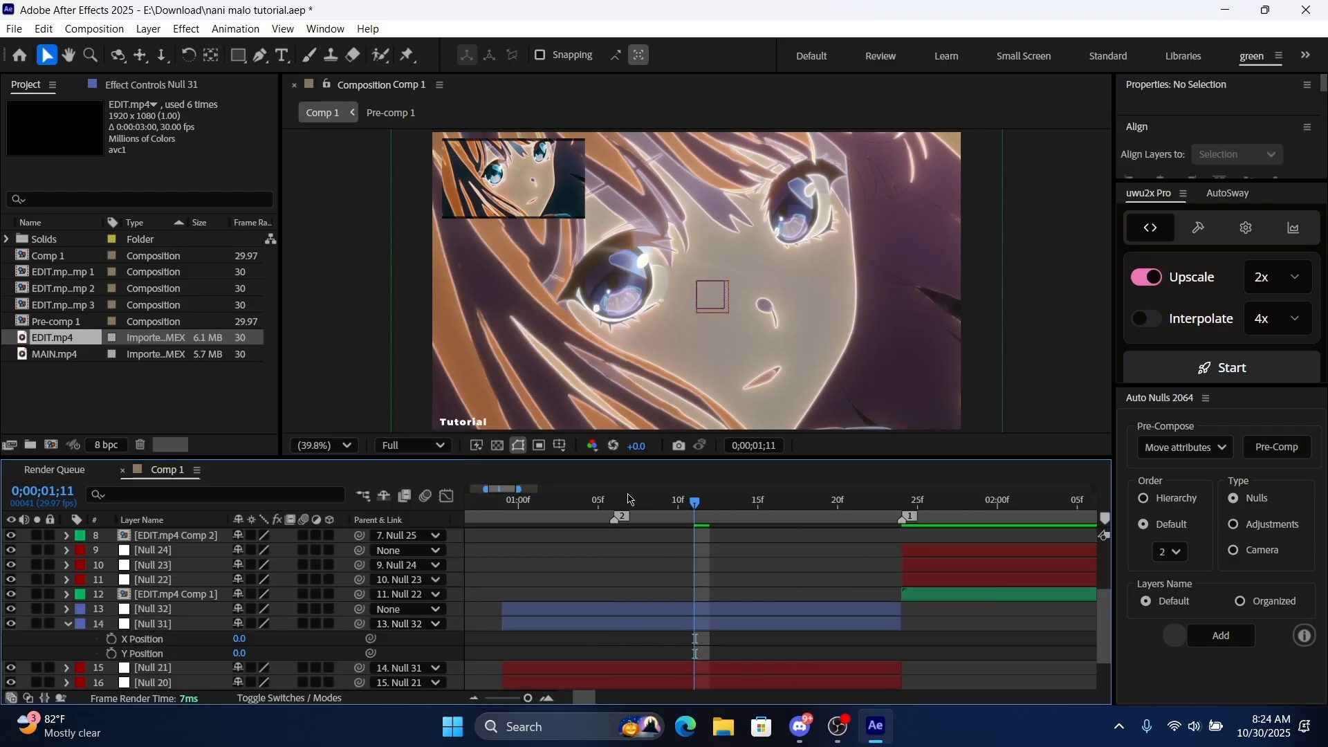
Keyframe Null 31's X and Y Position for a shake leading into the cut
left_click(614, 499)
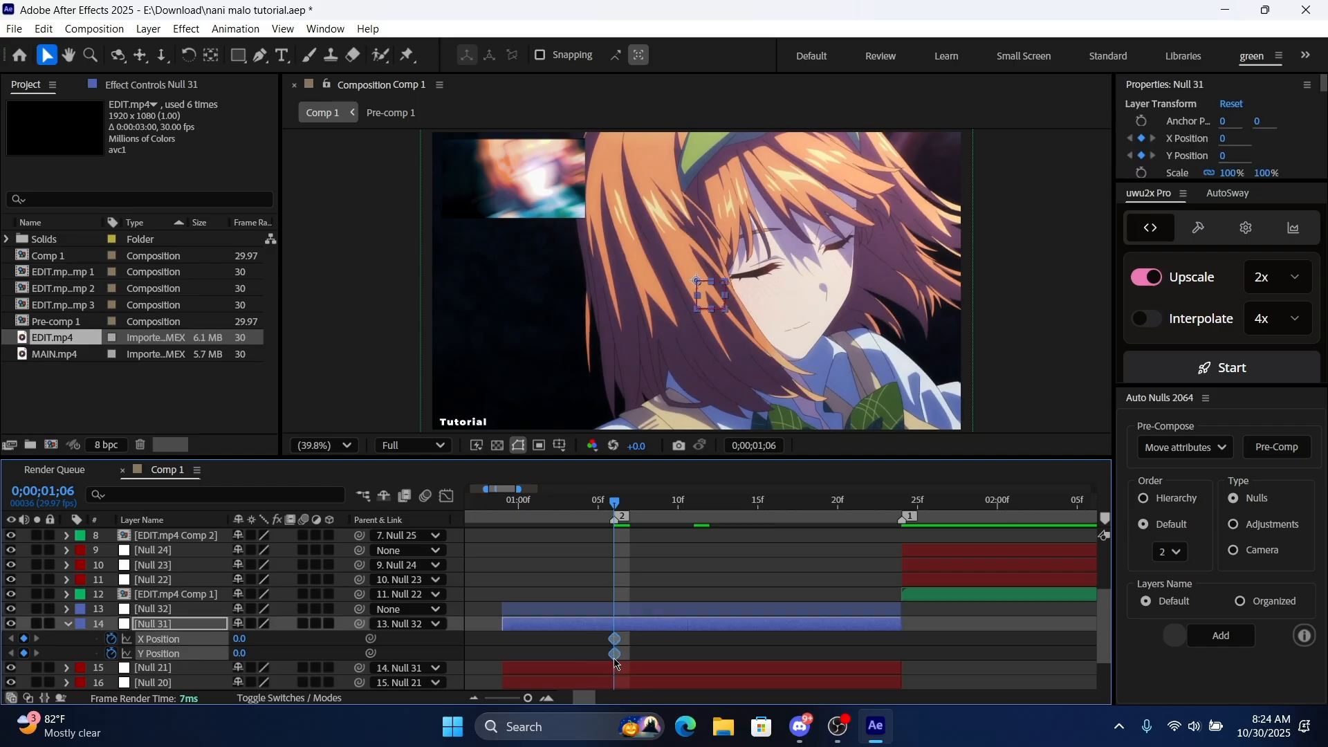
left_click(282, 659)
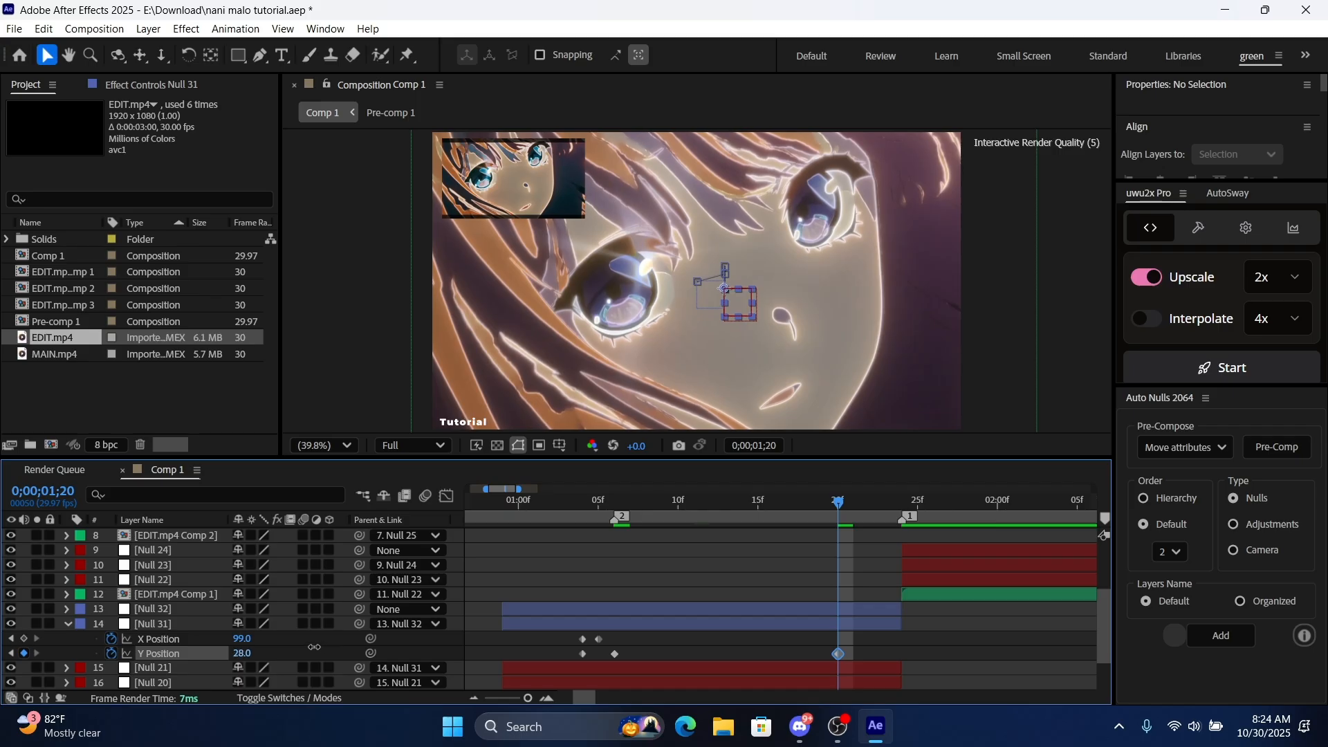
left_click(153, 624)
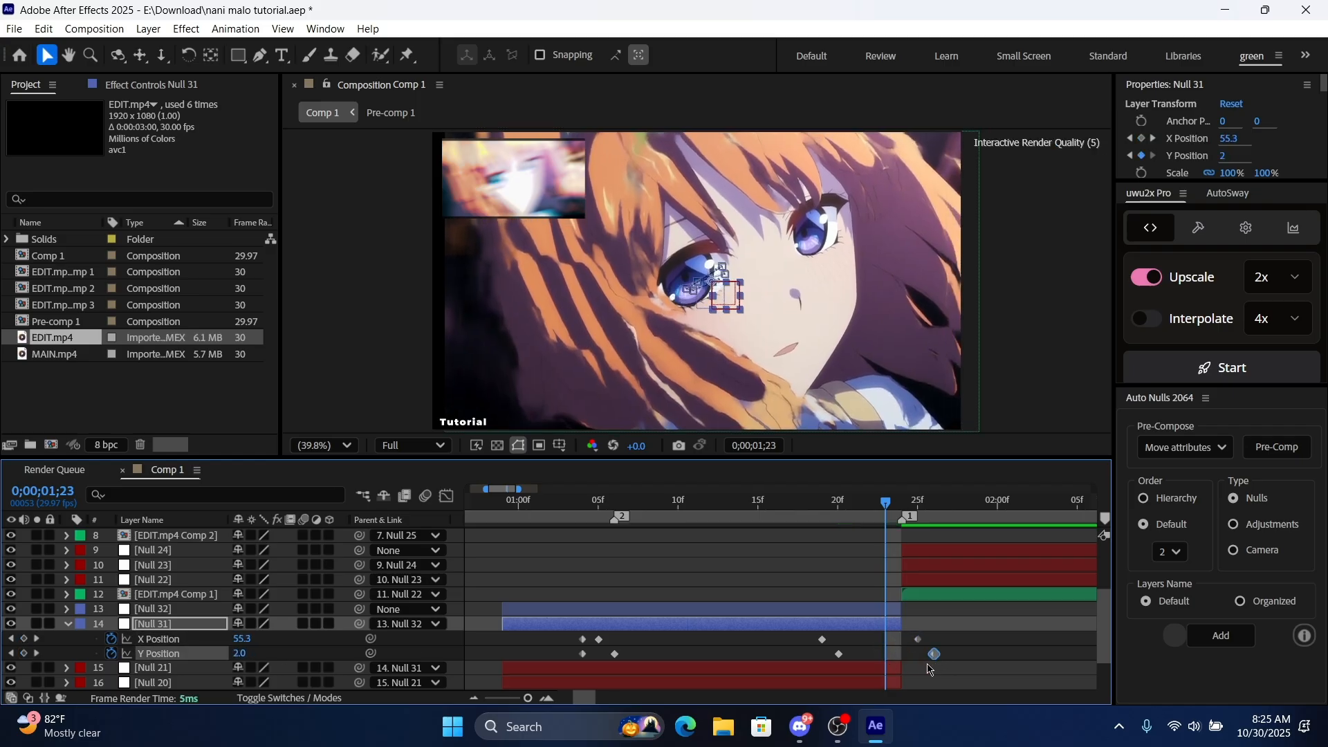
left_click(658, 661)
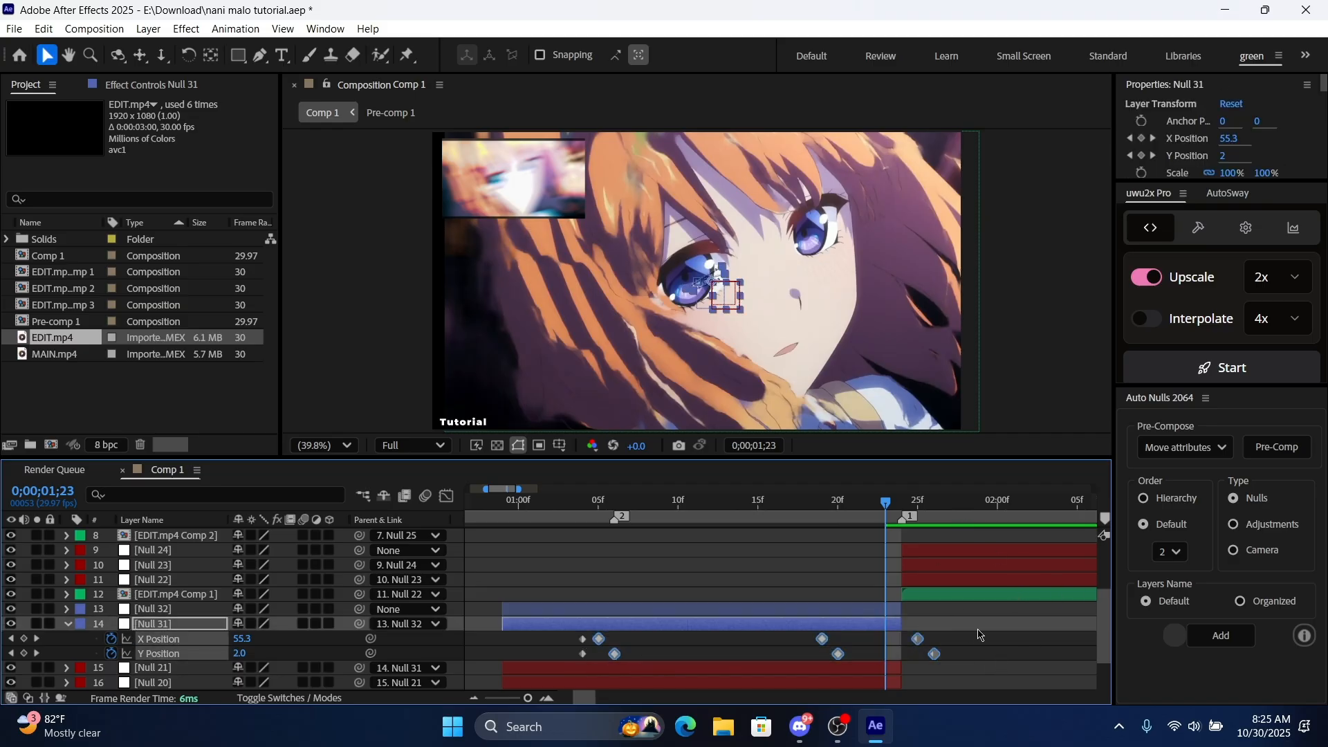
left_click(564, 500)
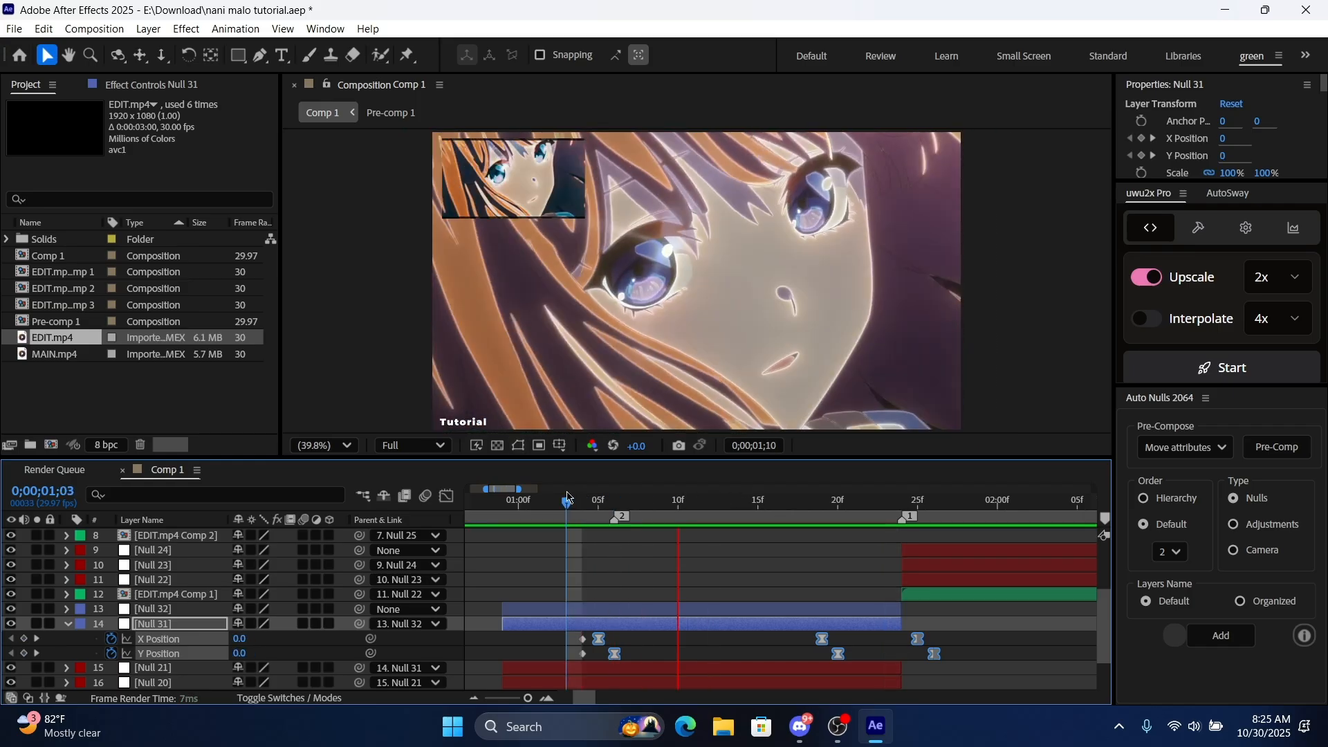
Preview Null 31's shake and set its mid keyframe to about −28 X, 30.7 Y
left_click(565, 501)
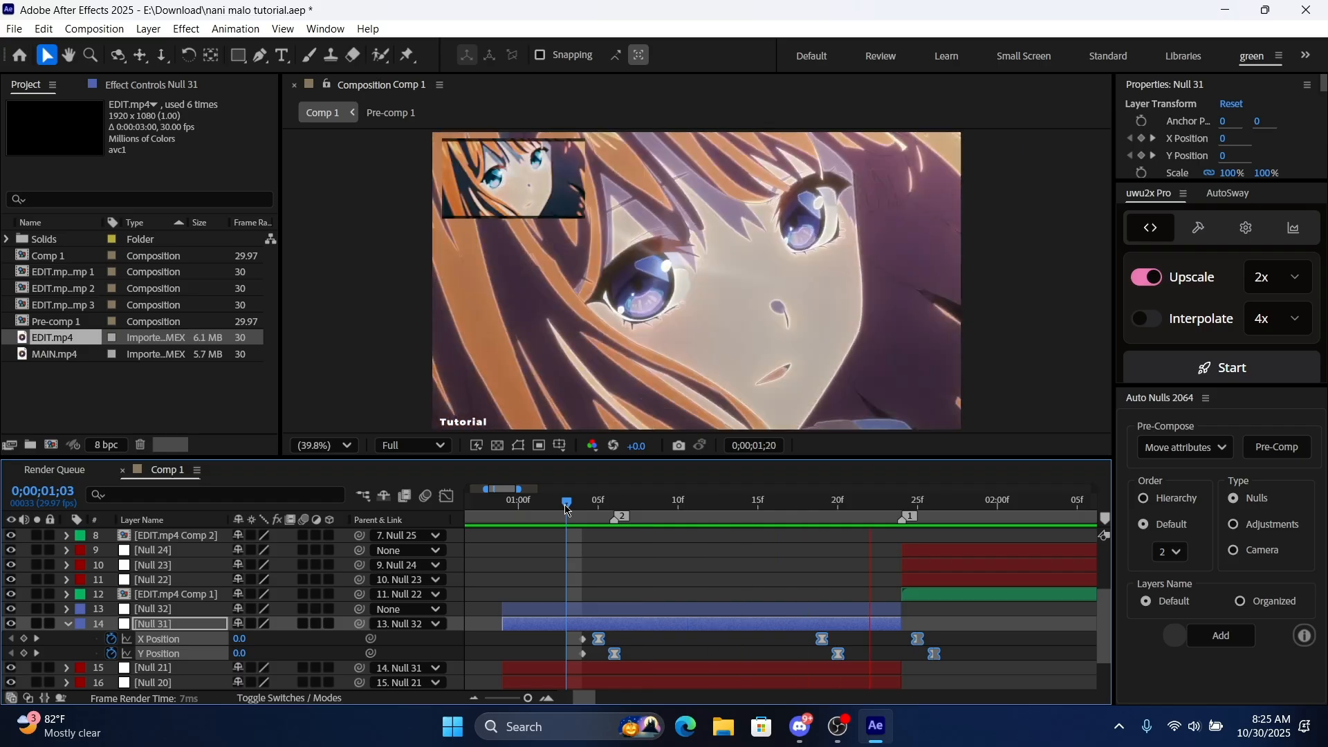
left_click(837, 501)
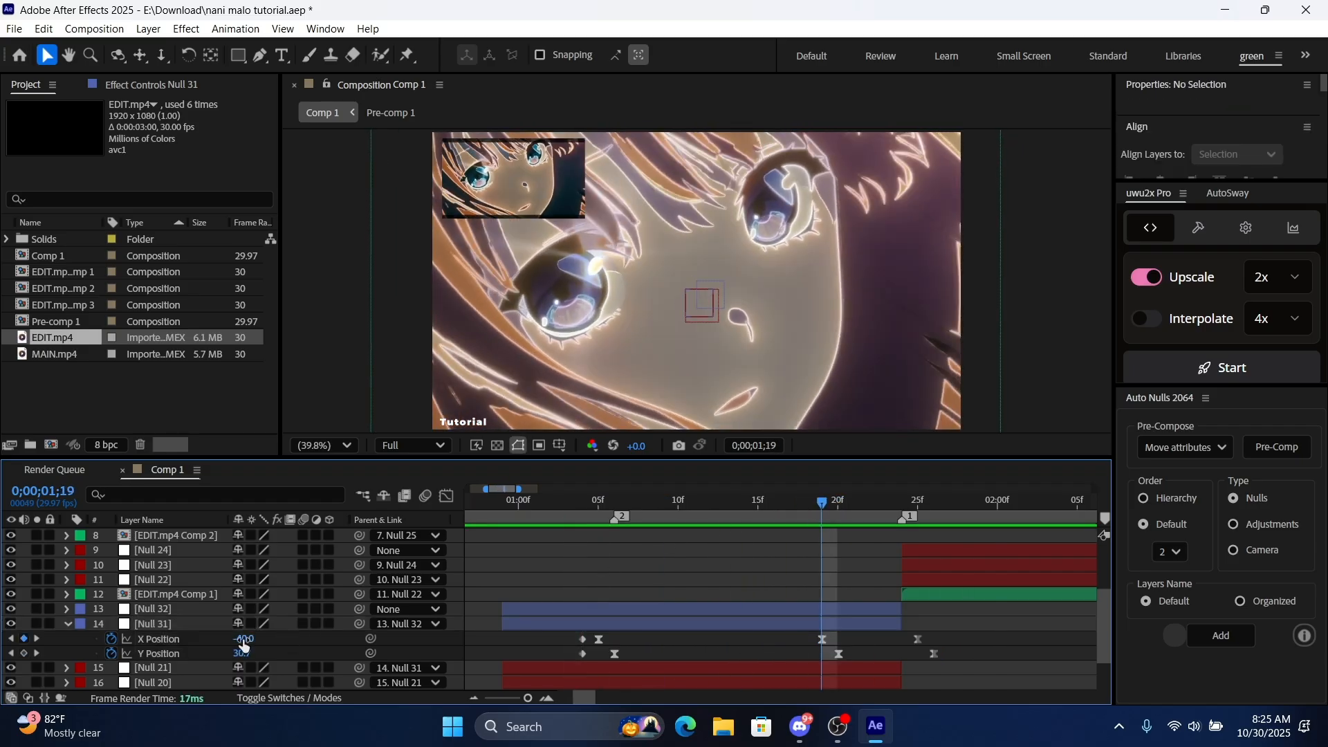
left_click(153, 623)
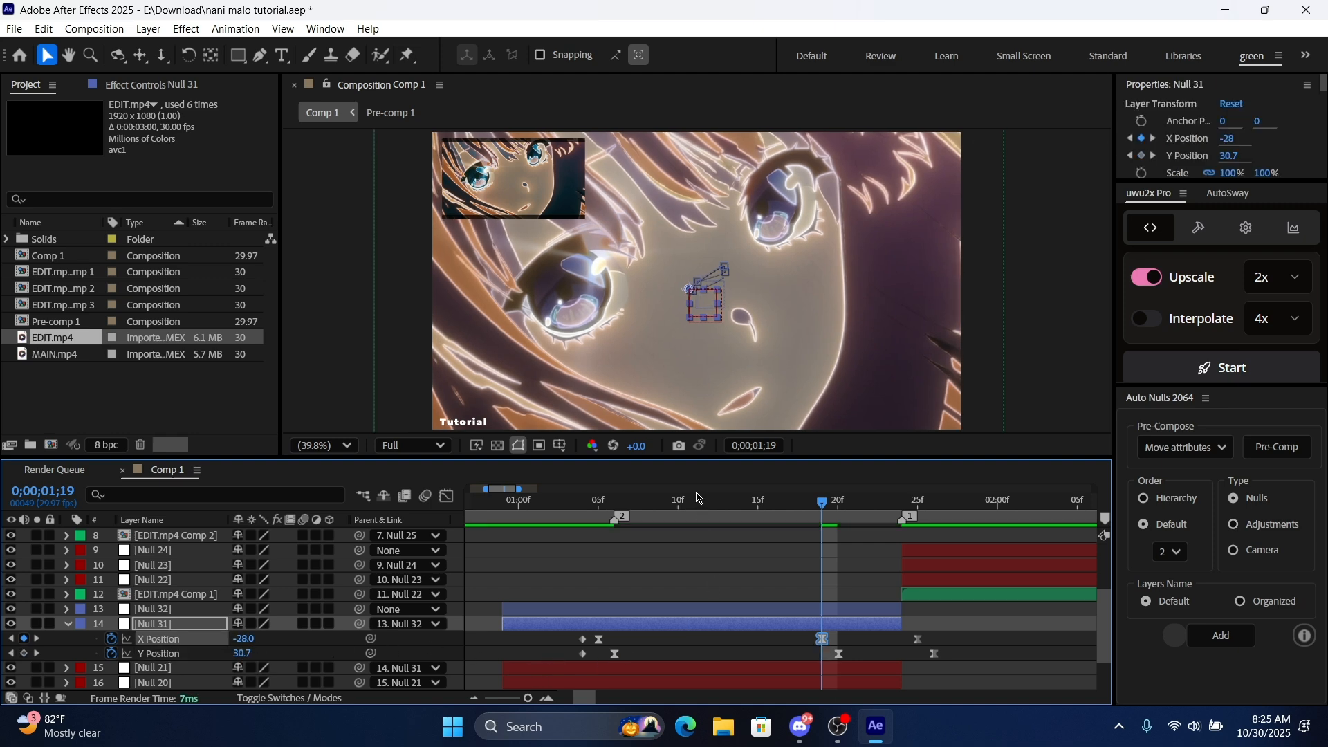
left_click(549, 499)
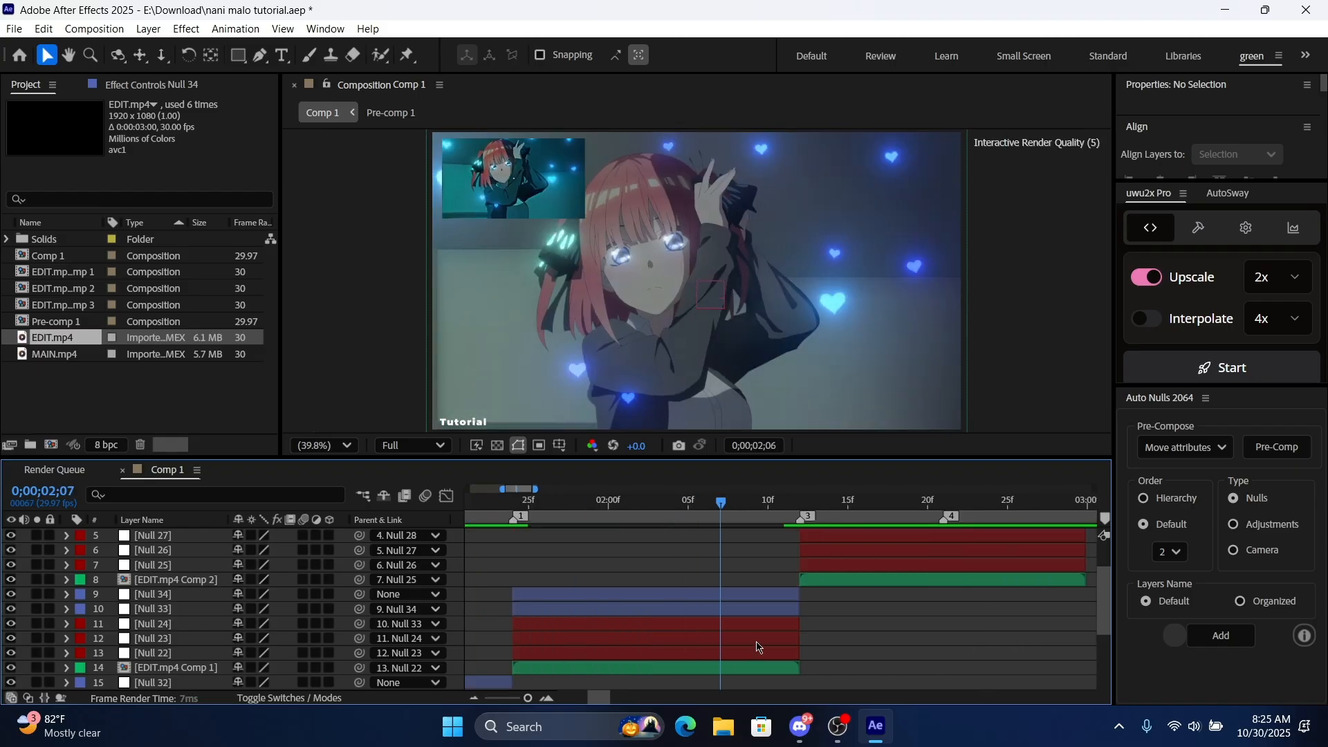
Separate Null 33's Position and keyframe shake offsets of roughly 138/100 and −43/−31
left_click(152, 609)
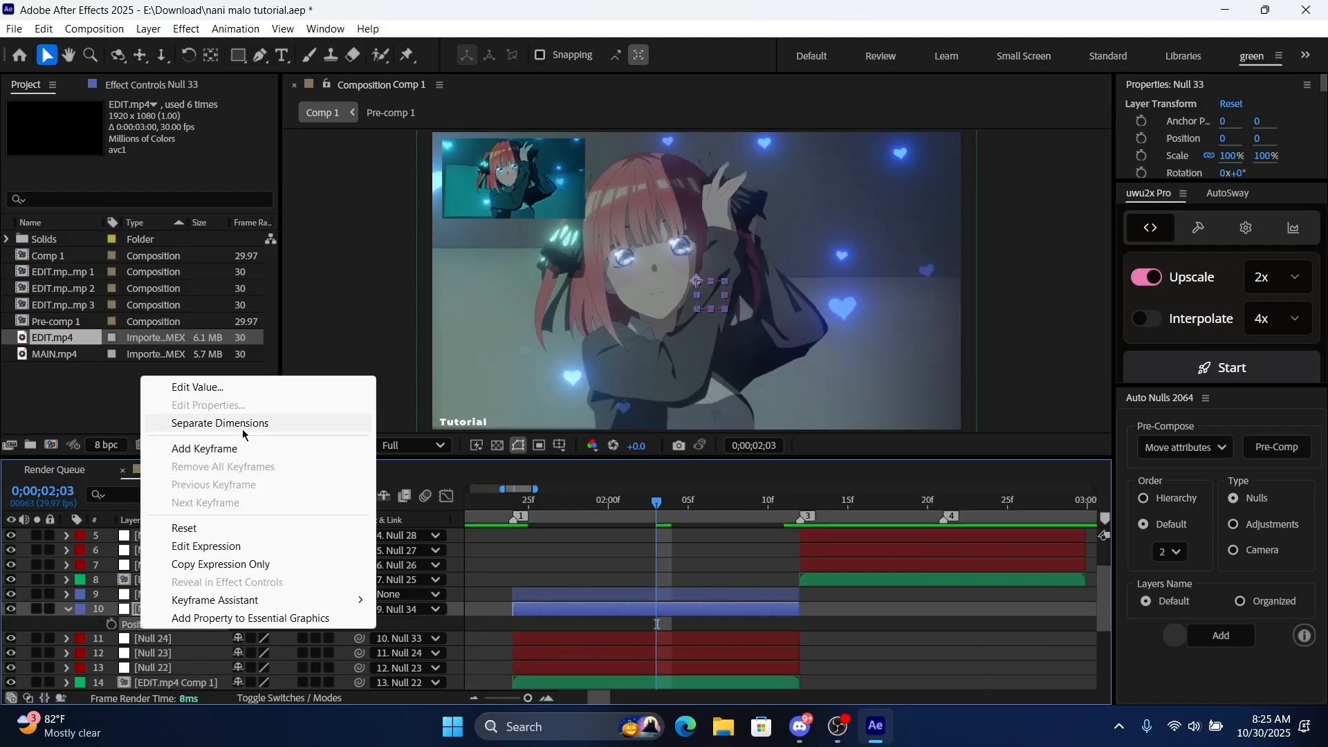
left_click(219, 424)
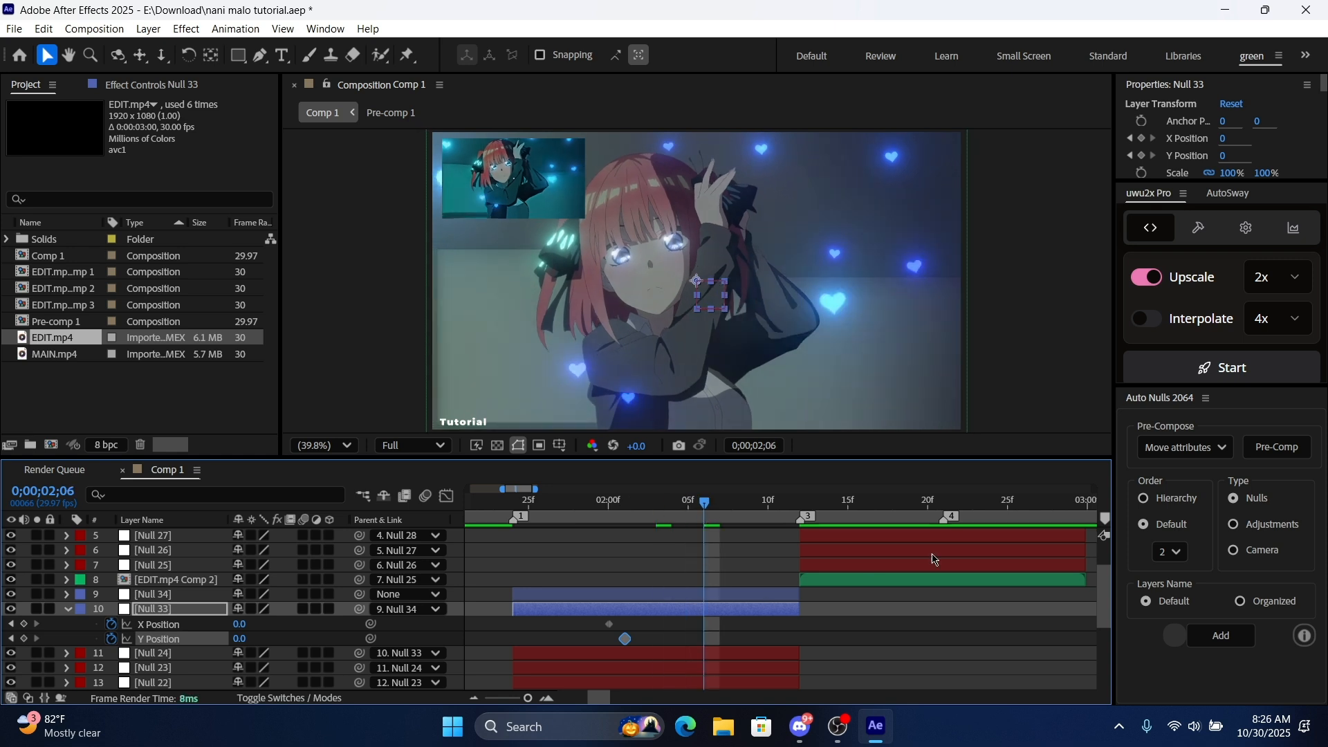
mouse_move(241, 631)
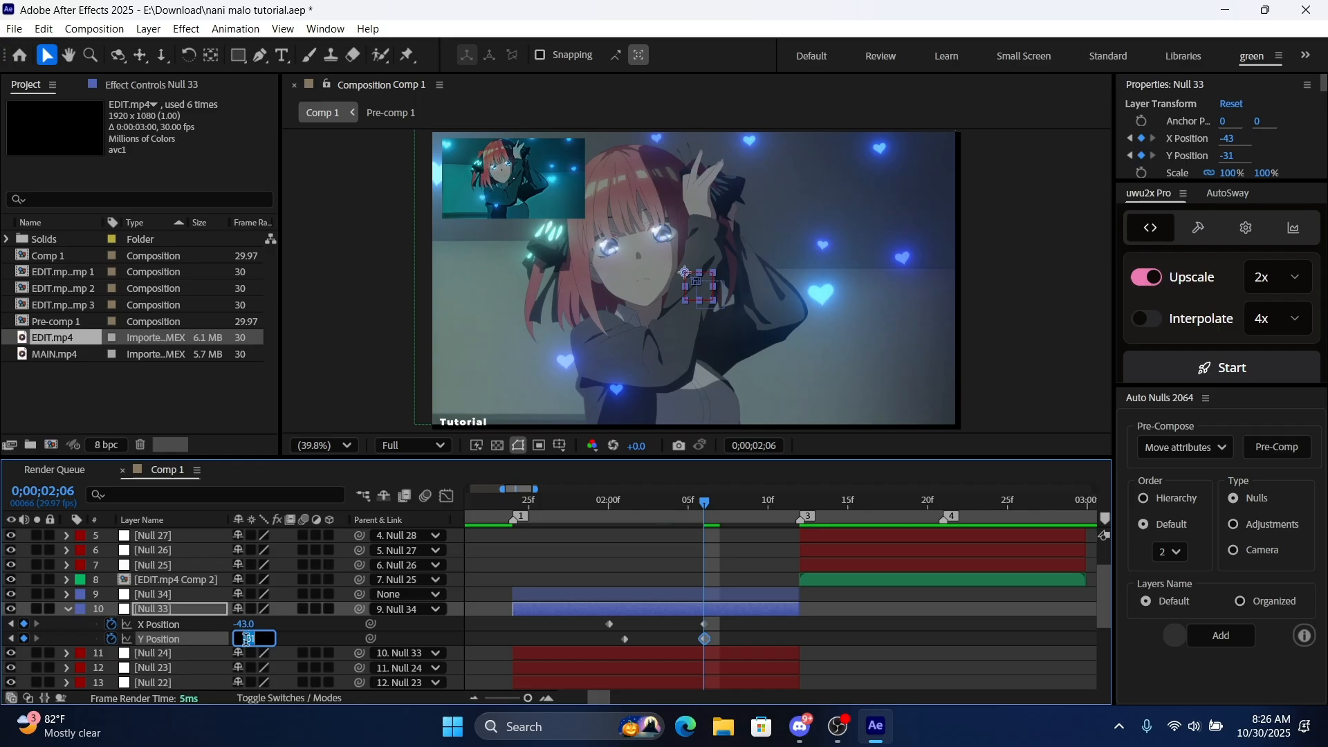
type("00.0")
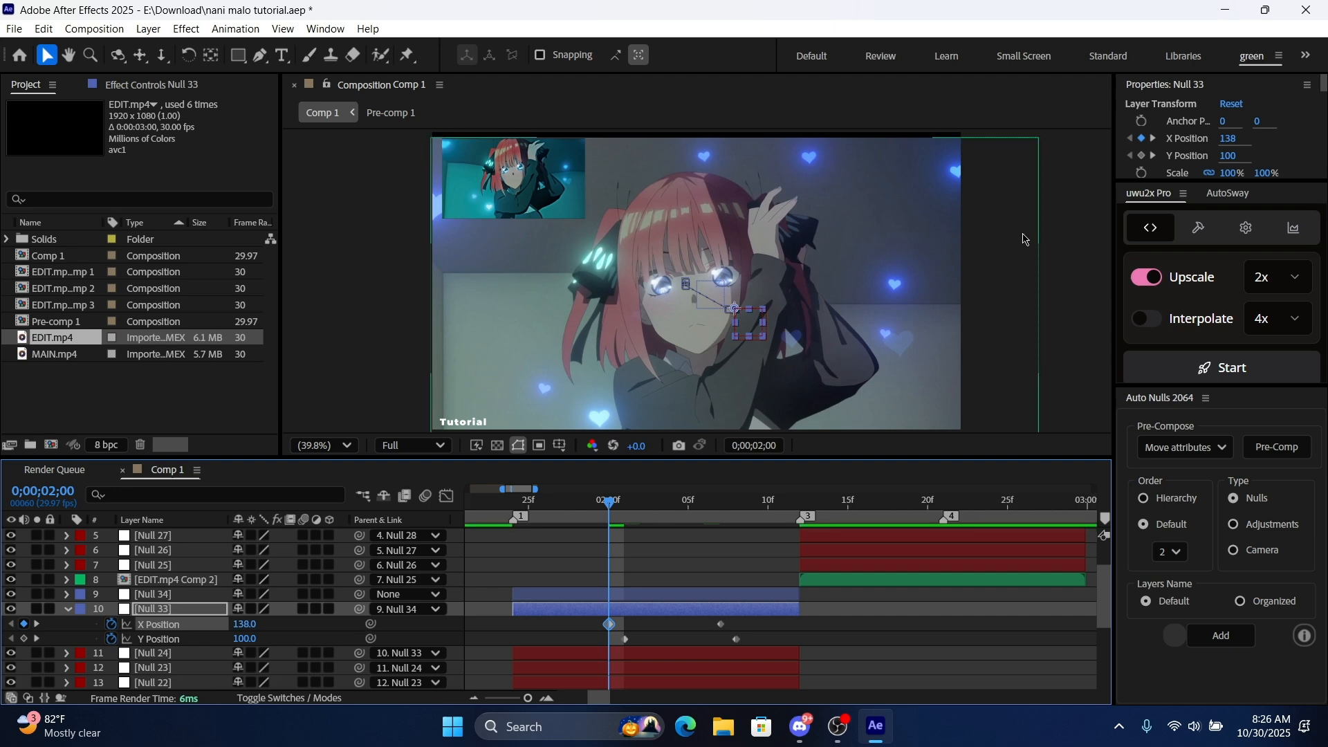
mouse_move(609, 503)
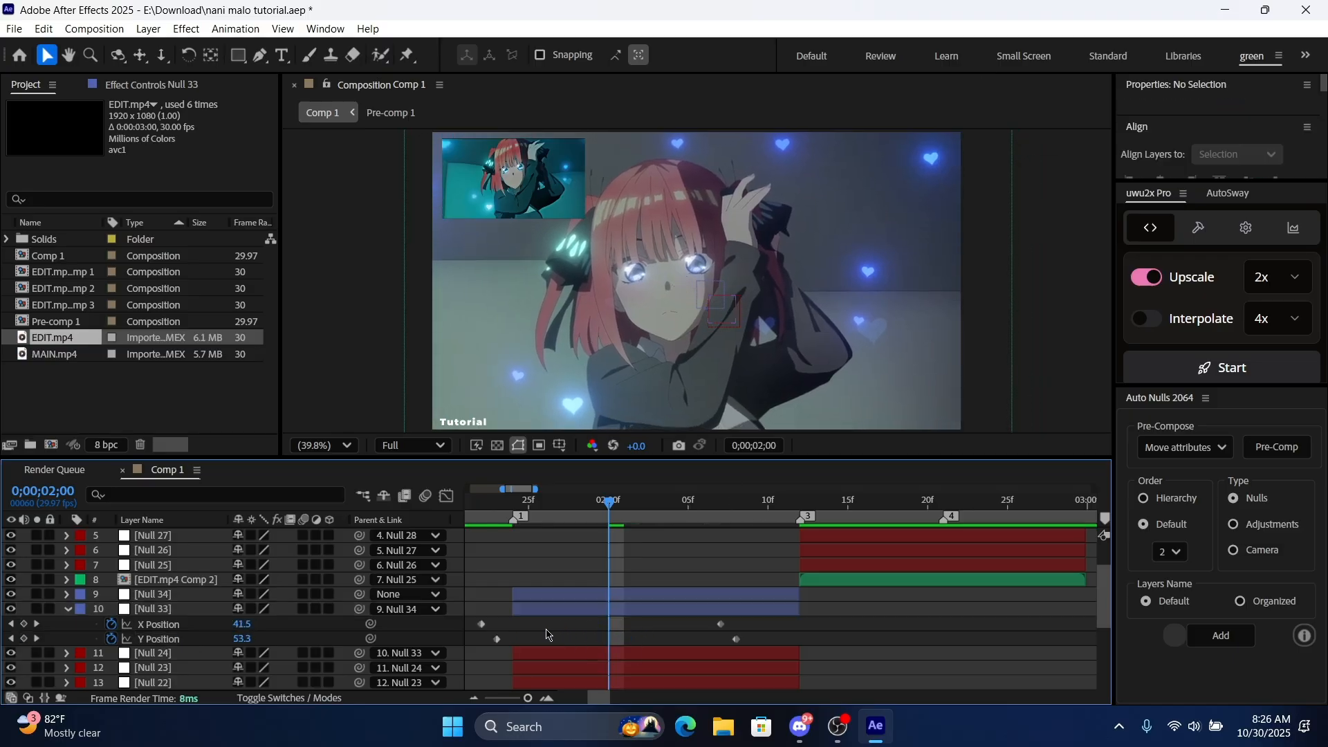
Scrub through Null 33's eased shake, then park the playhead just before the 2;19 cut
left_click(687, 500)
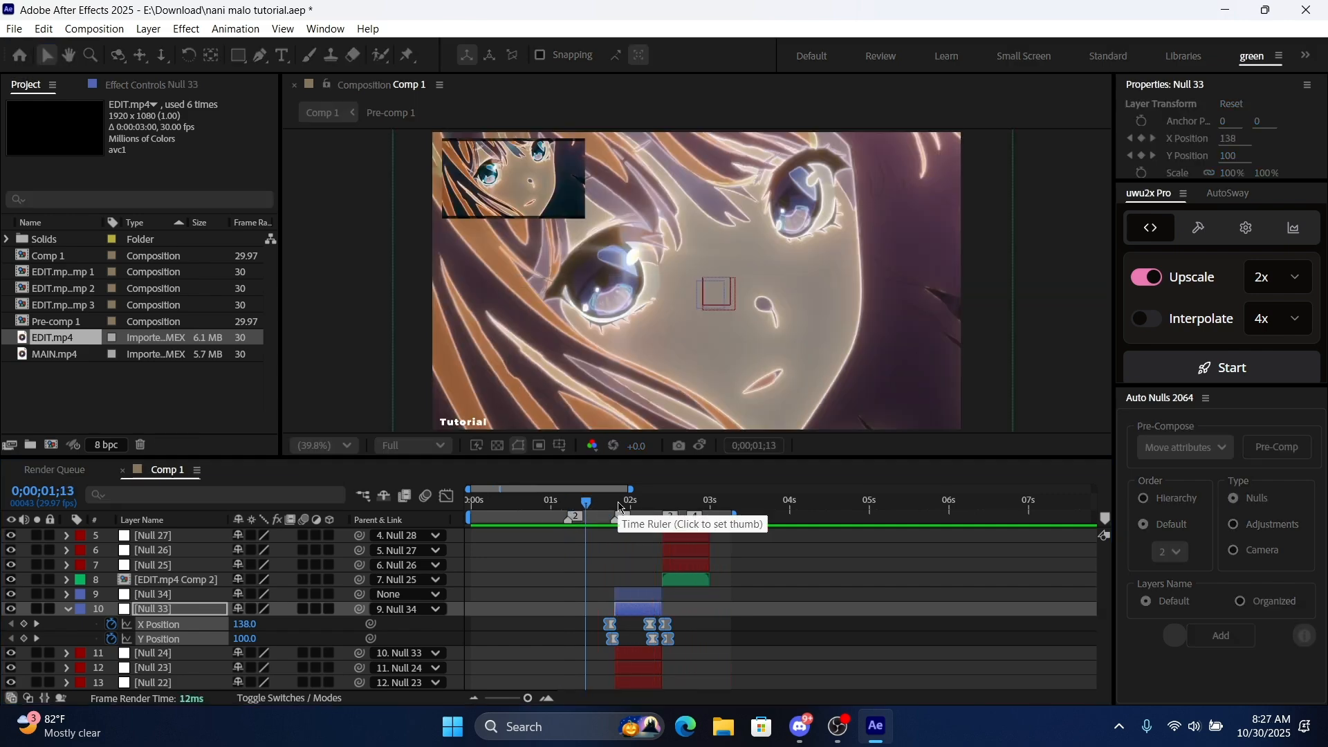
left_click(632, 499)
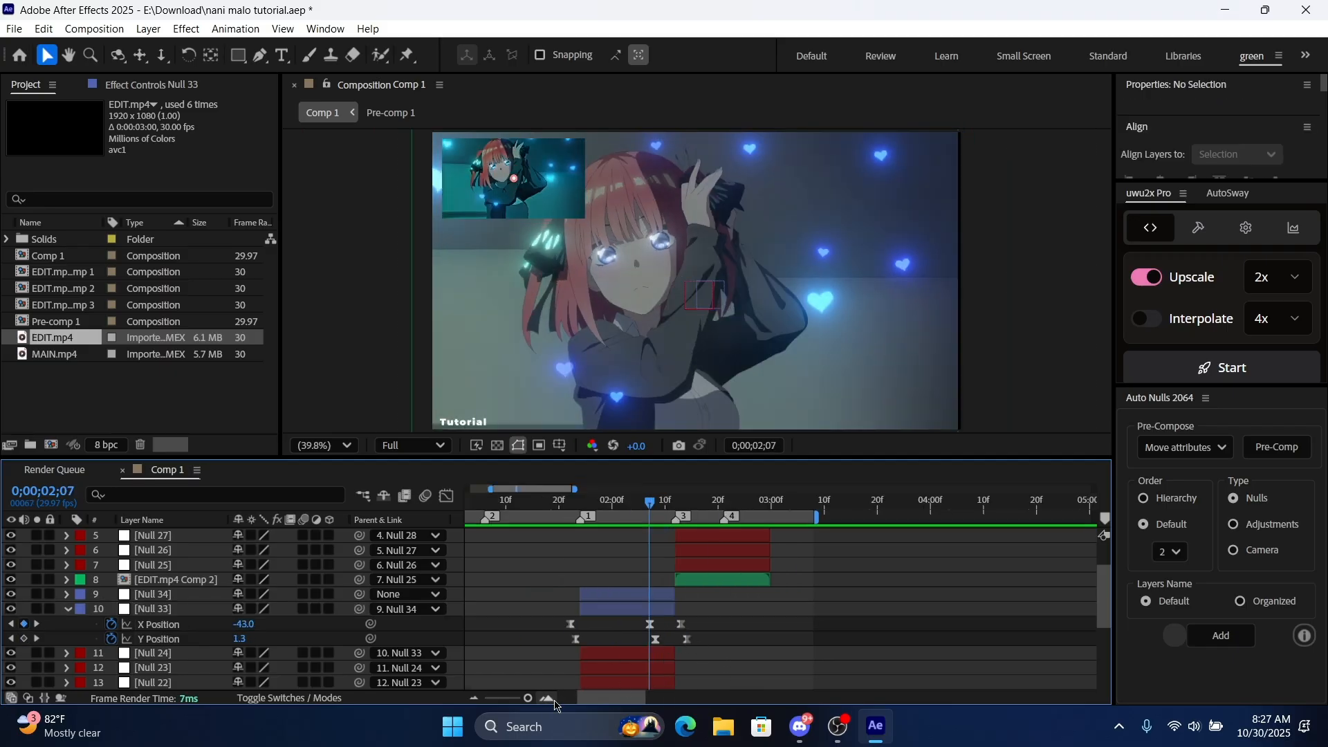
left_click(152, 608)
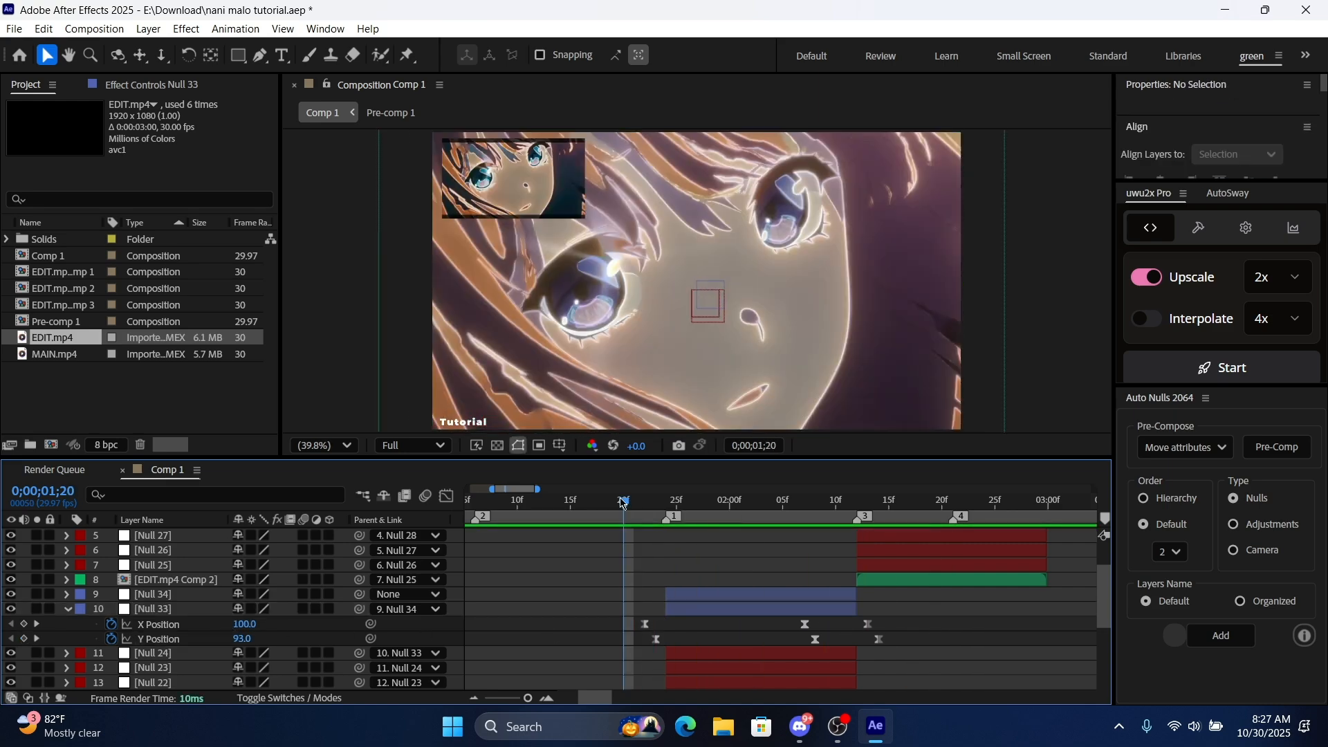
left_click(825, 501)
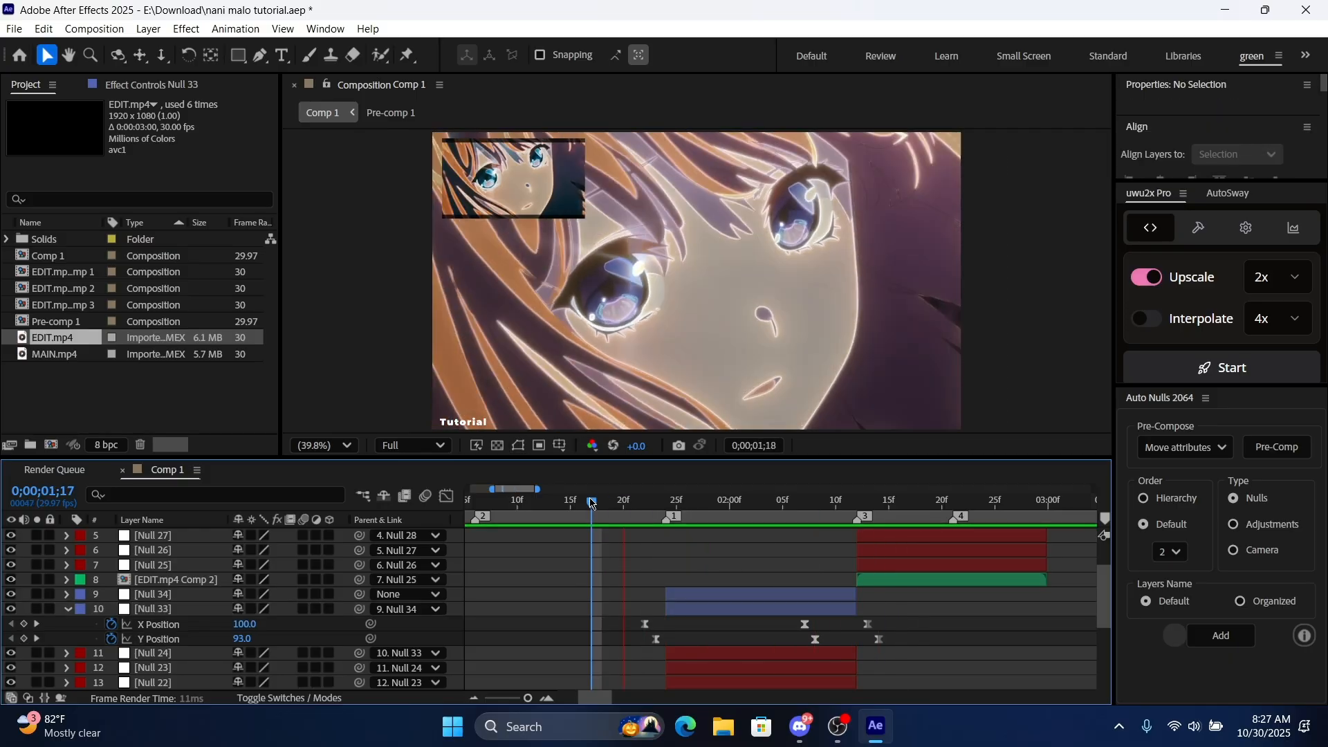
left_click(790, 500)
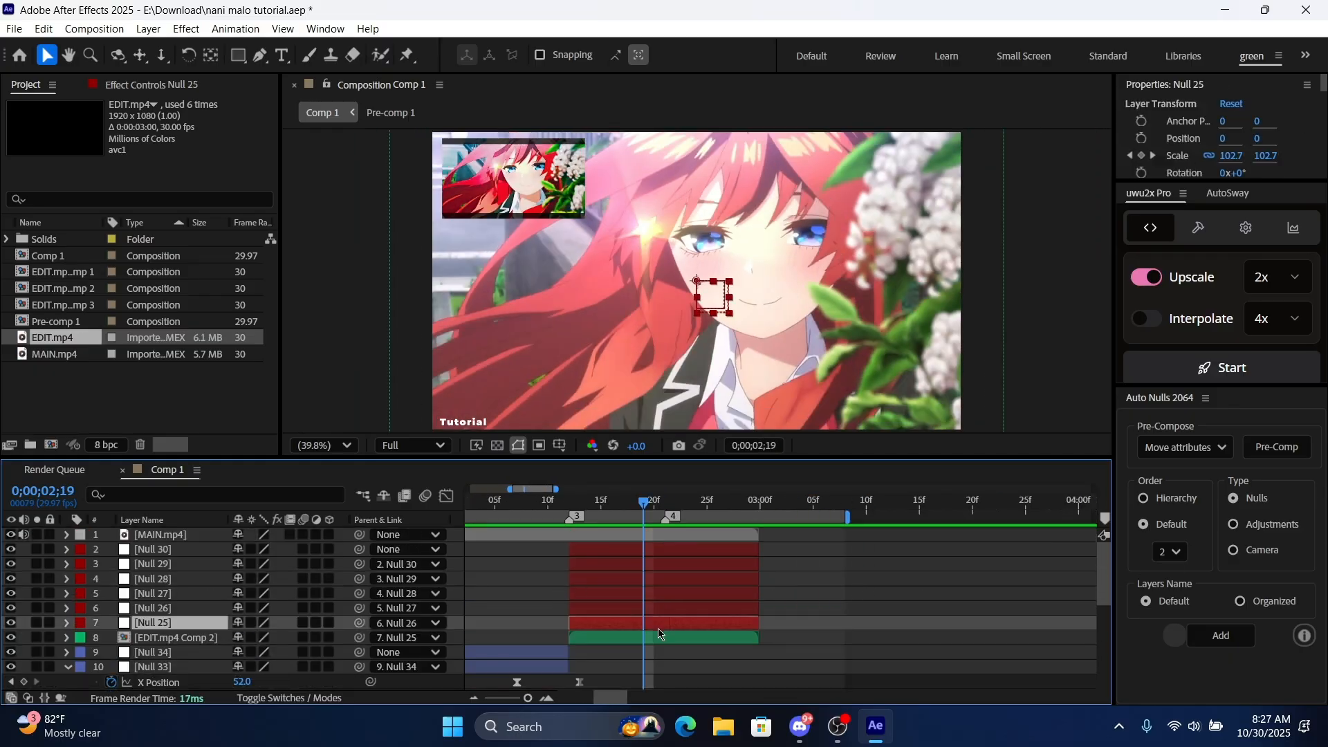
Add Nulls 35 and 36 and separate Null 35's Position for a shake at 2;19
left_click(152, 550)
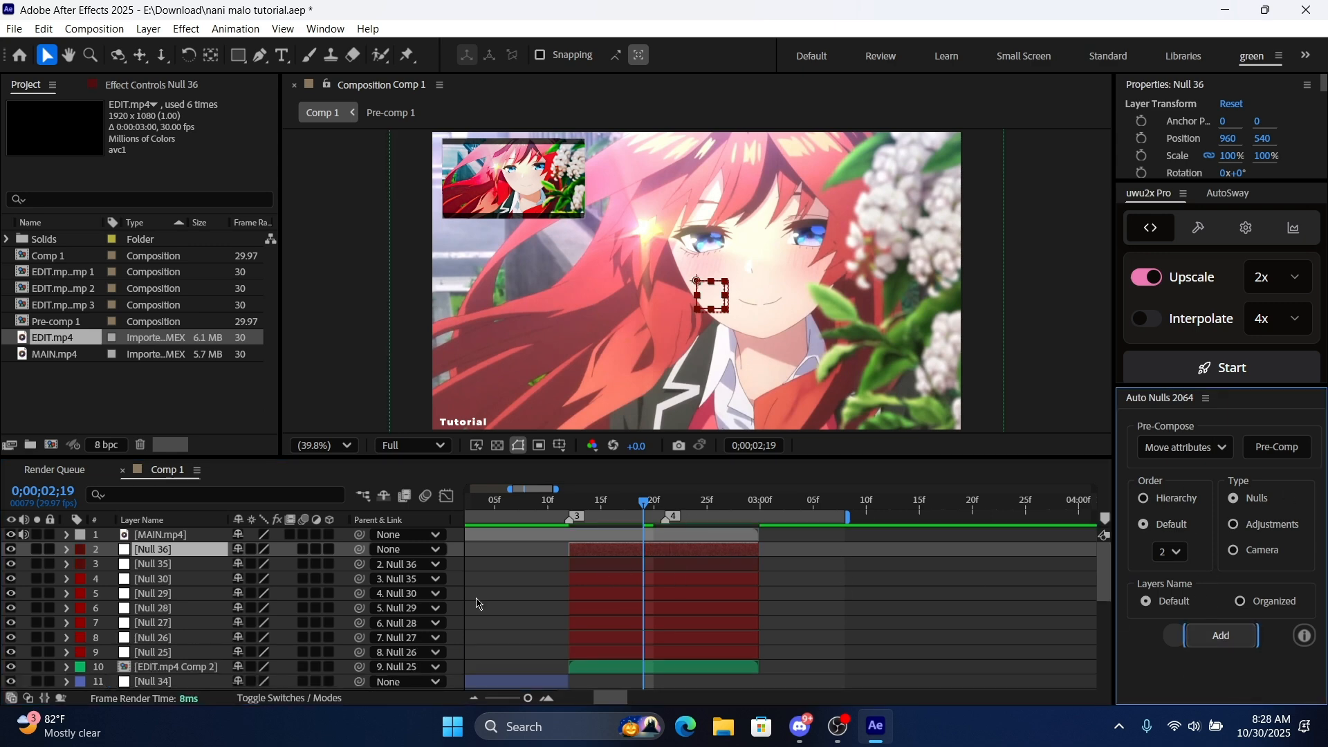
left_click(152, 563)
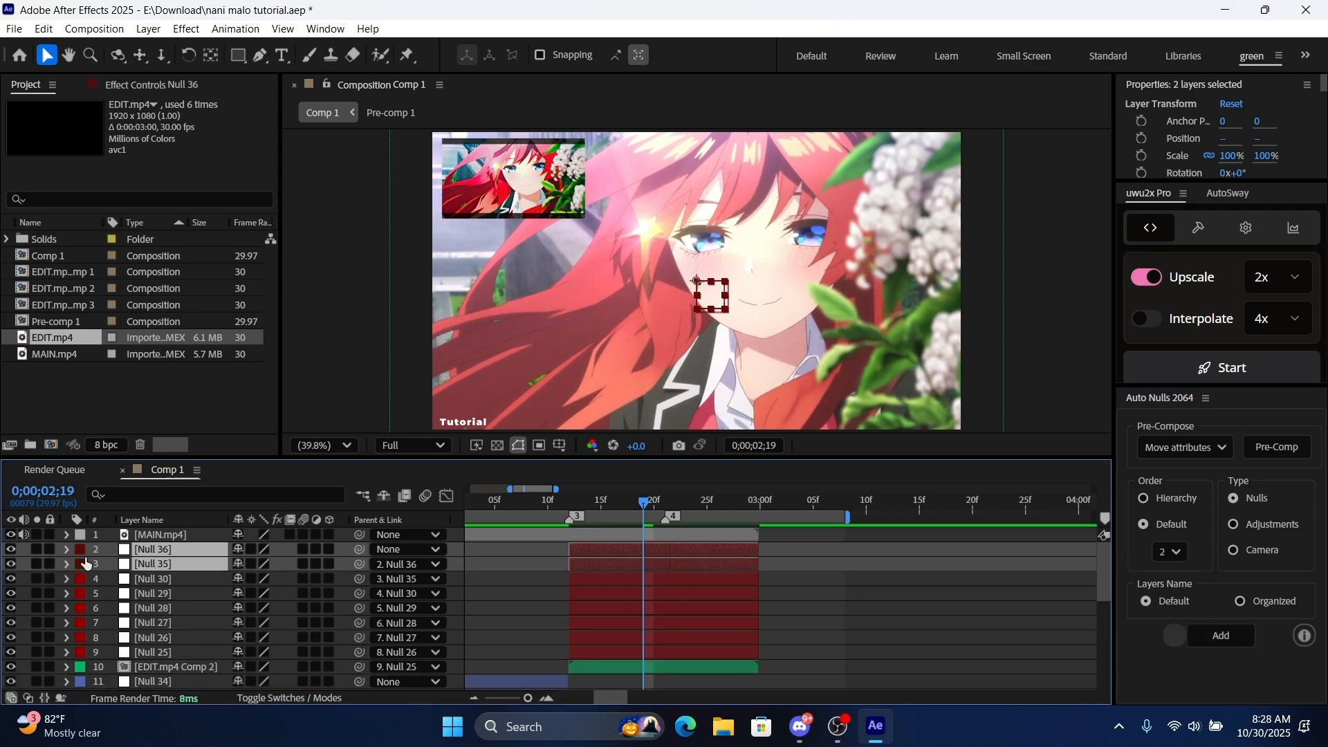
left_click(661, 556)
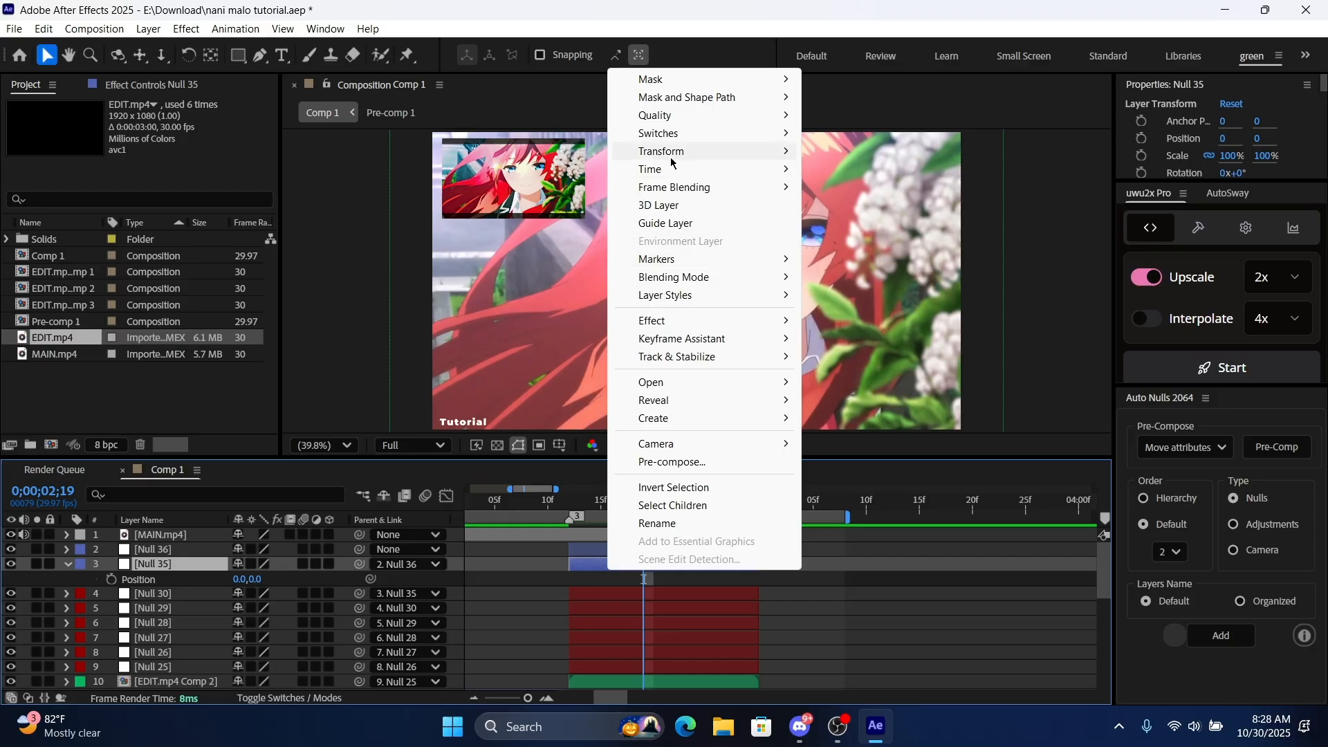
mouse_move(684, 614)
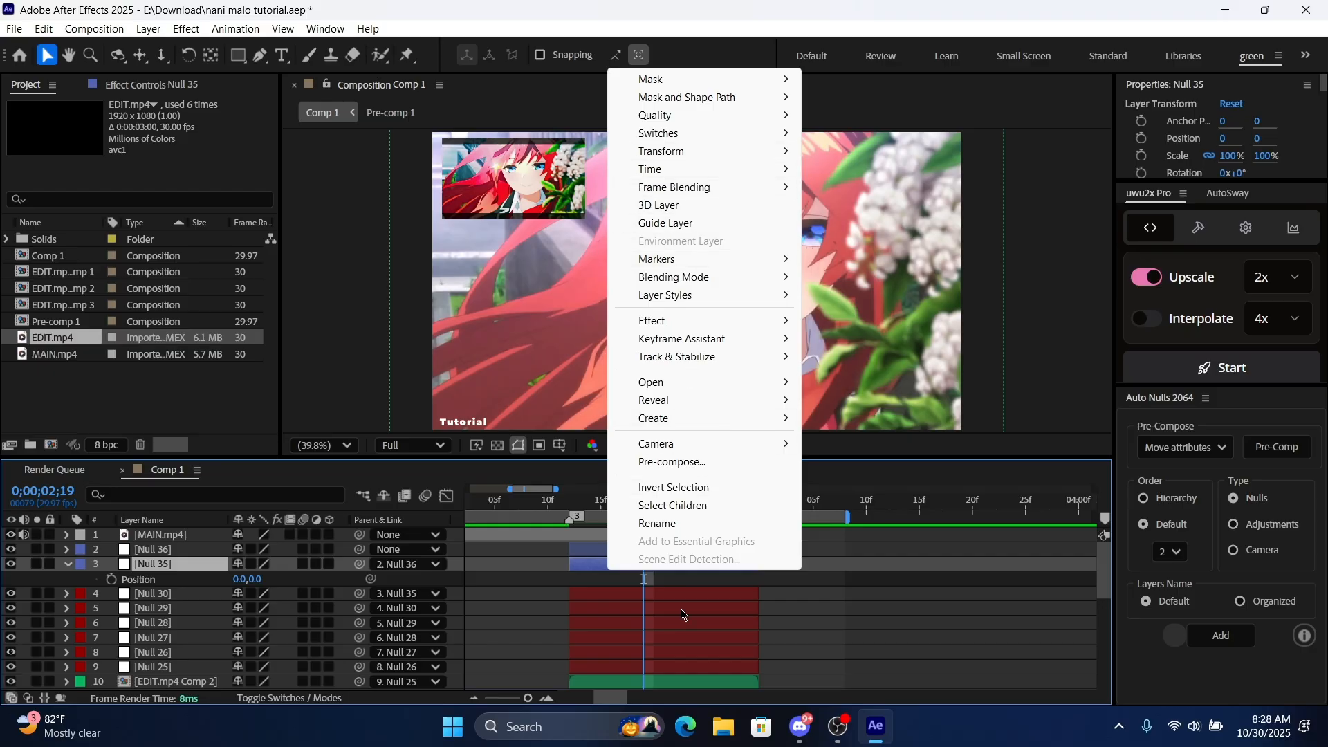
right_click(137, 578)
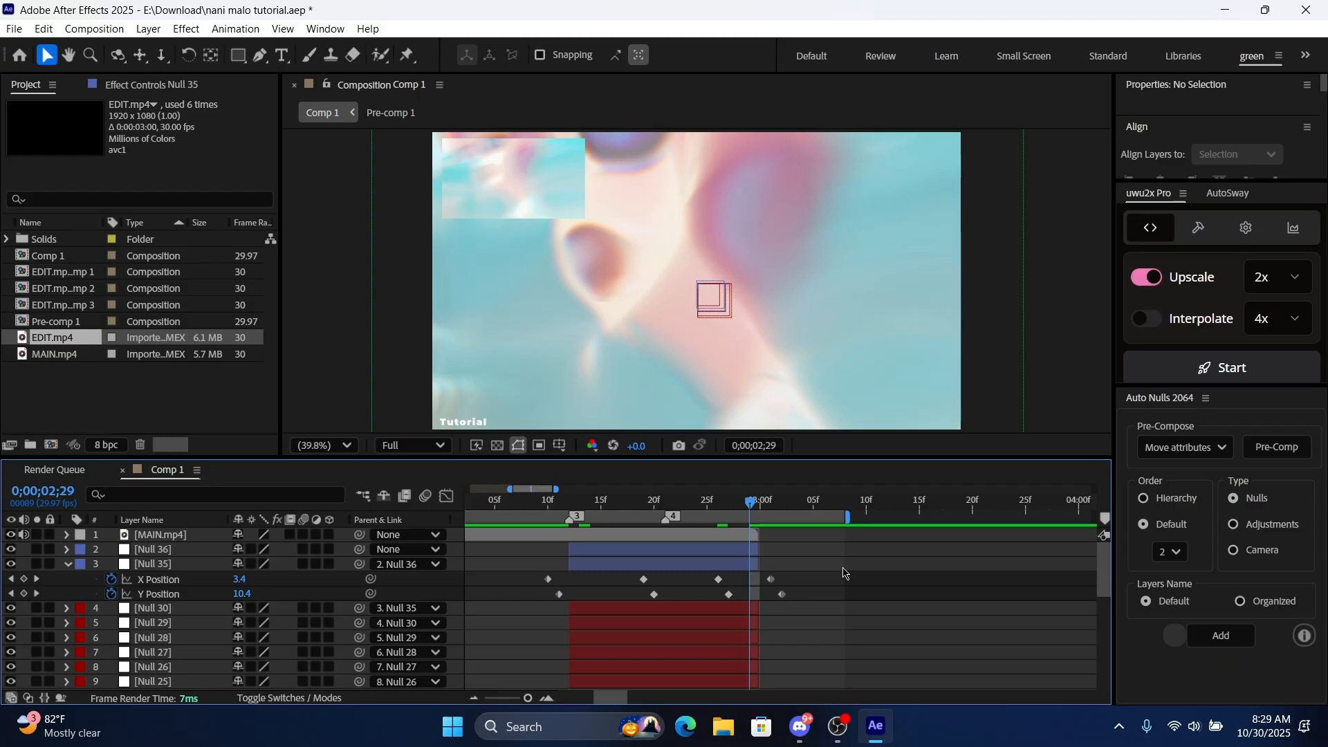
Preview Null 35's shake from before the cut, then deselect and return to 1;02
left_click(153, 563)
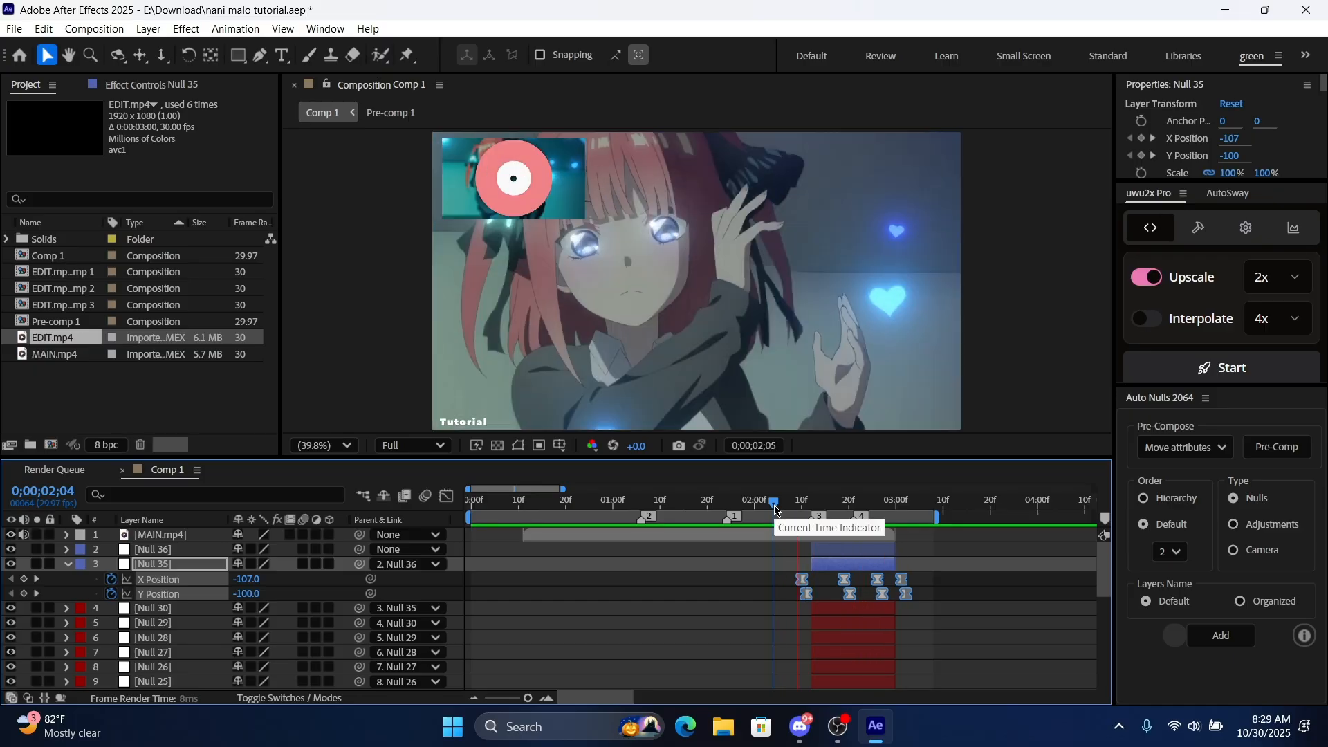
left_click(566, 499)
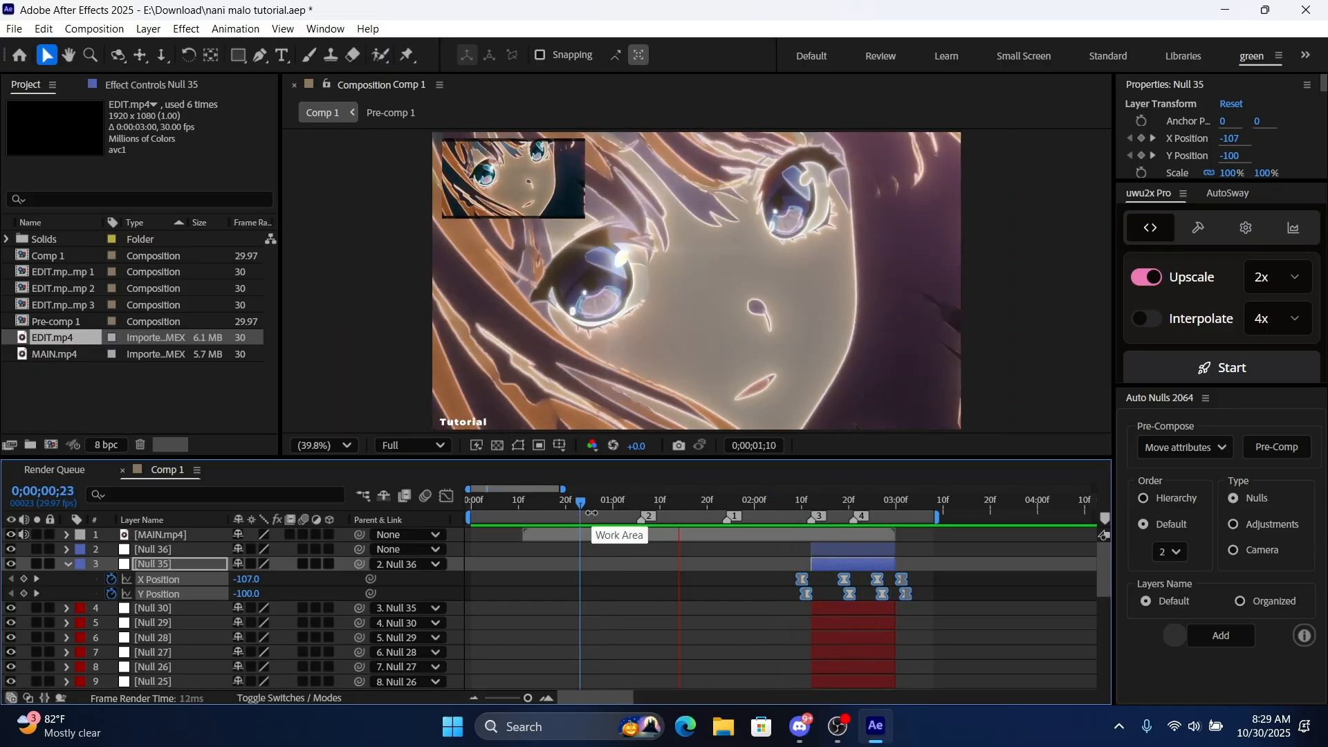
left_click(580, 501)
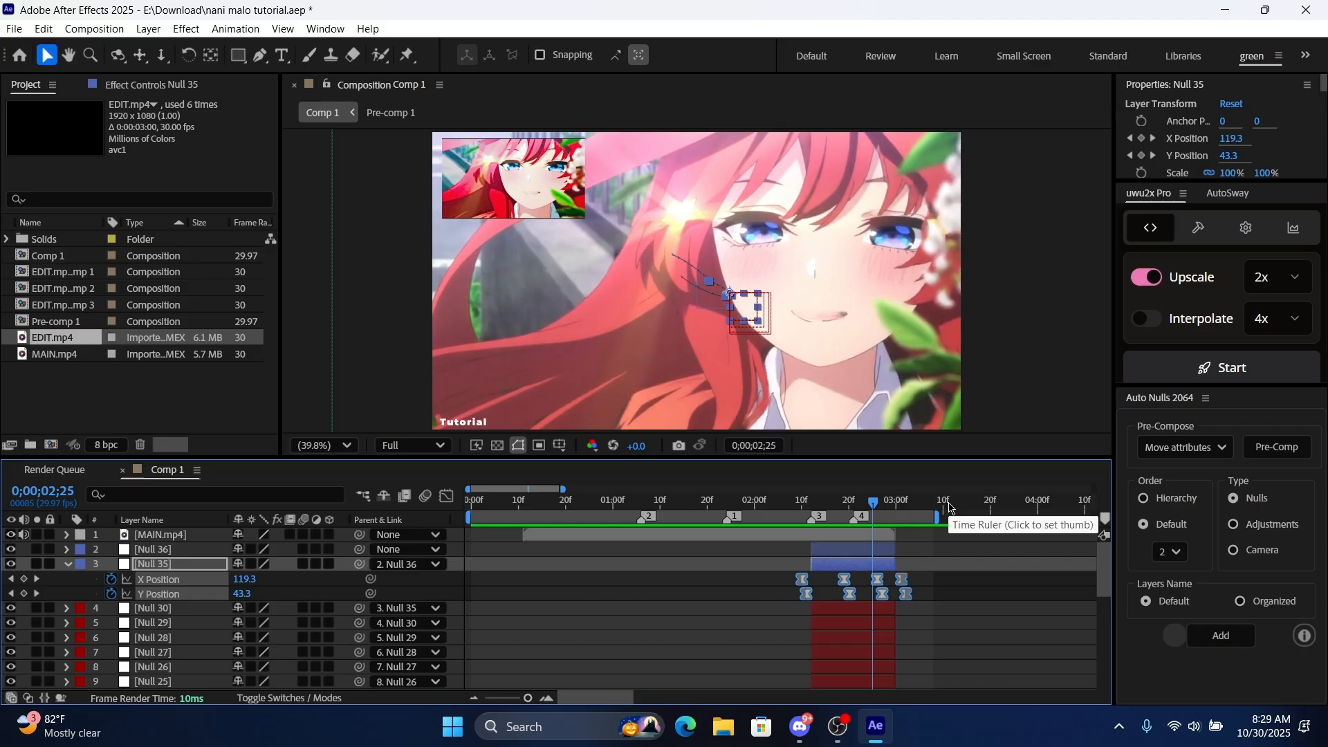
mouse_move(718, 507)
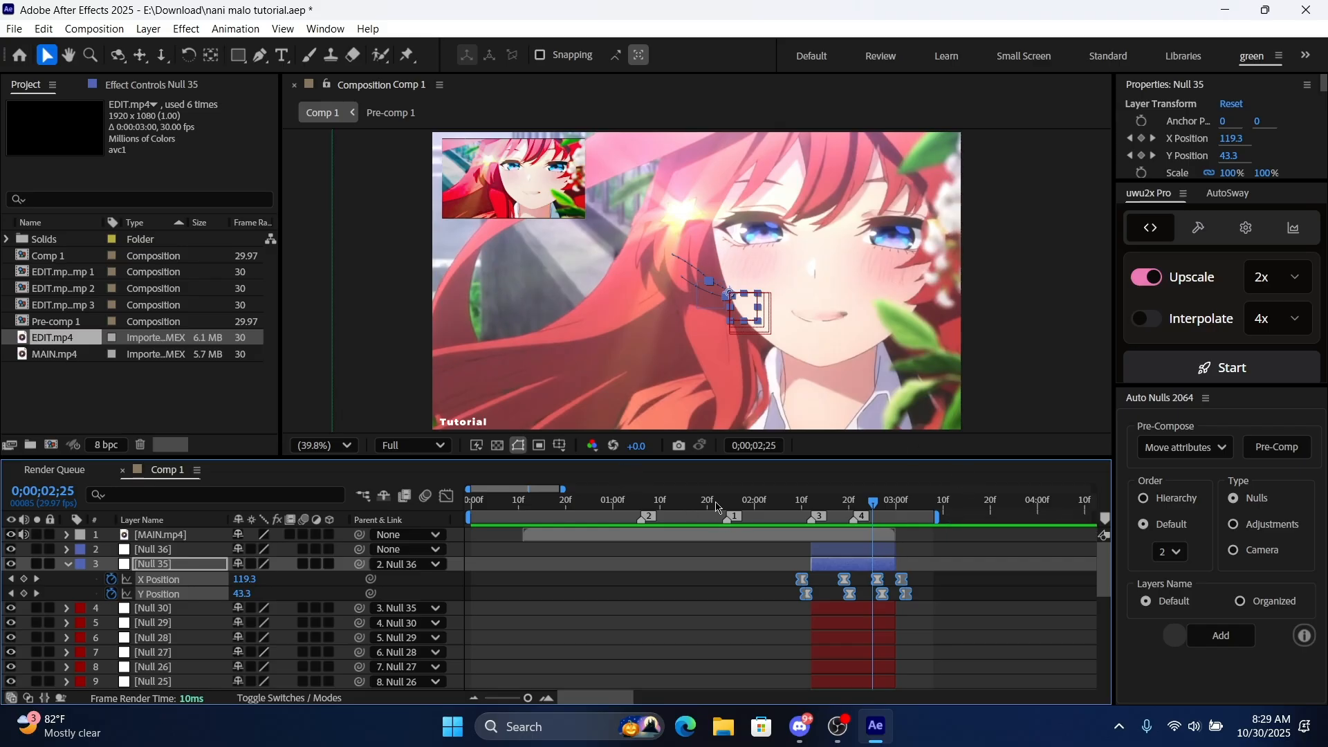
mouse_move(711, 512)
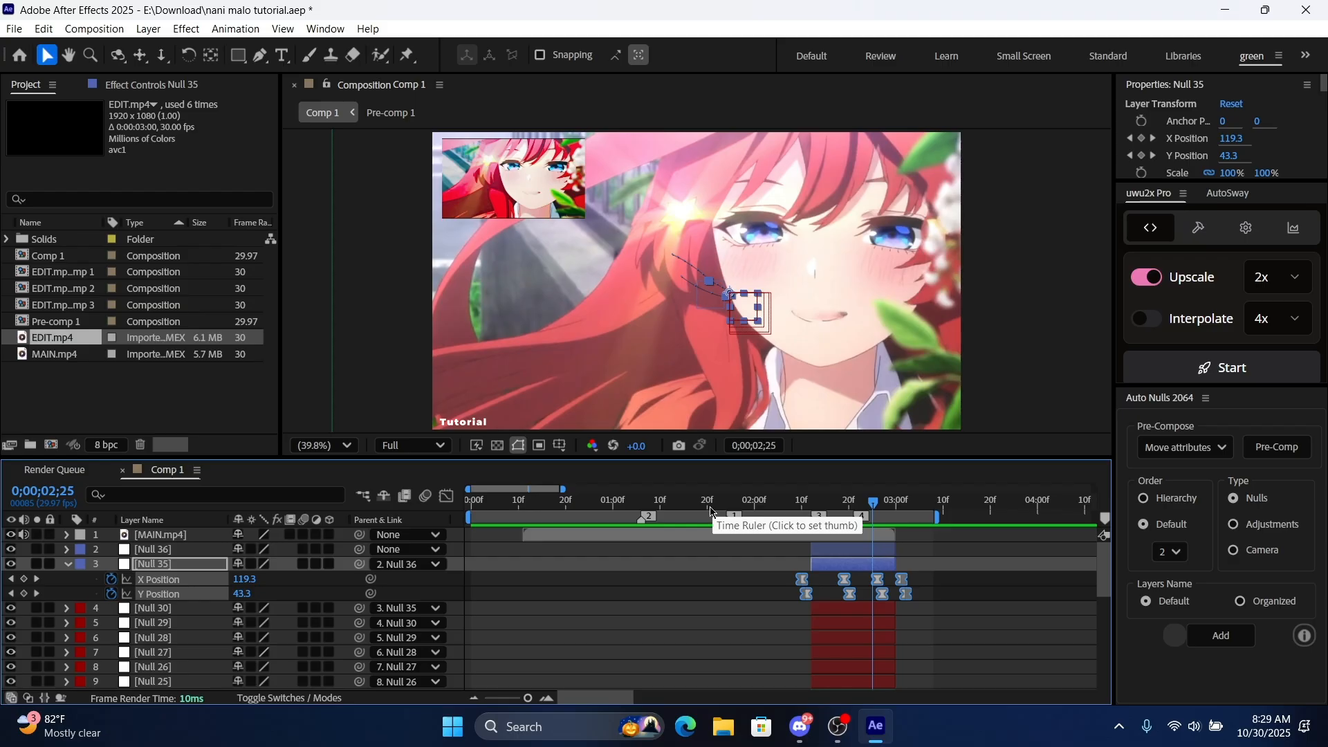
mouse_move(710, 511)
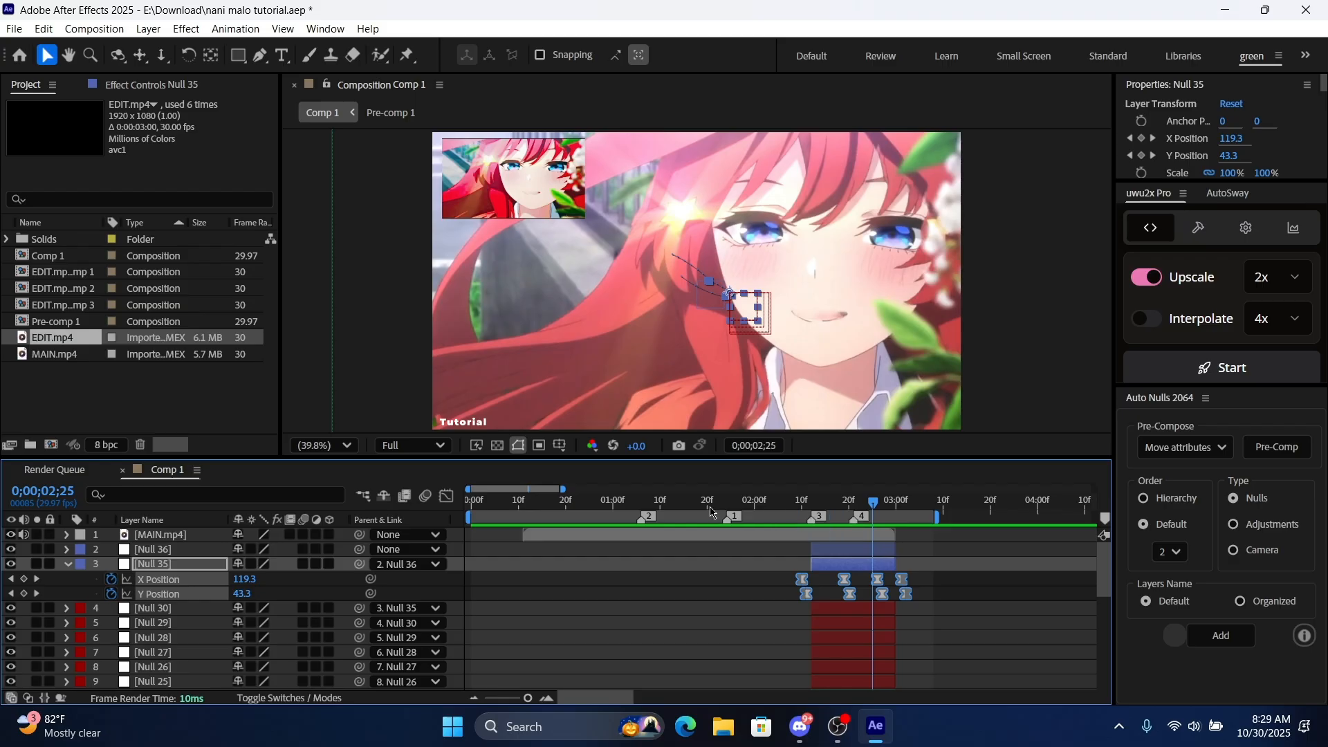
left_click(715, 625)
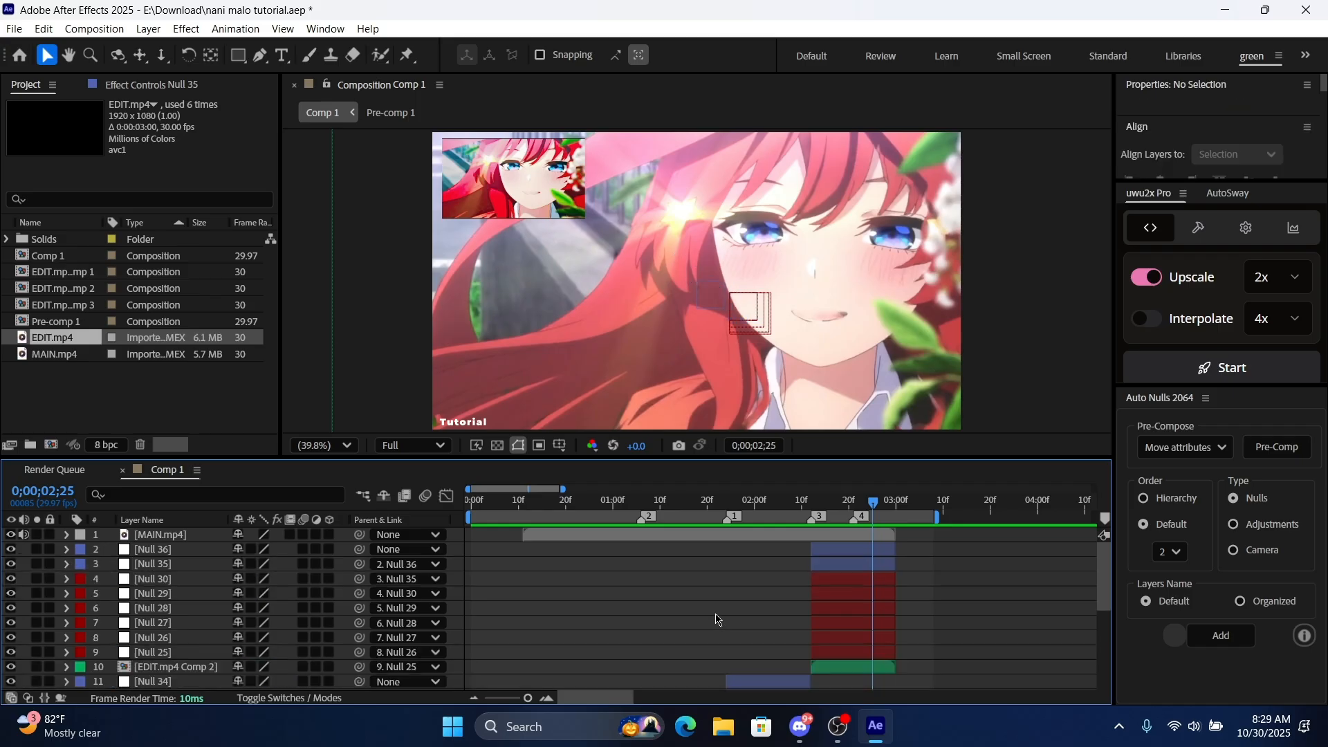
left_click(621, 499)
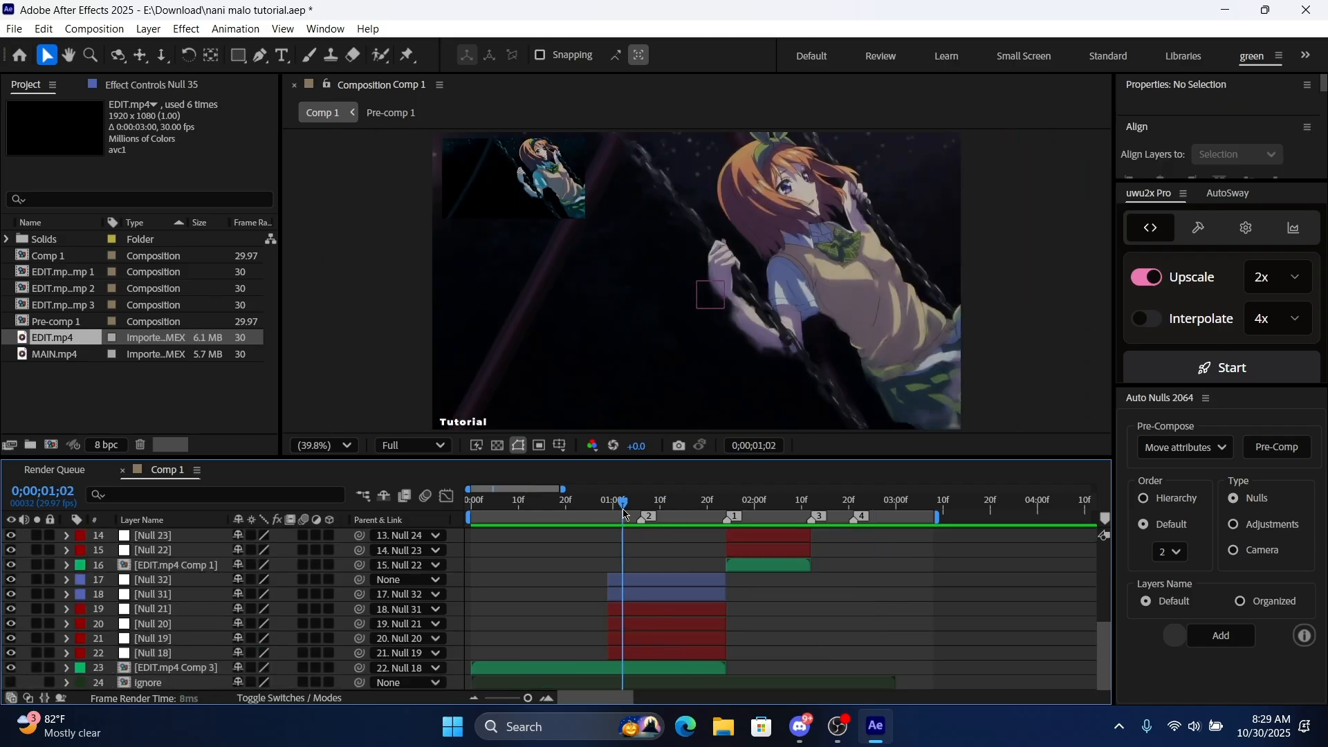